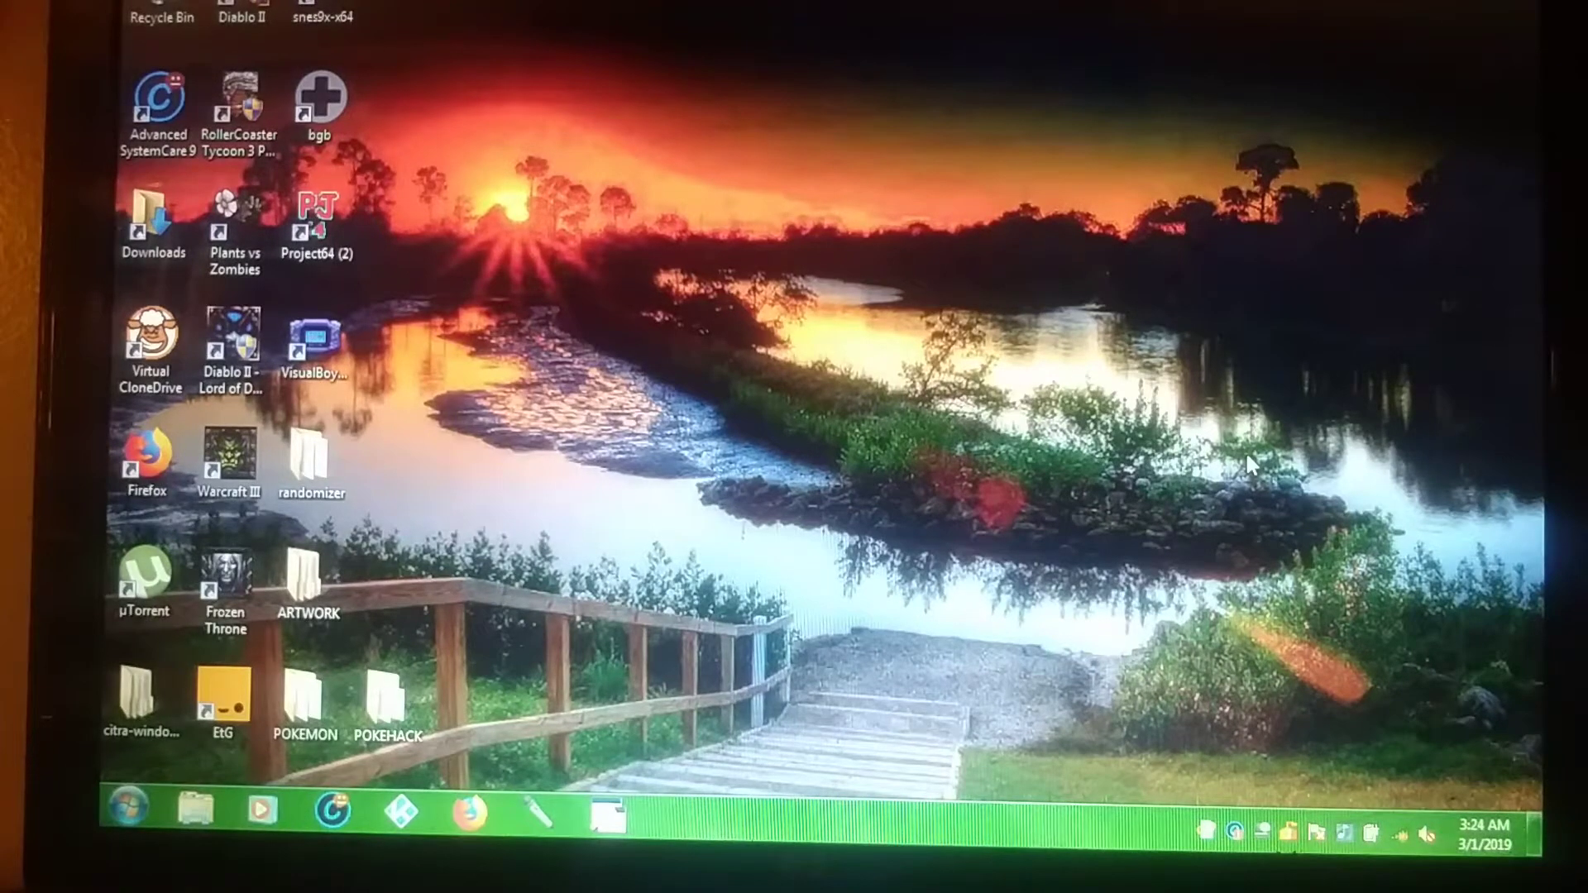
mouse_move(1286, 385)
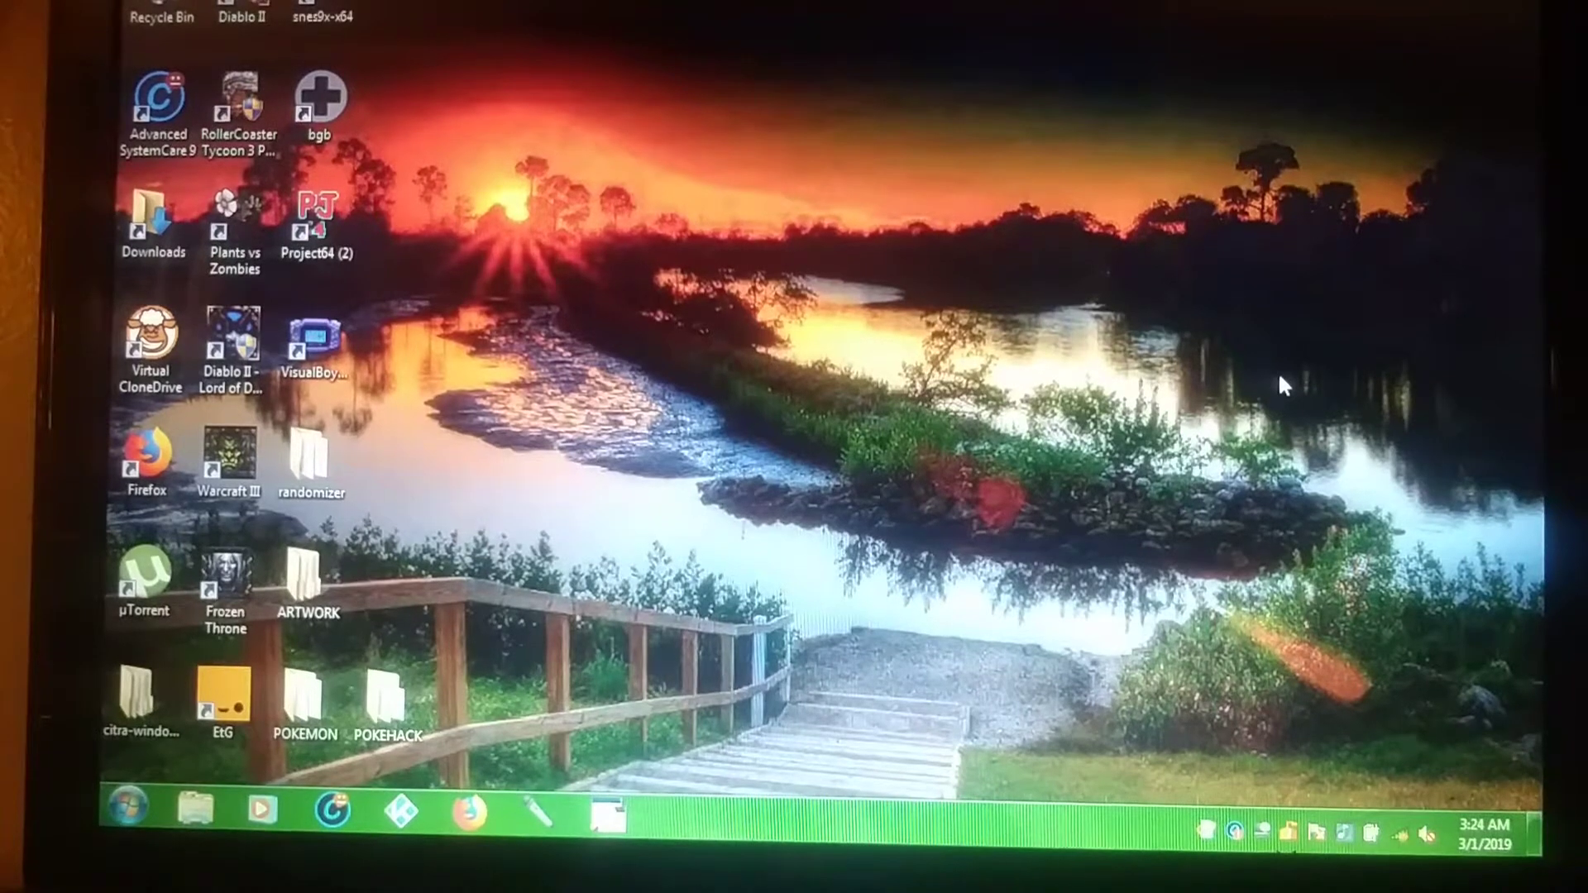
mouse_move(1094, 277)
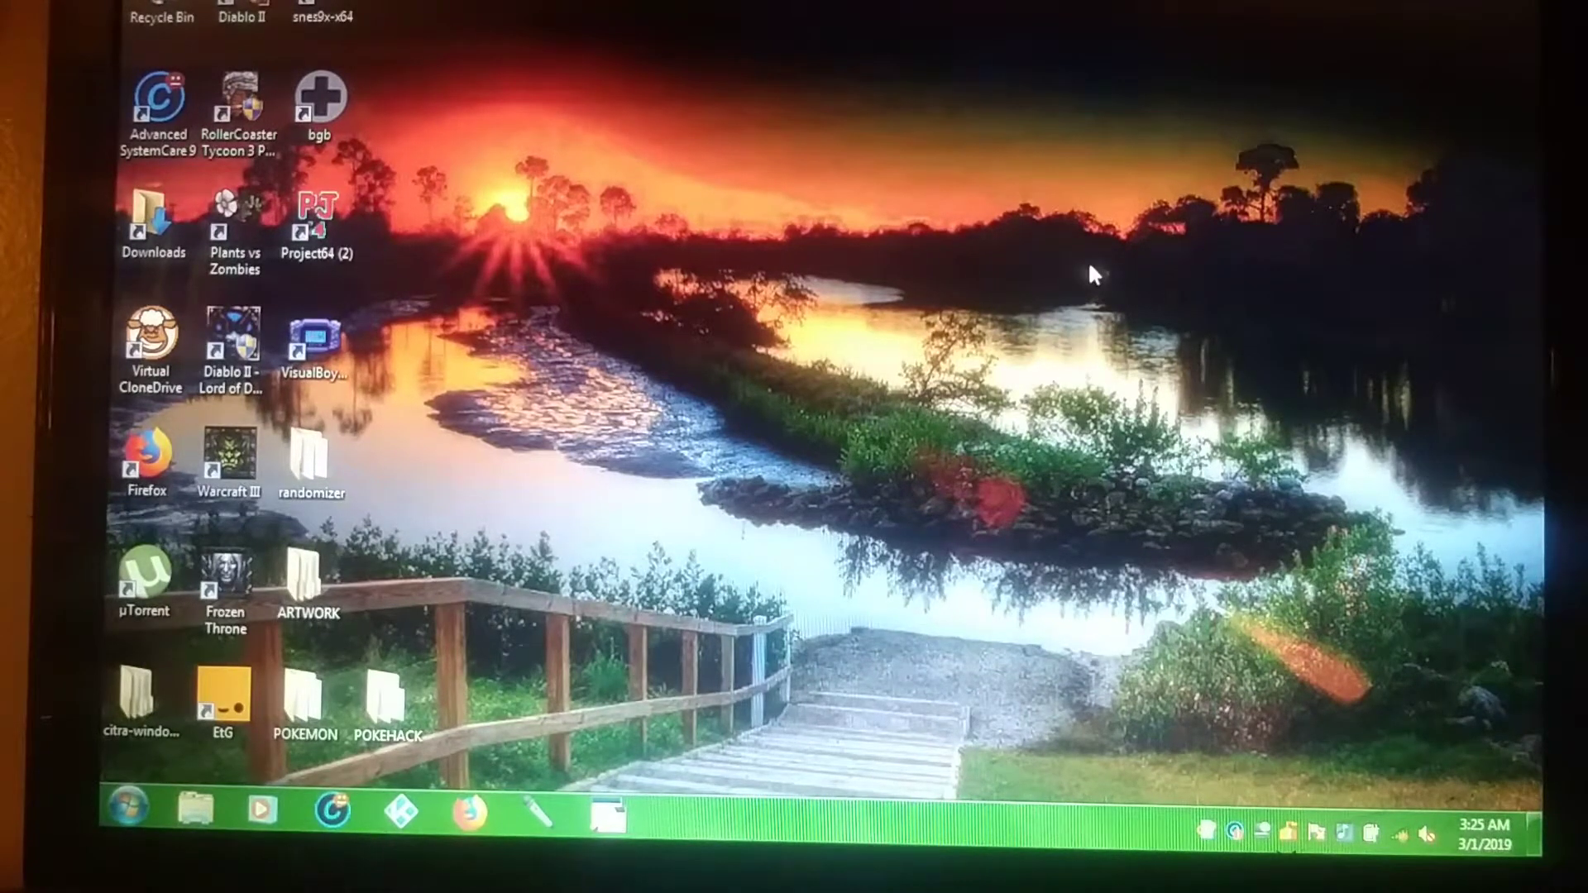
Step: Browse into ARTWORK > POKEMON > UNFINISHED in Windows Explorer
left_click(308, 582)
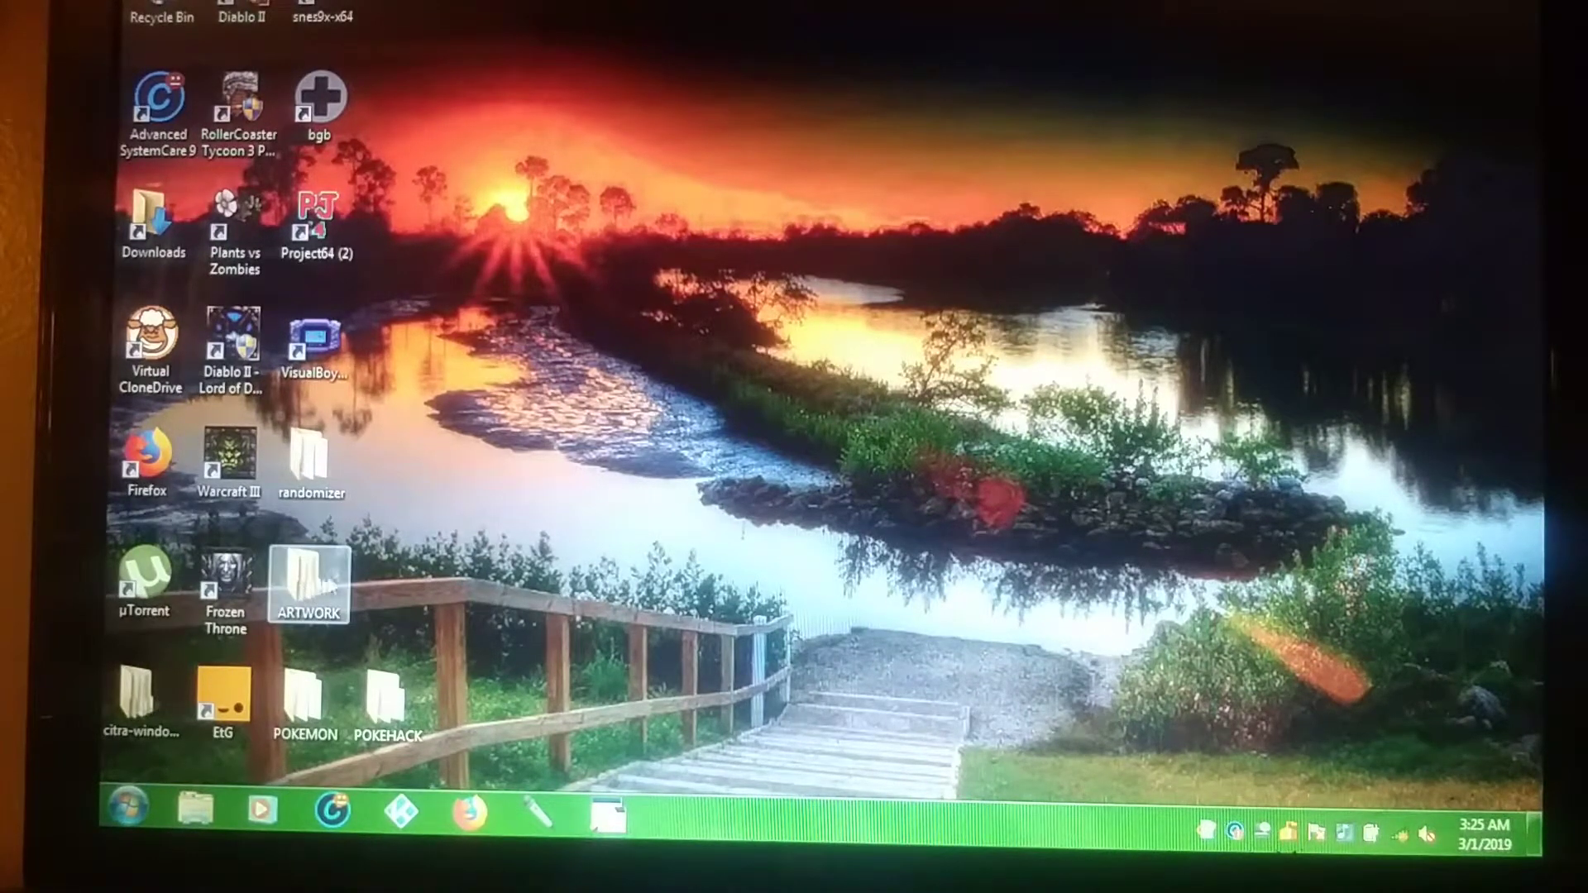
double_click(308, 582)
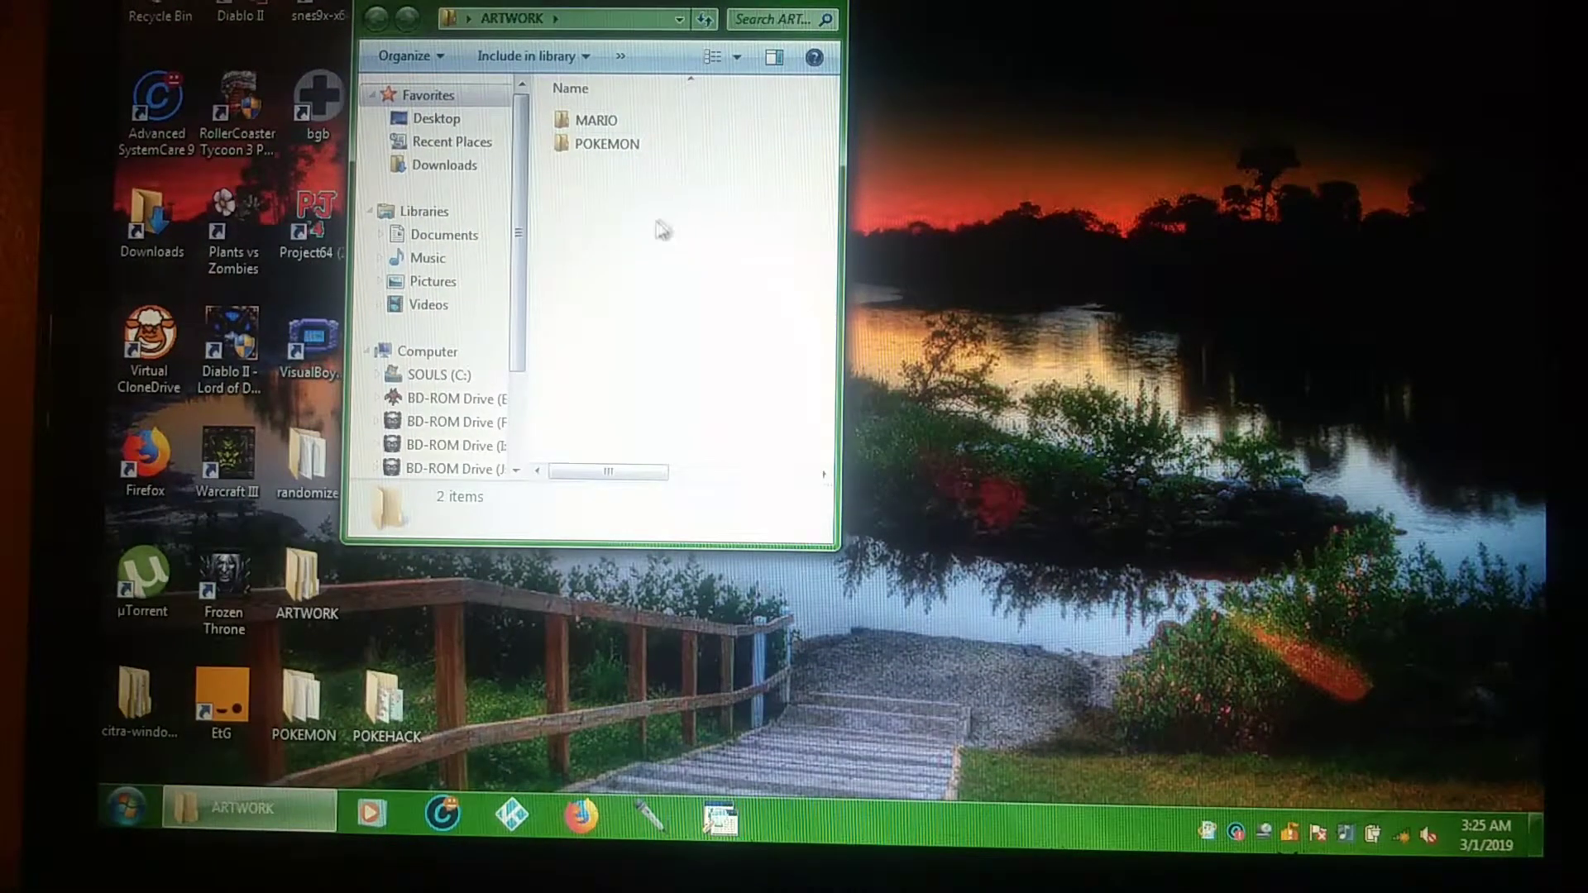
left_click(596, 119)
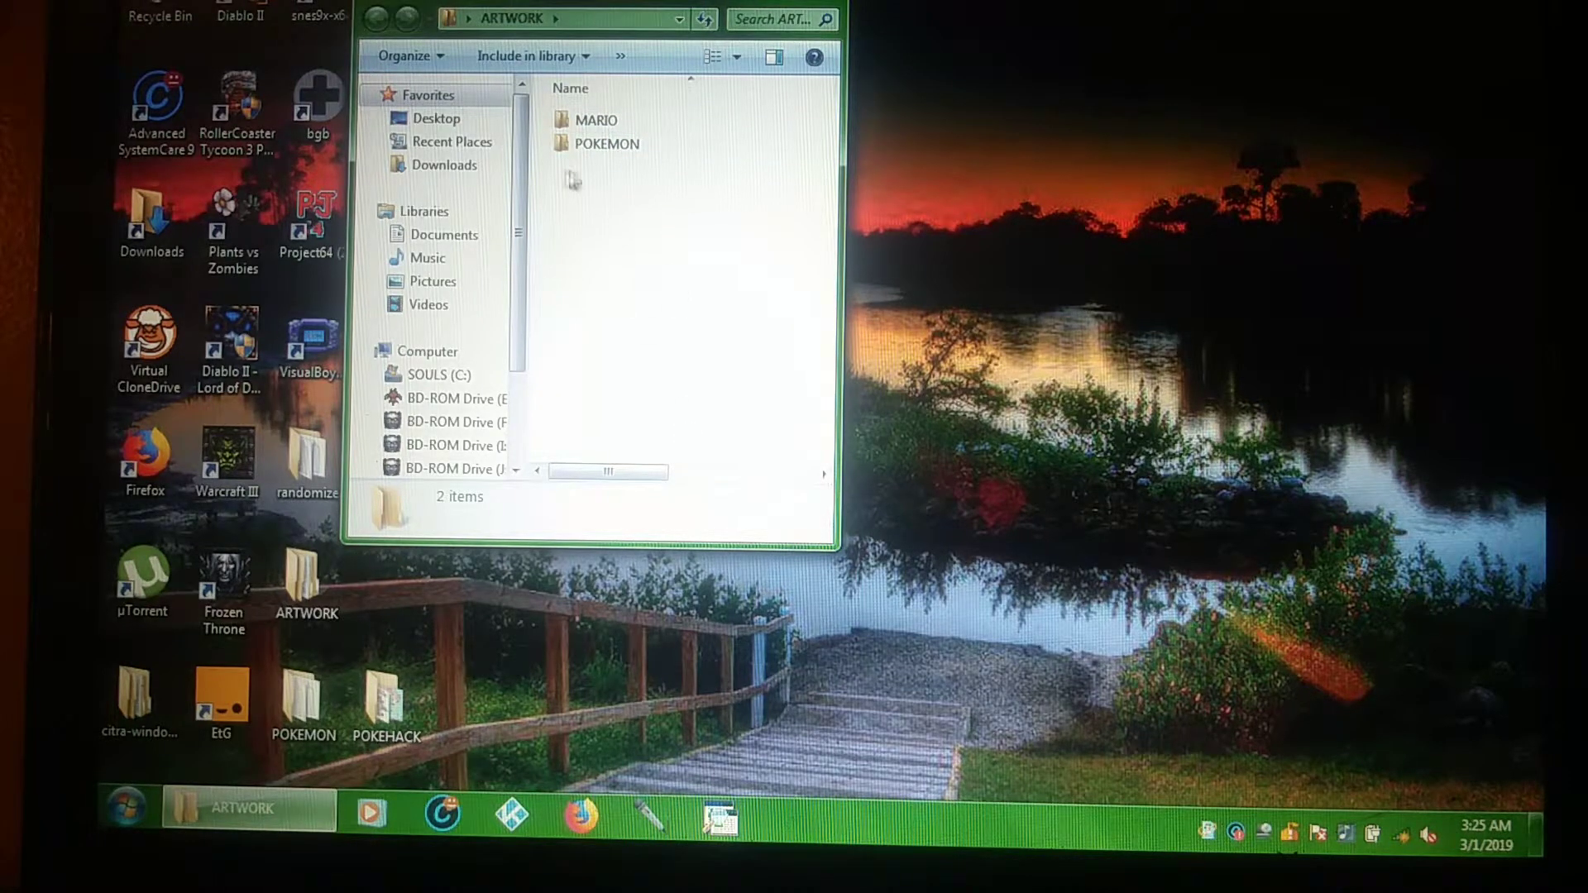
mouse_move(606, 144)
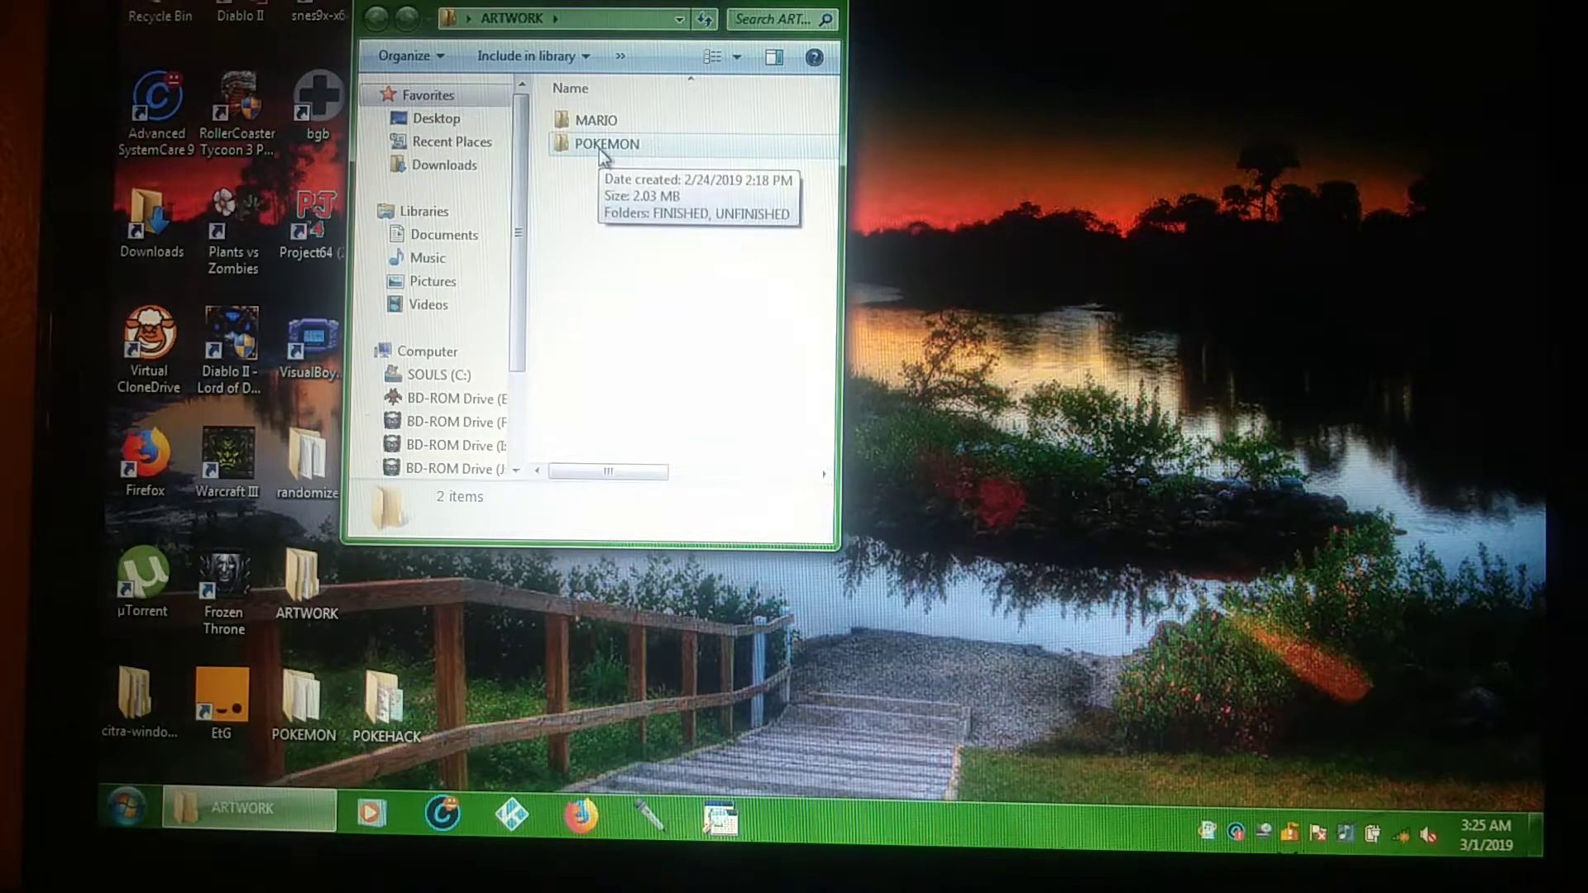
double_click(606, 143)
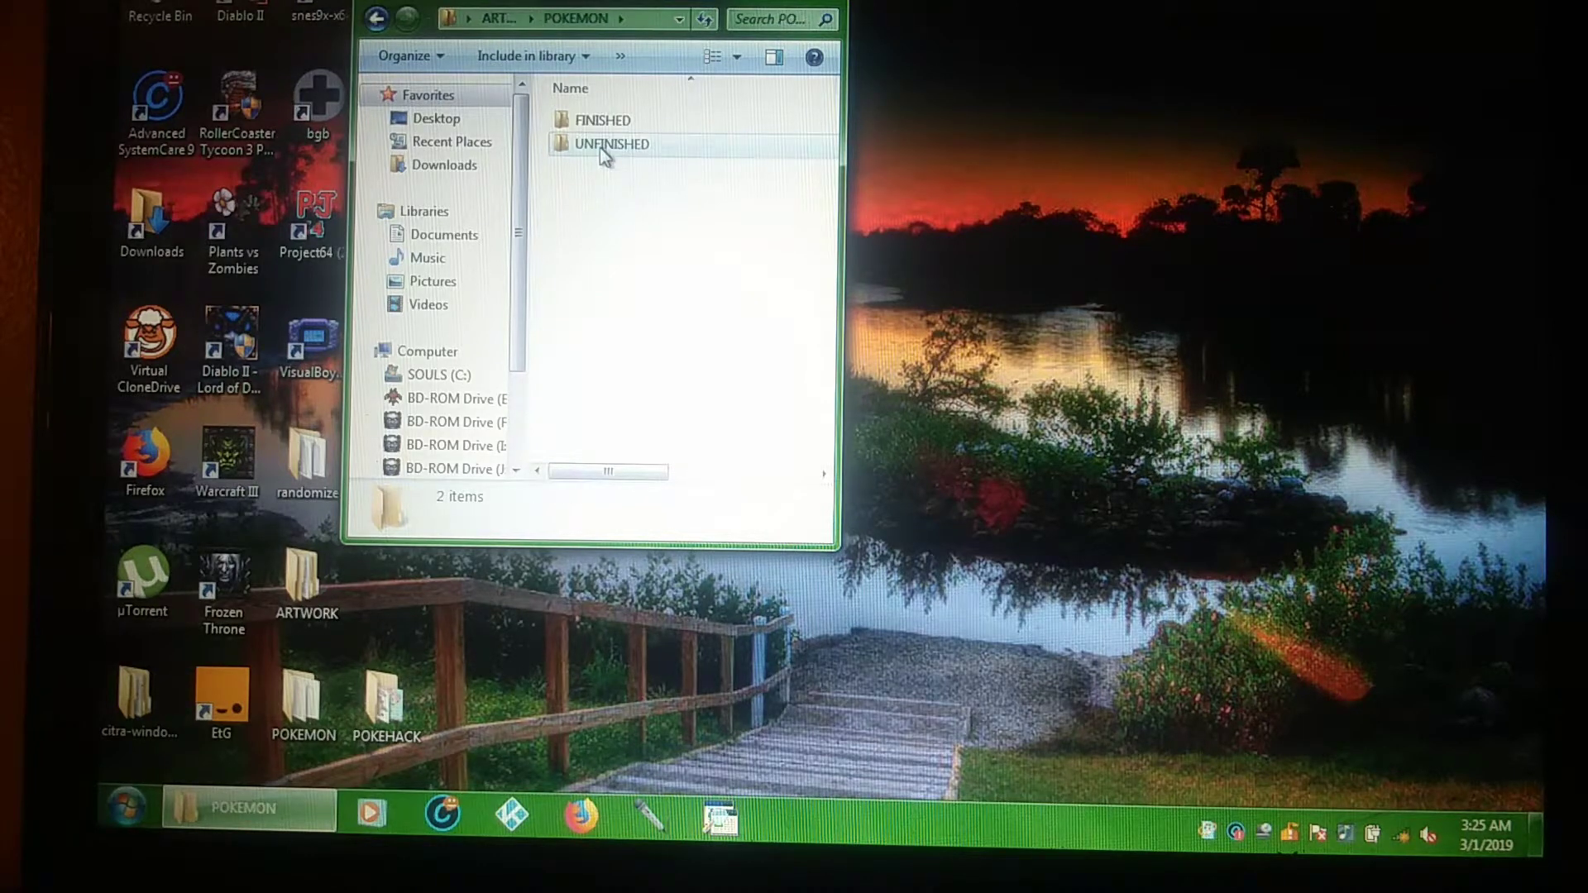
double_click(611, 144)
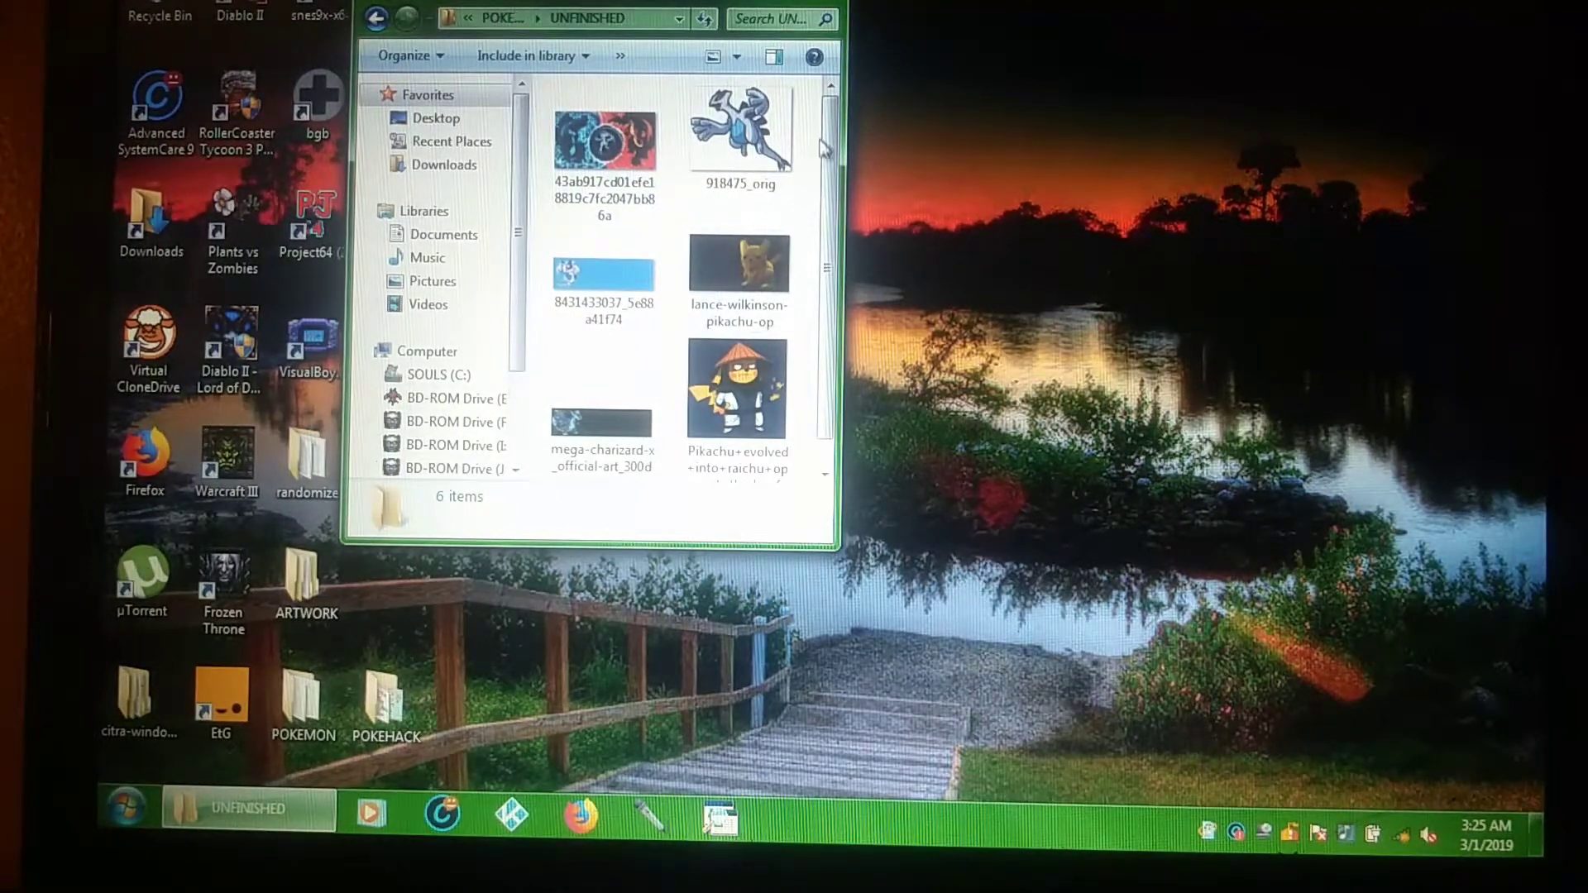
Step: Open the Lugia image 918475_orig in Paint using the Edit option
left_click(741, 131)
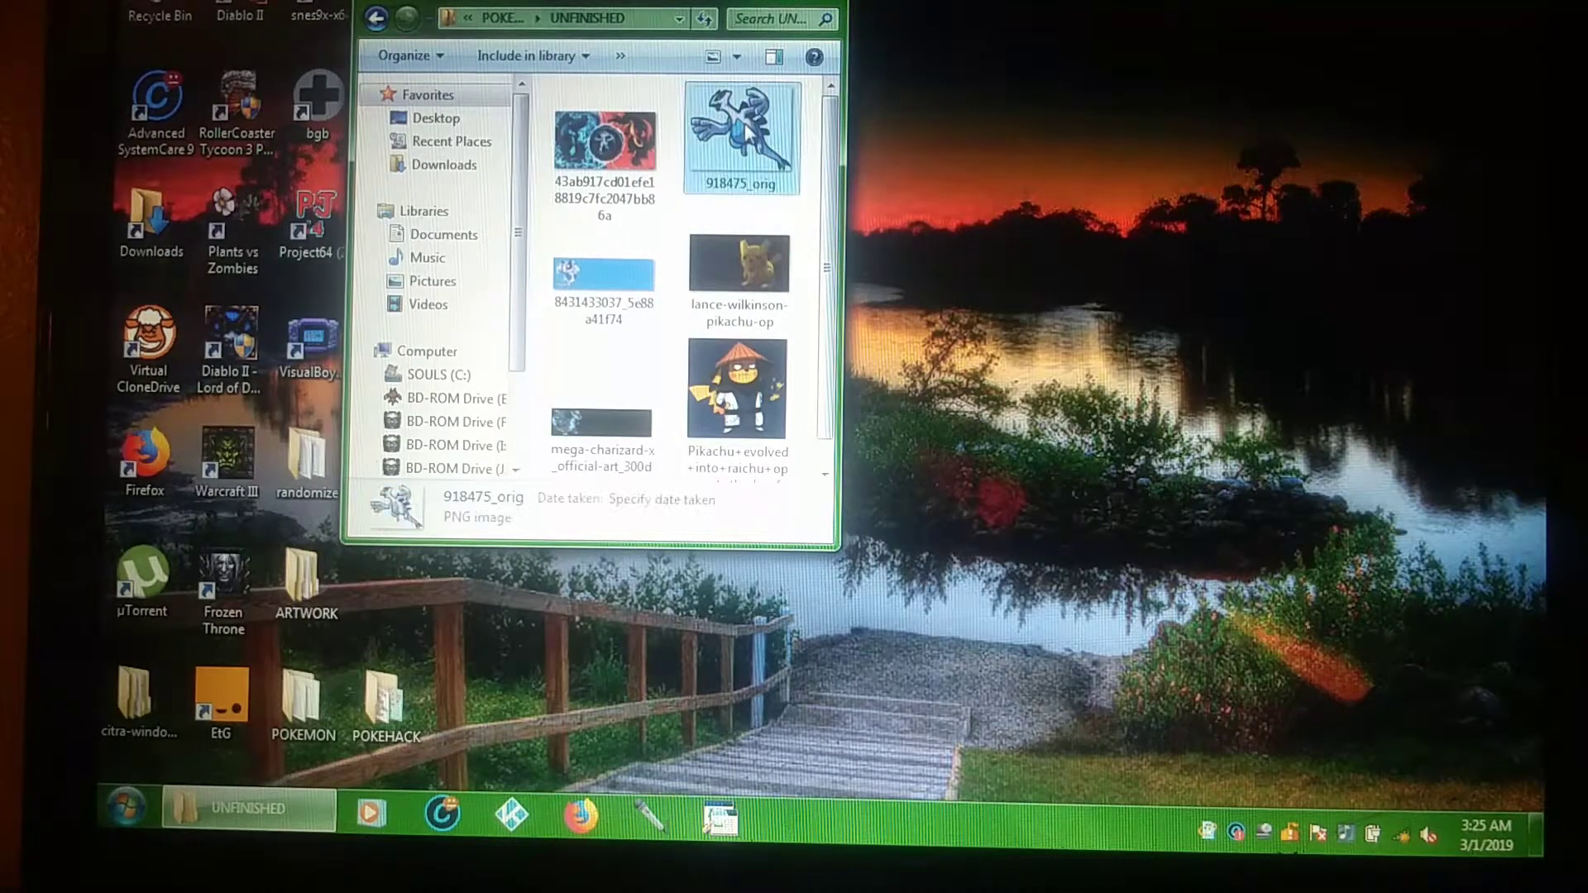
right_click(741, 134)
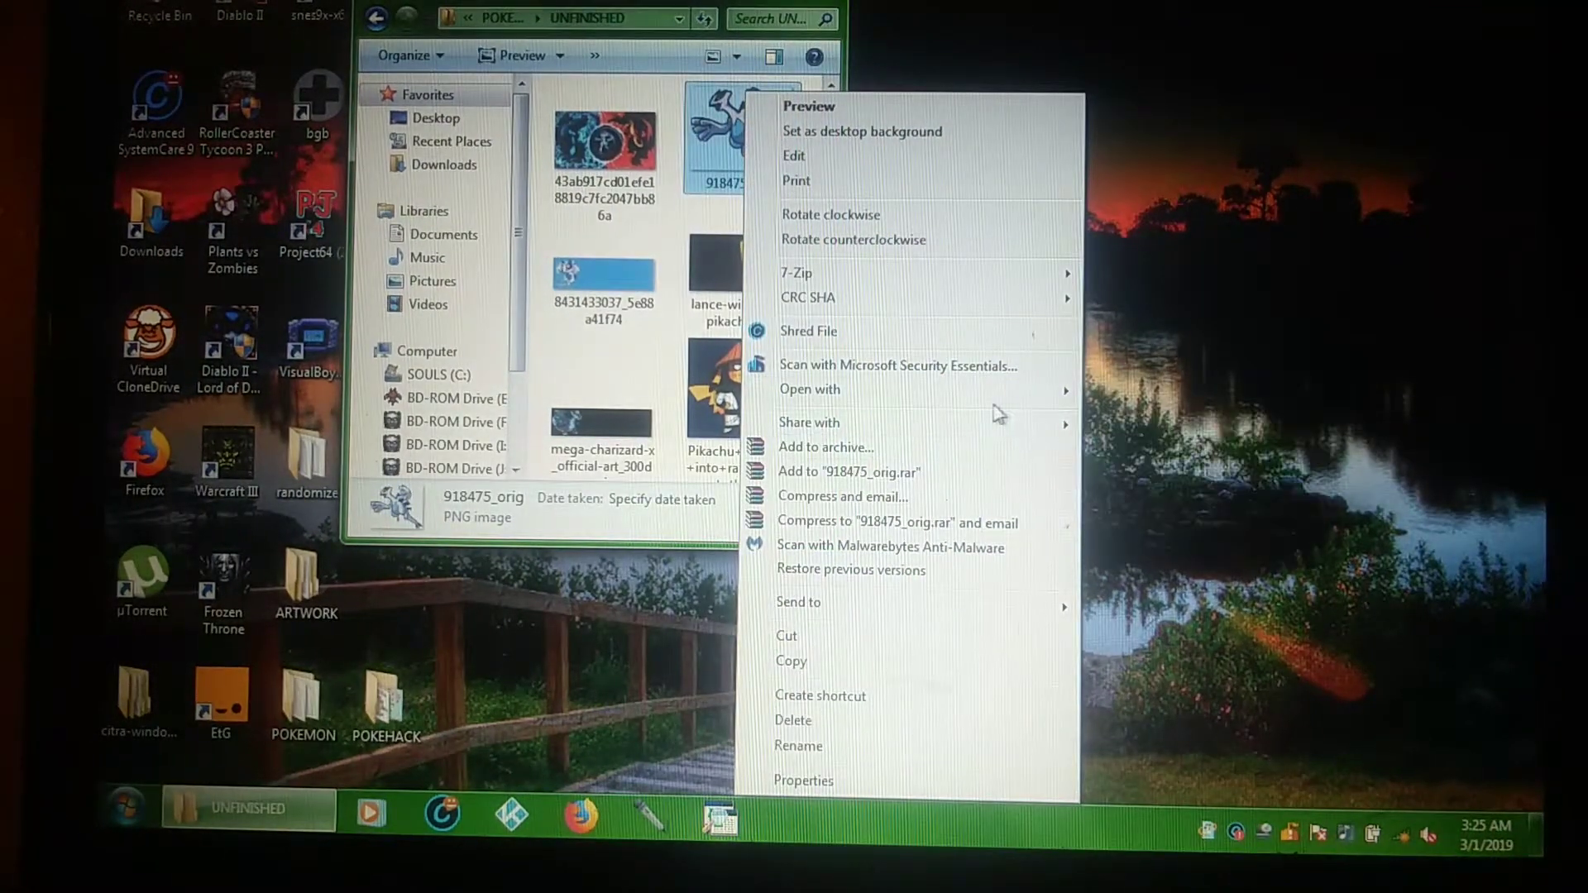
left_click(794, 155)
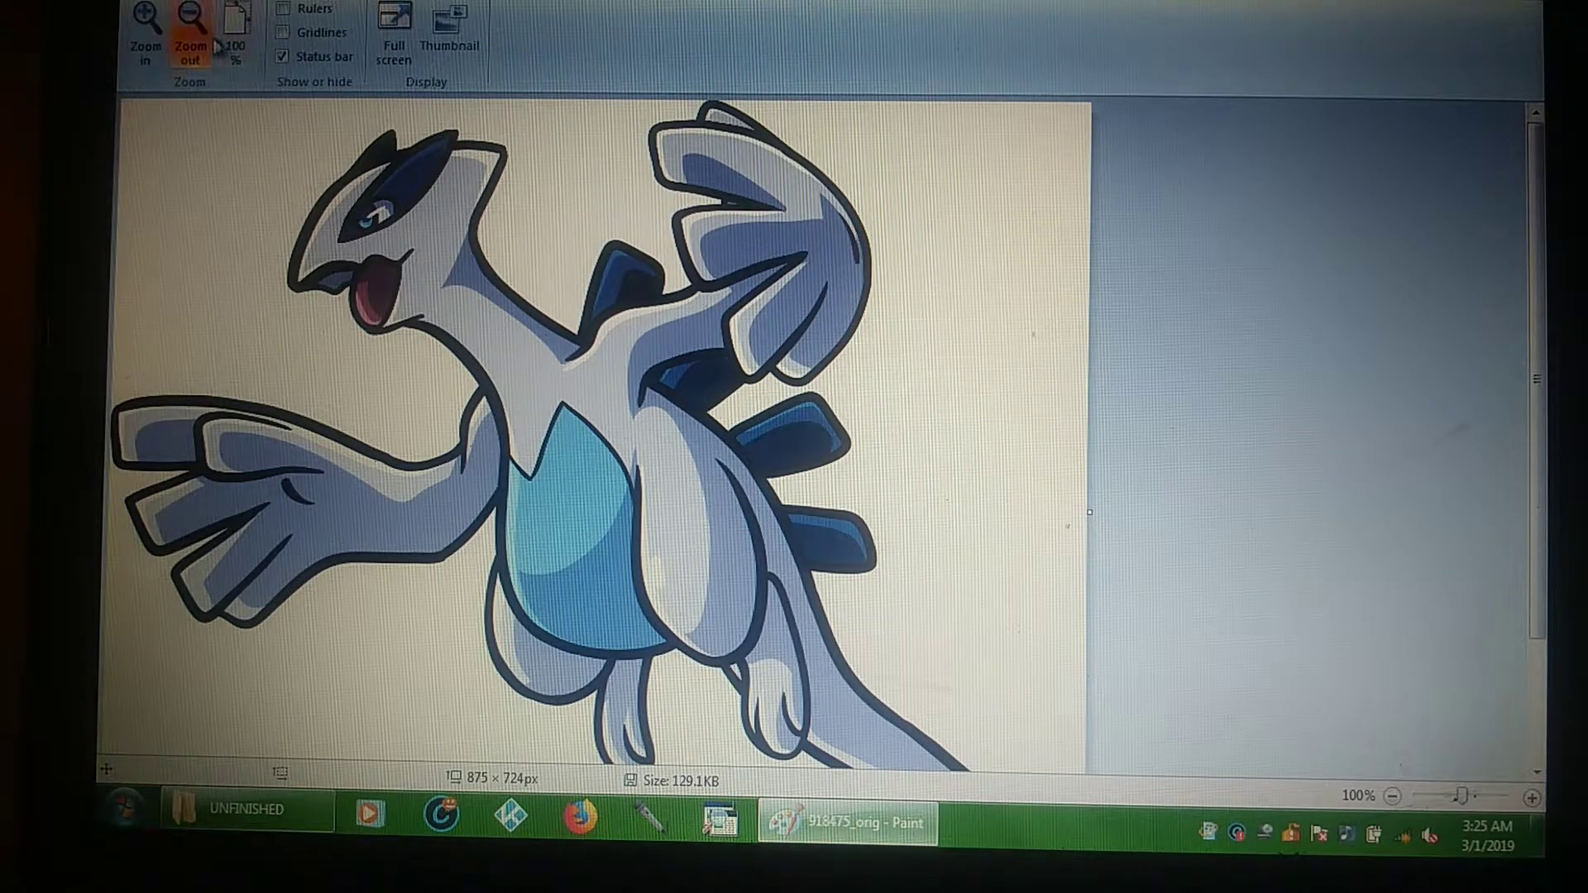
Step: Zoom out to see the whole Lugia picture and choose blue for the background
left_click(190, 41)
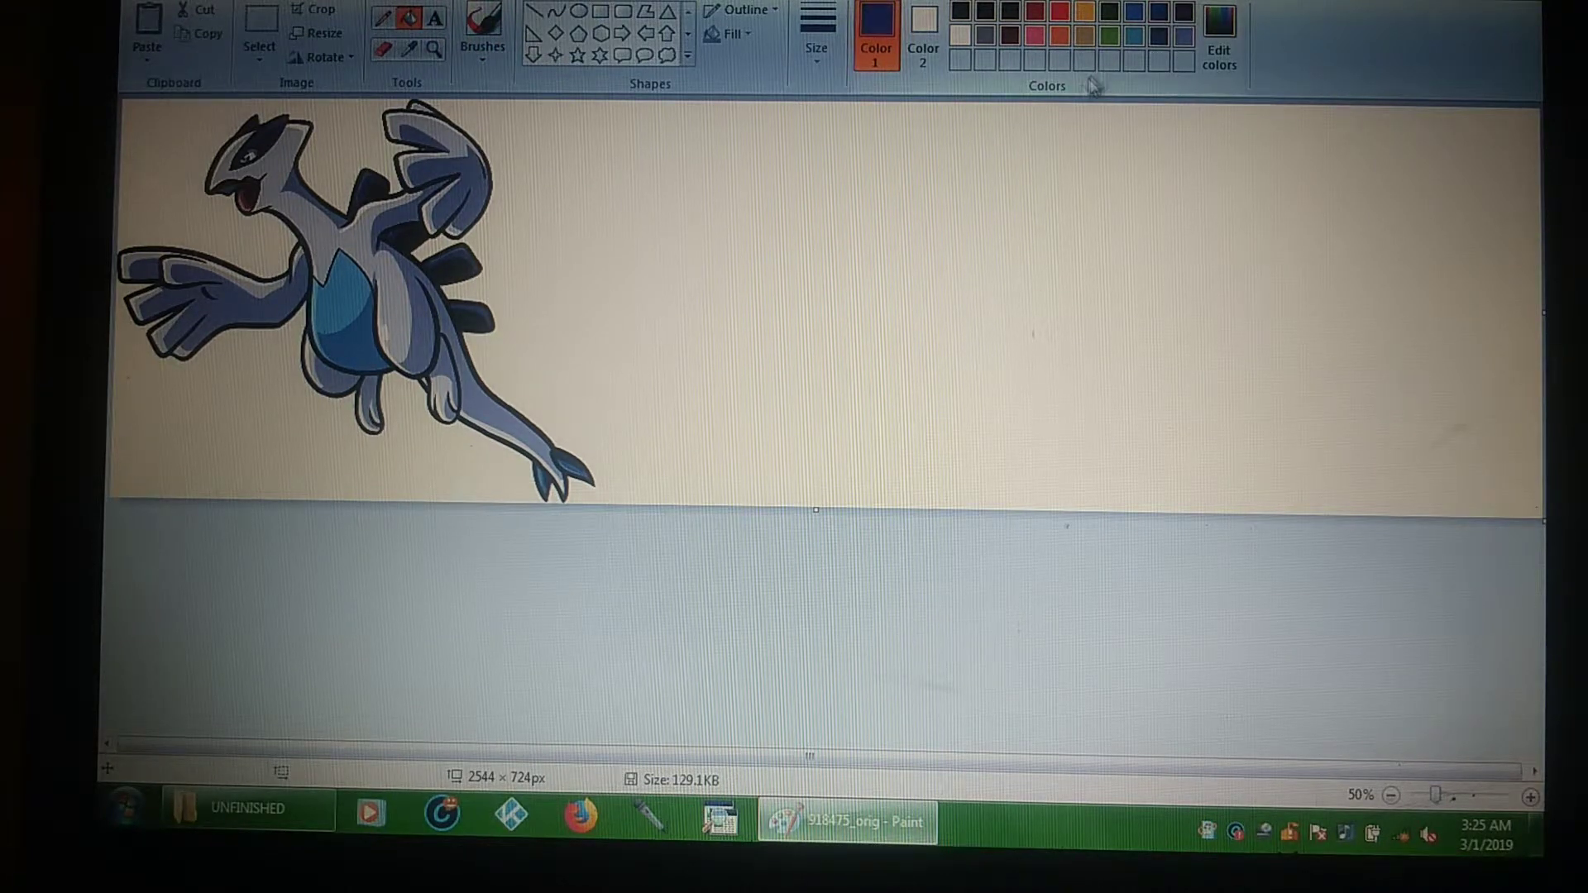
left_click(858, 276)
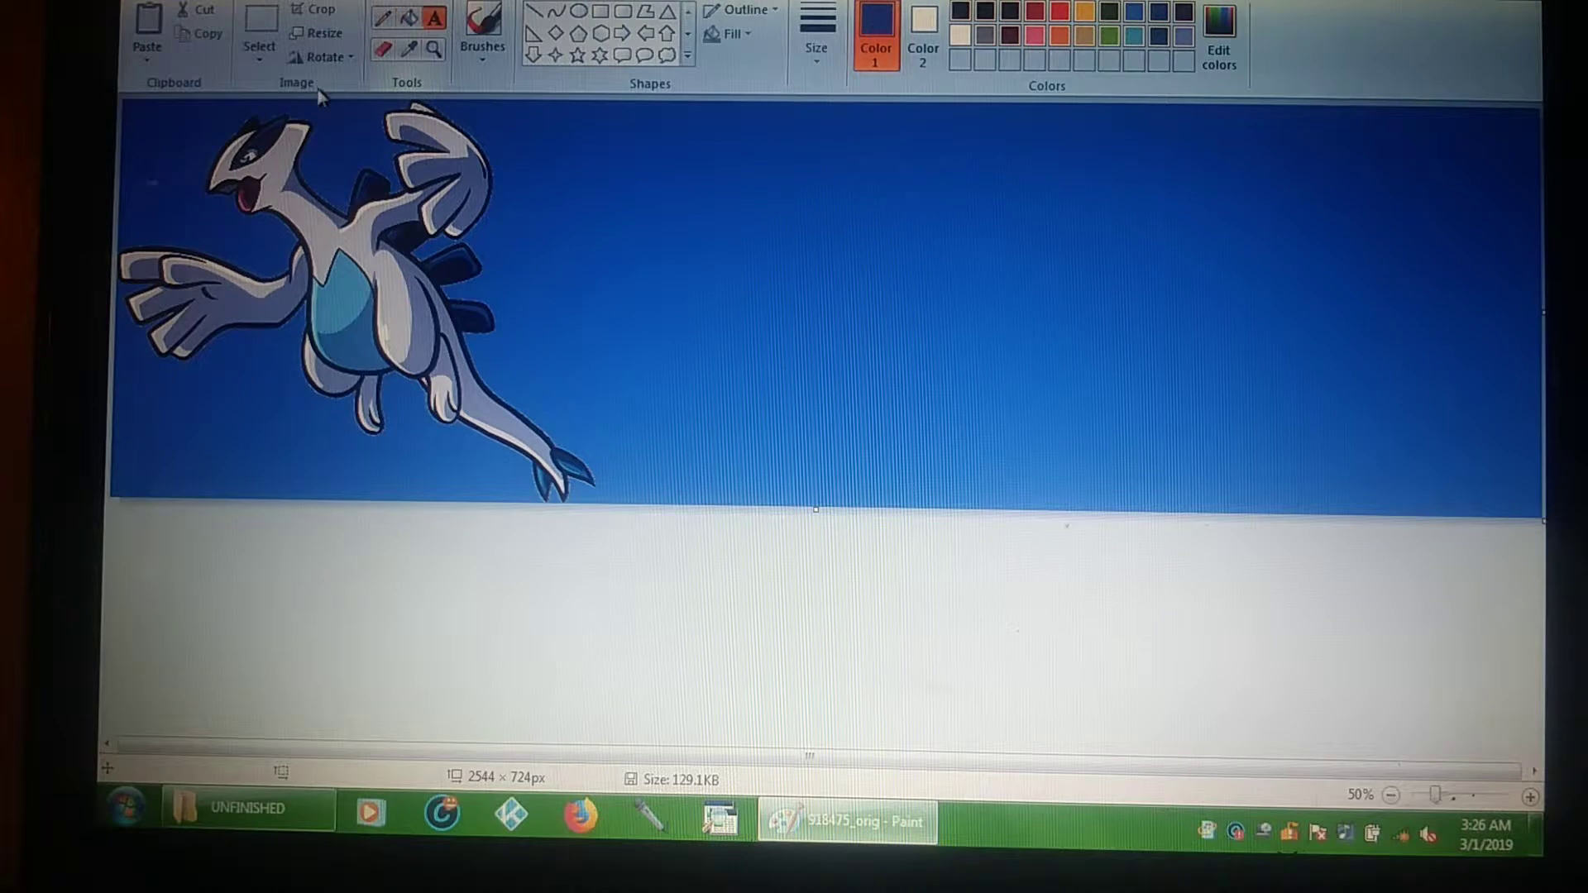
mouse_move(591, 167)
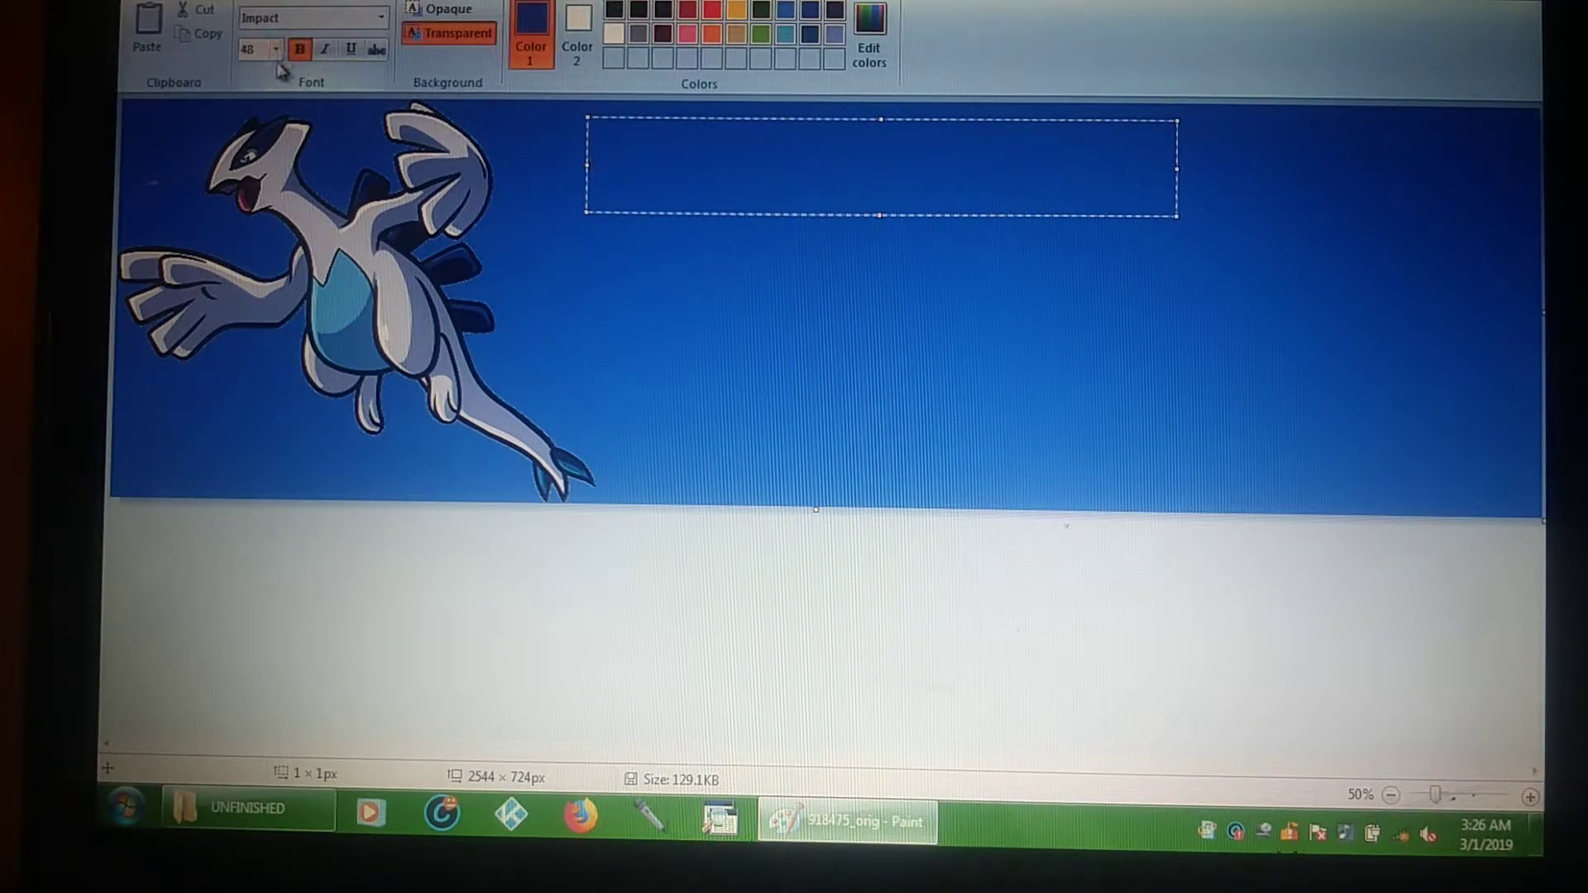
Step: Set the text to 36 pt Comic Sans MS with black as the colour
left_click(274, 49)
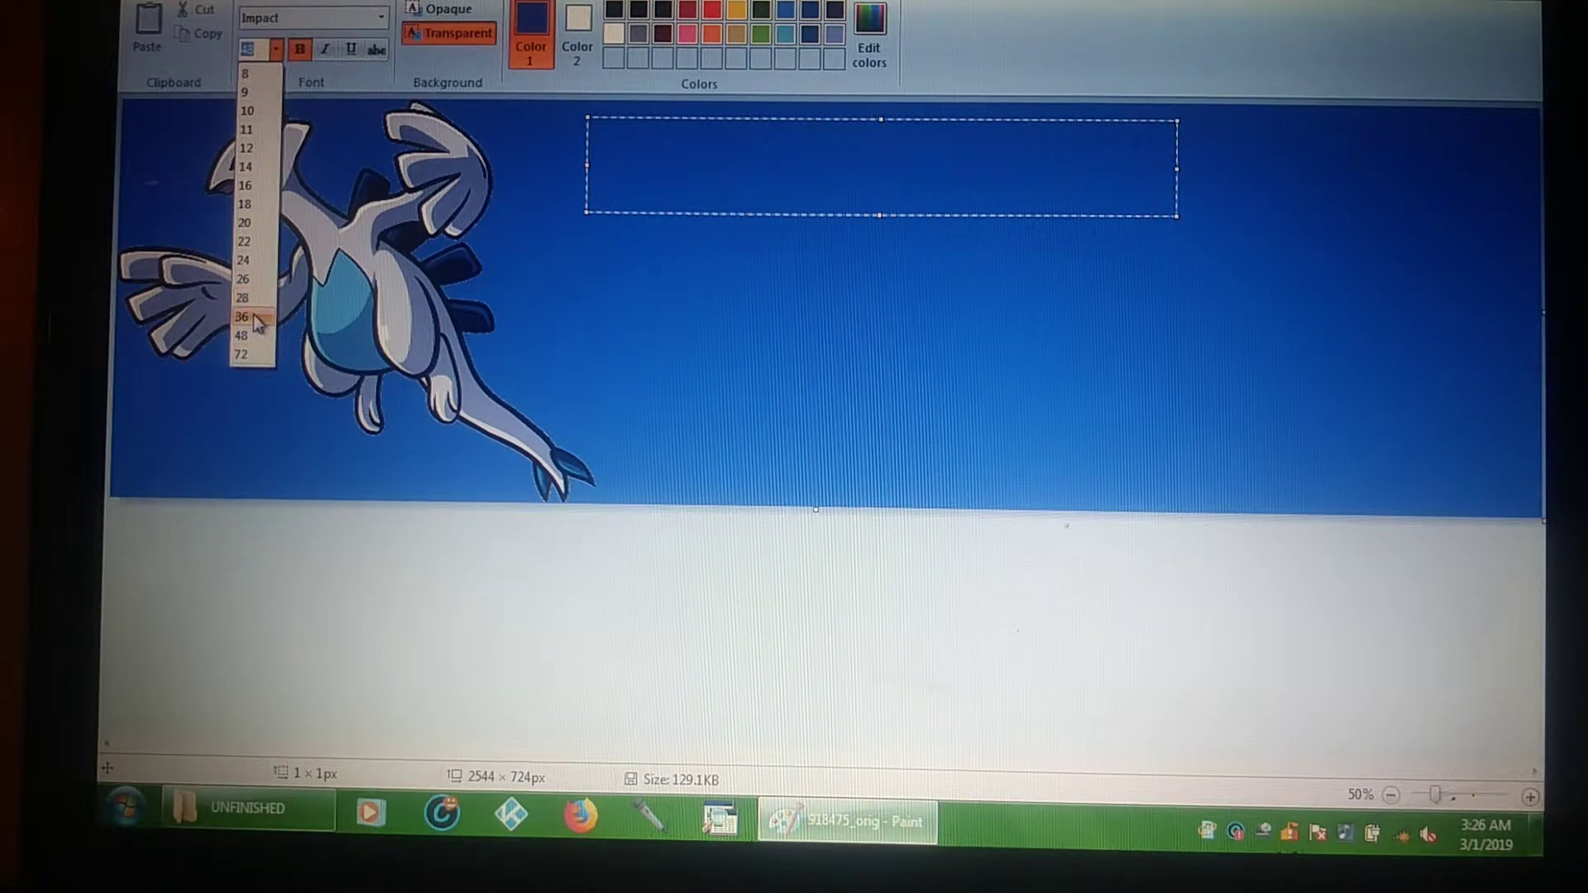
left_click(242, 317)
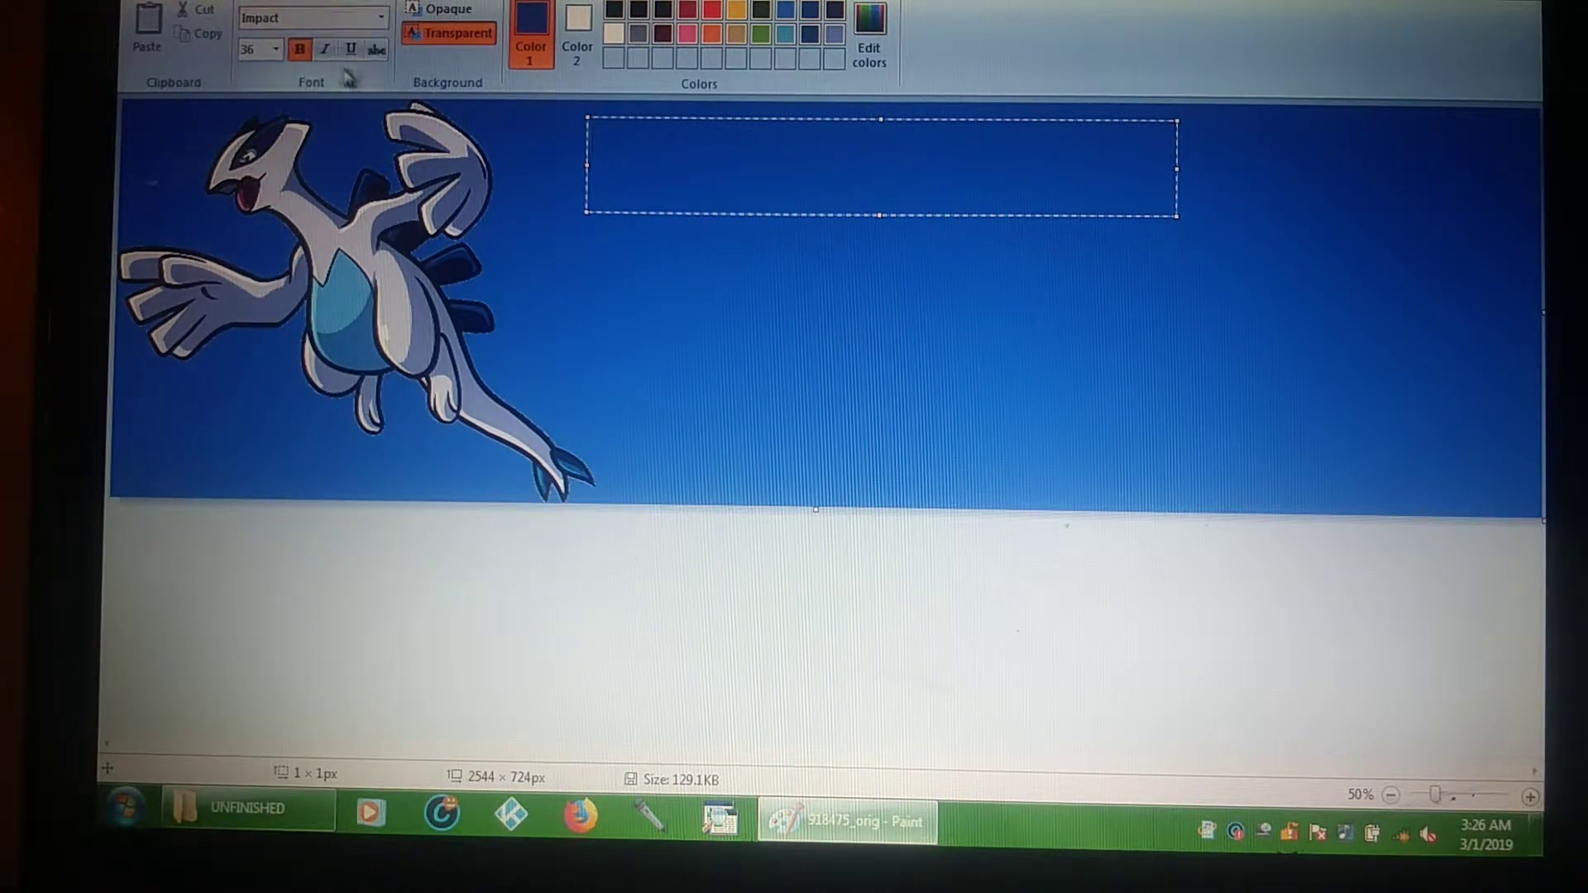
left_click(380, 17)
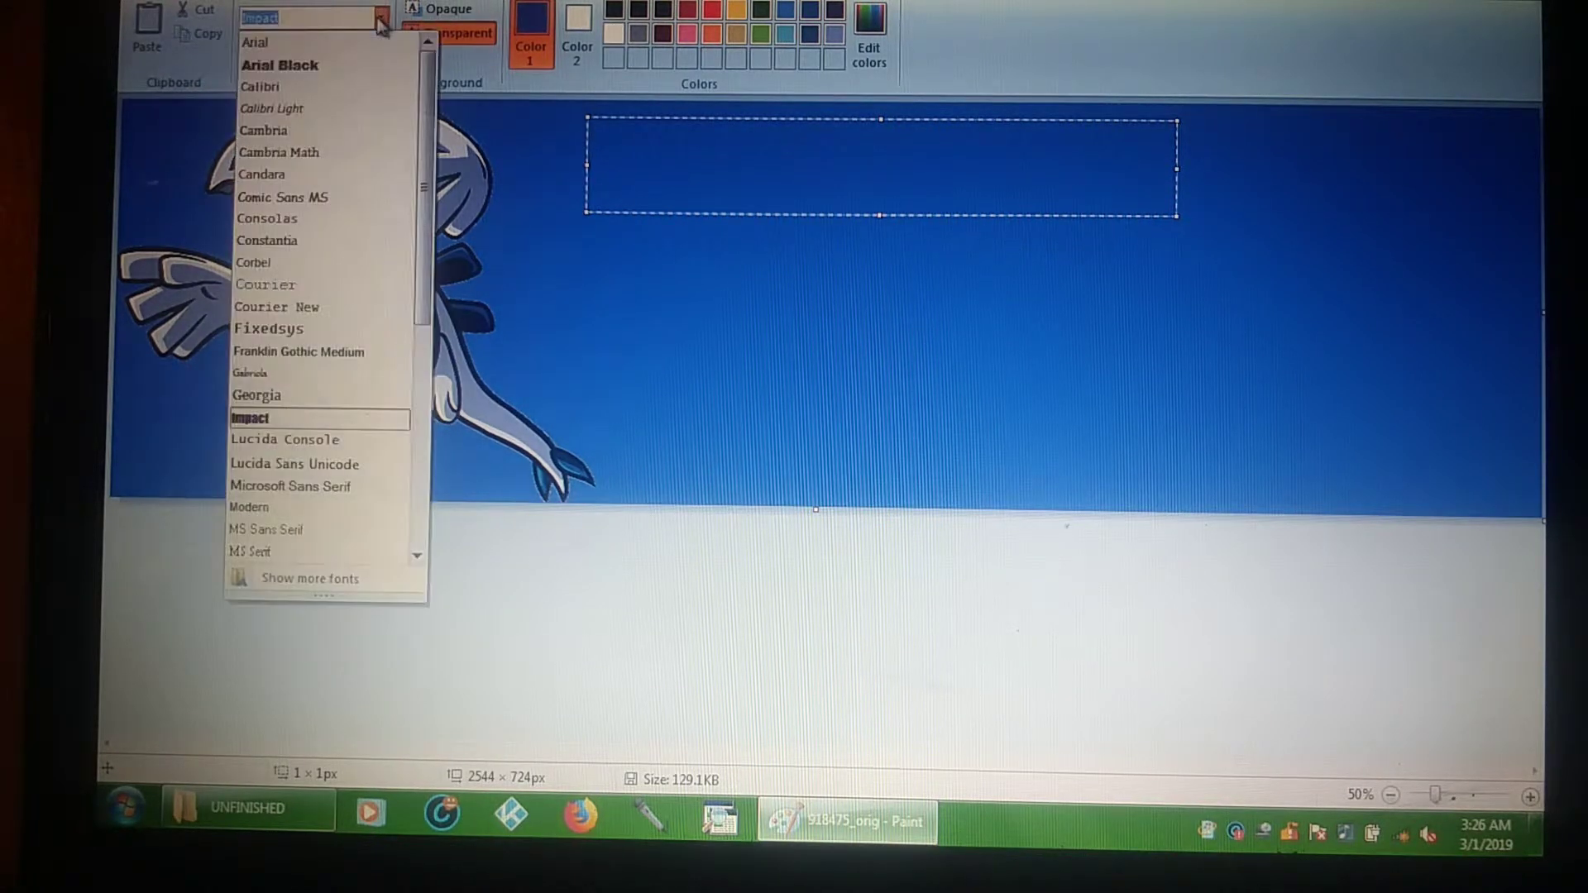
mouse_move(308, 216)
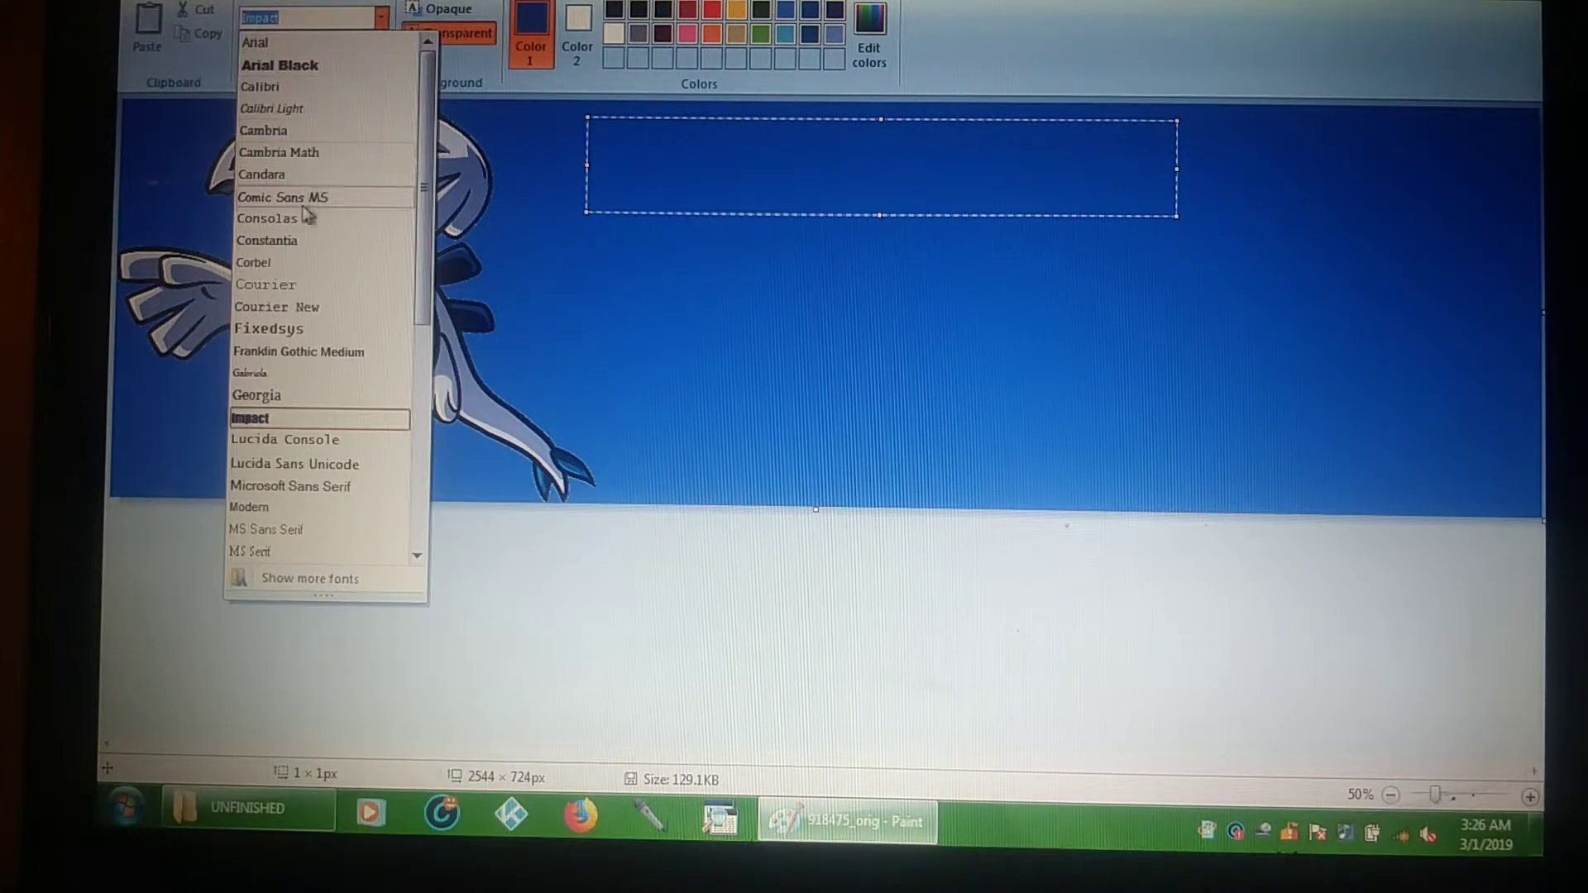
mouse_move(304, 197)
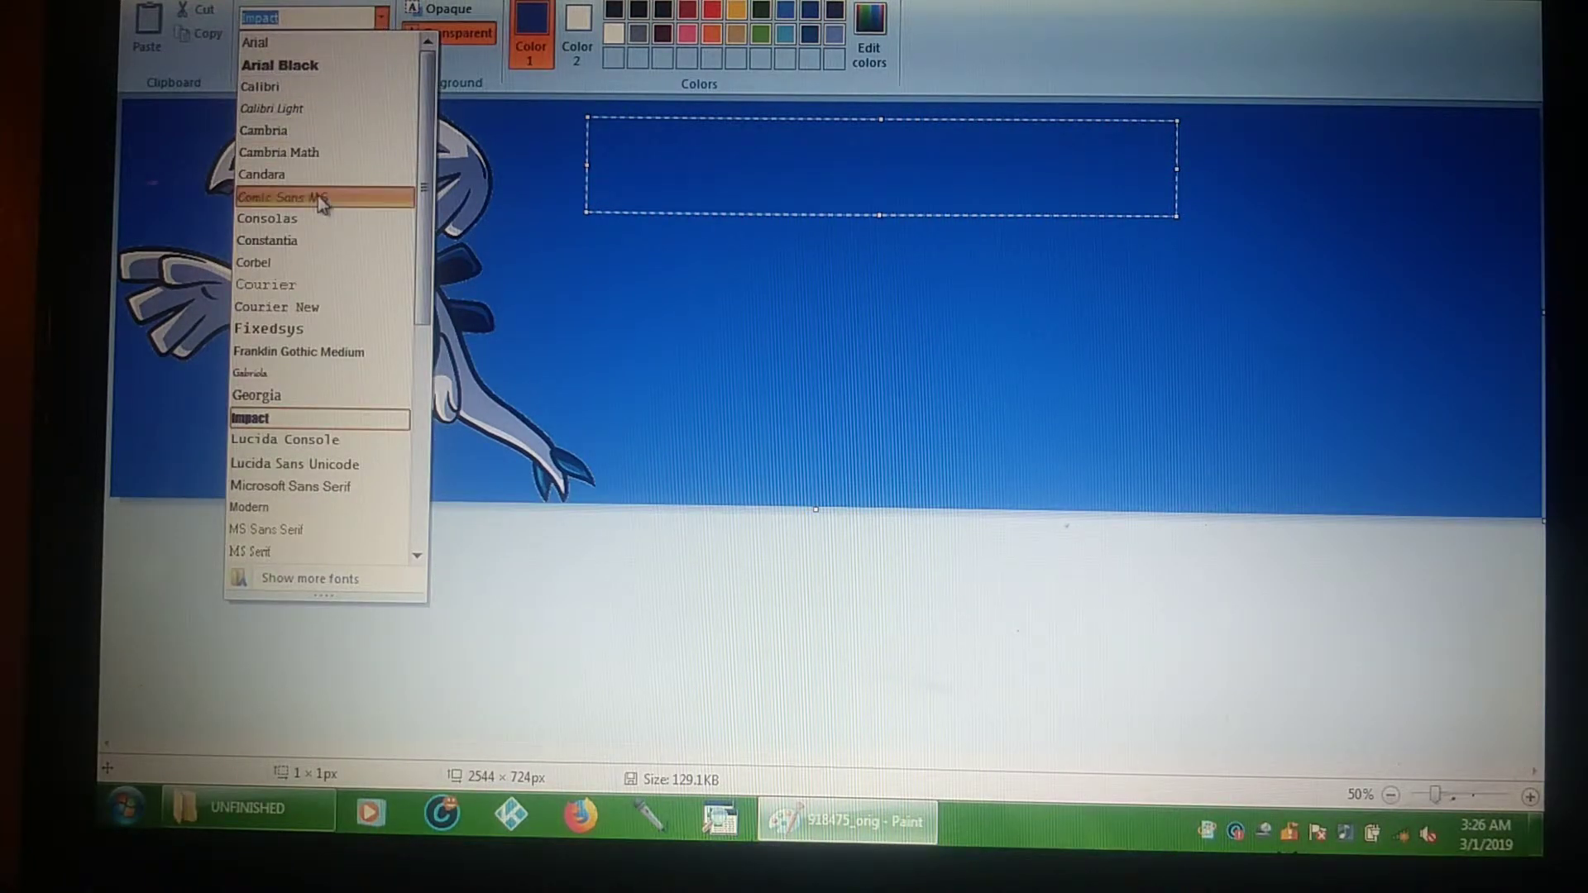
left_click(284, 197)
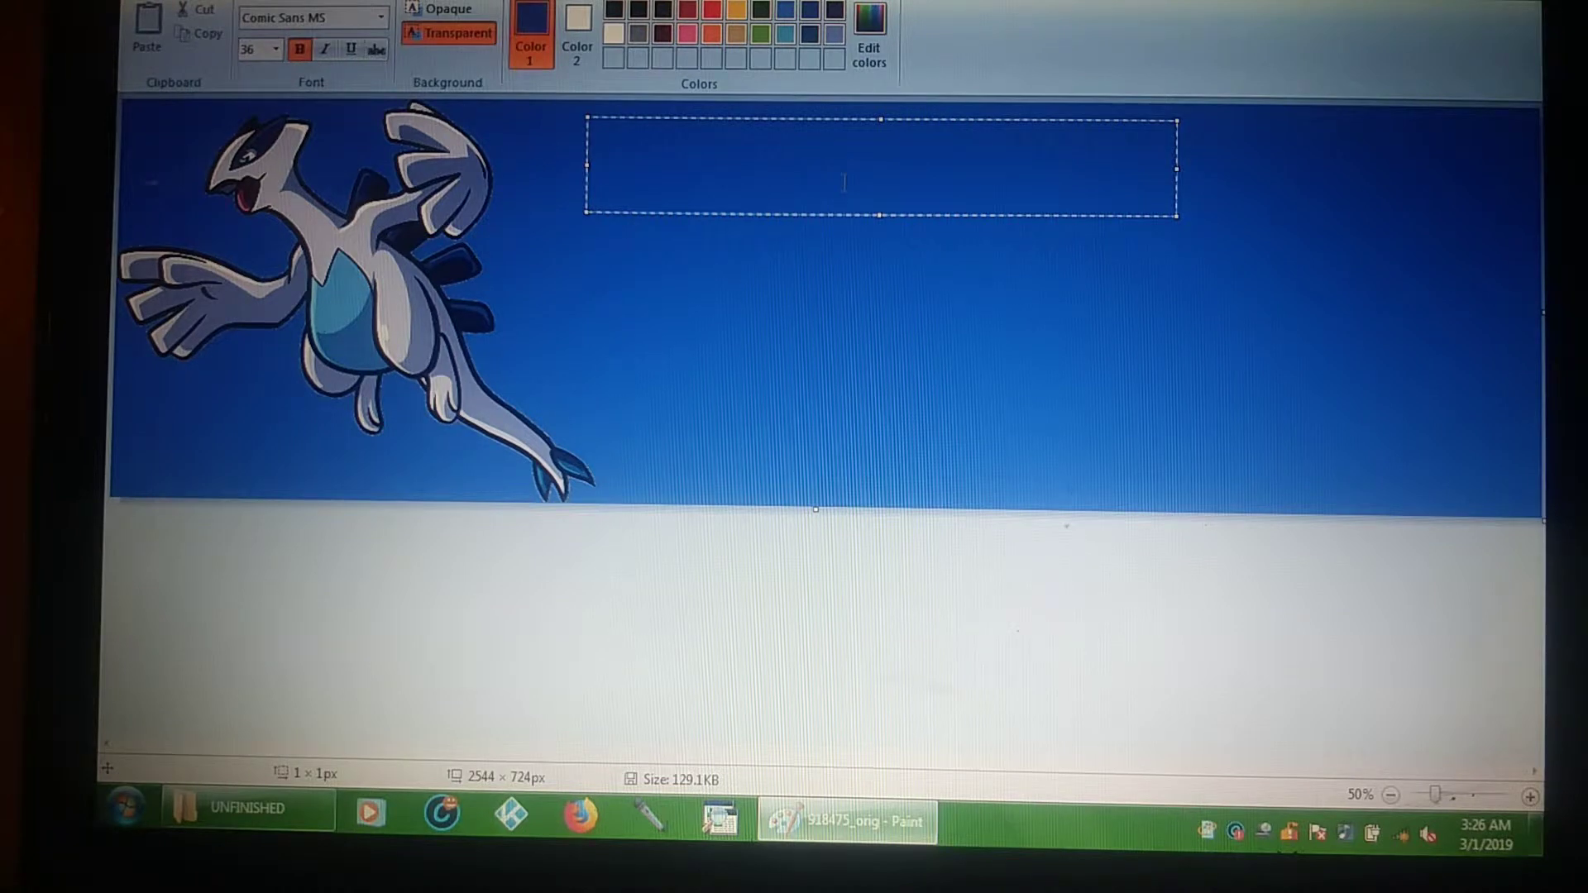
left_click(610, 10)
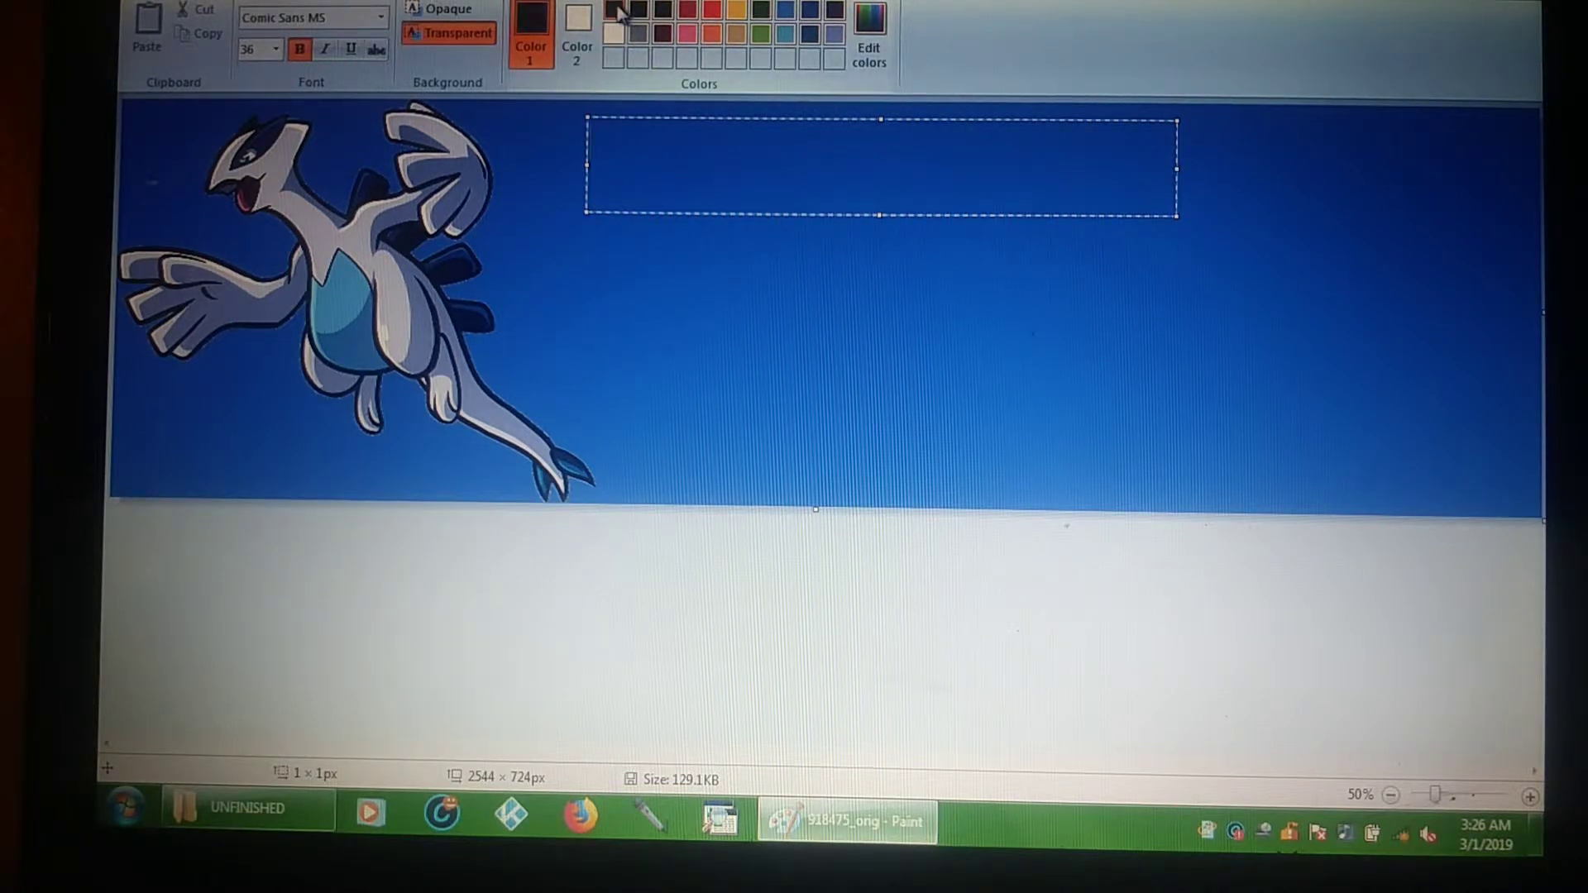
mouse_move(1304, 240)
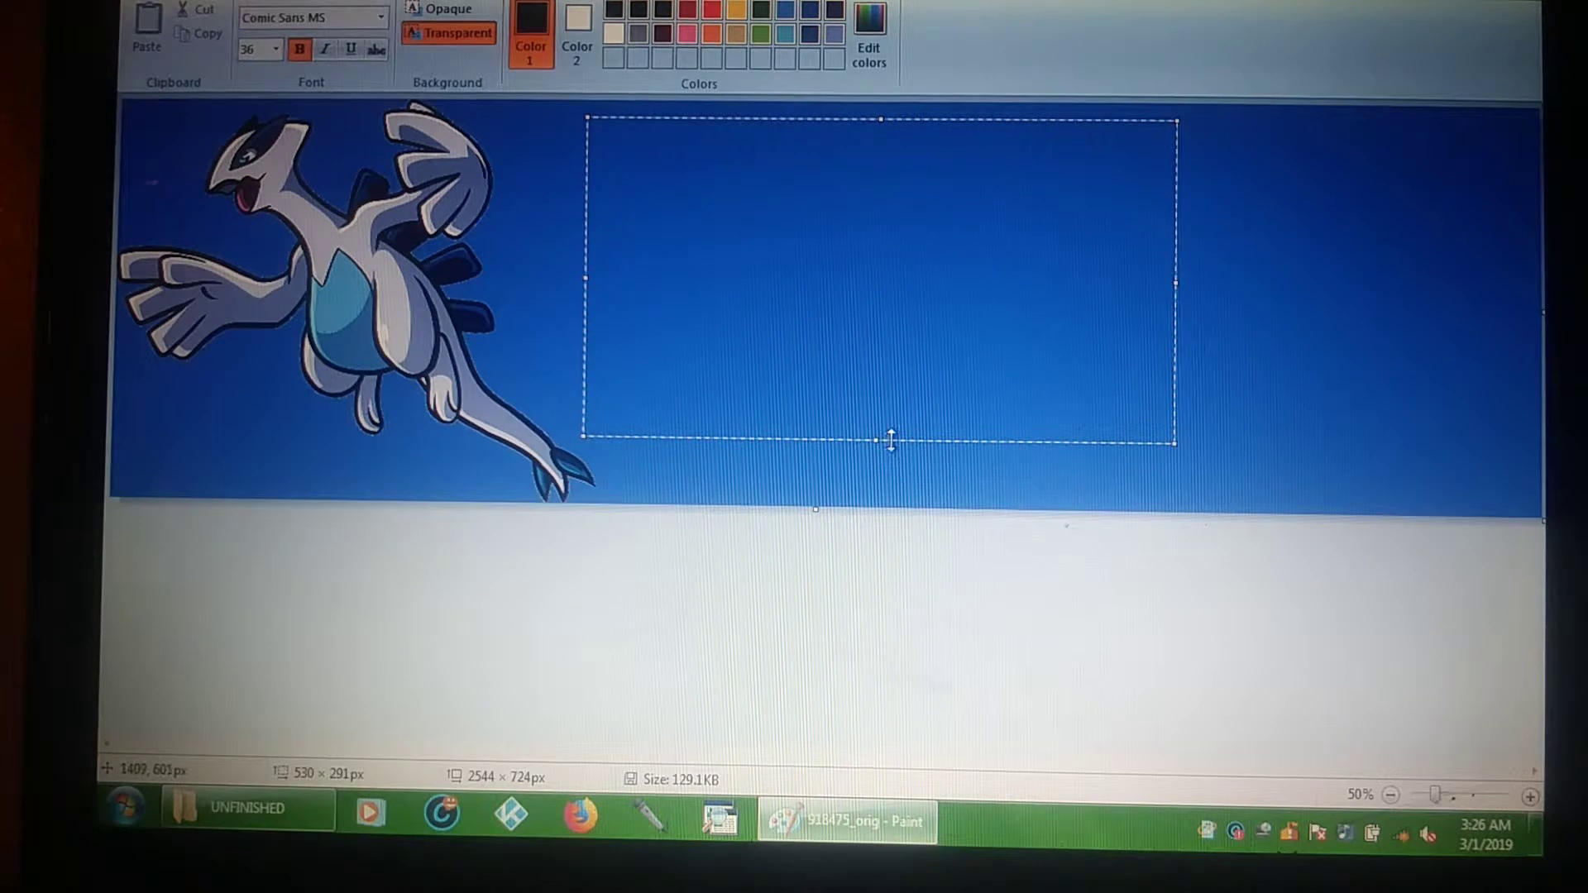
mouse_move(1292, 246)
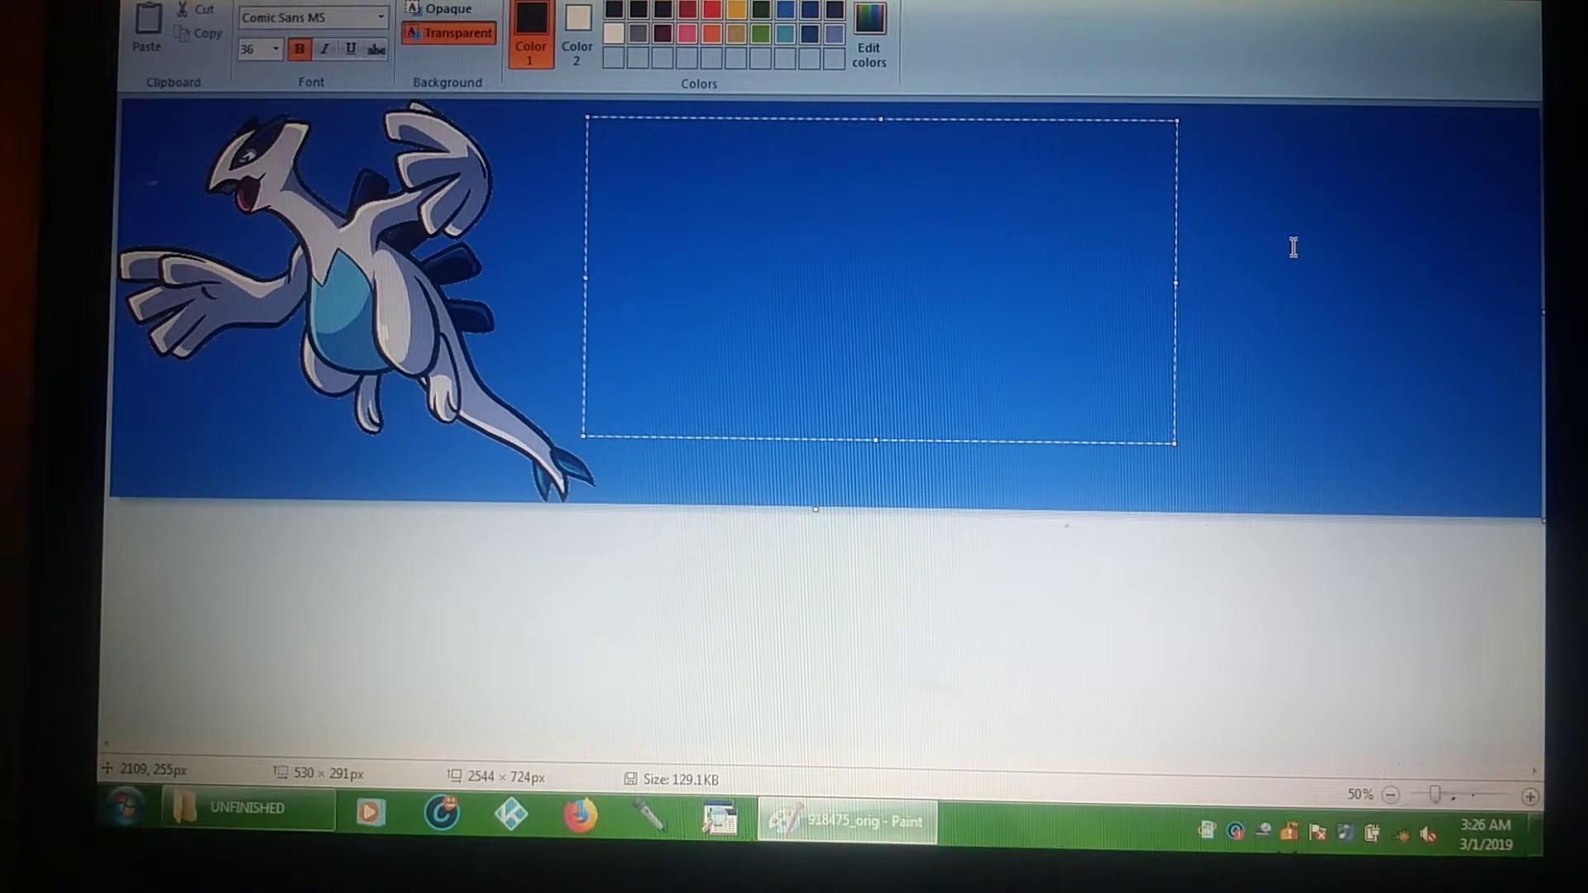
Step: Type 'POKEMON SILVER' as the first title line
type("PO")
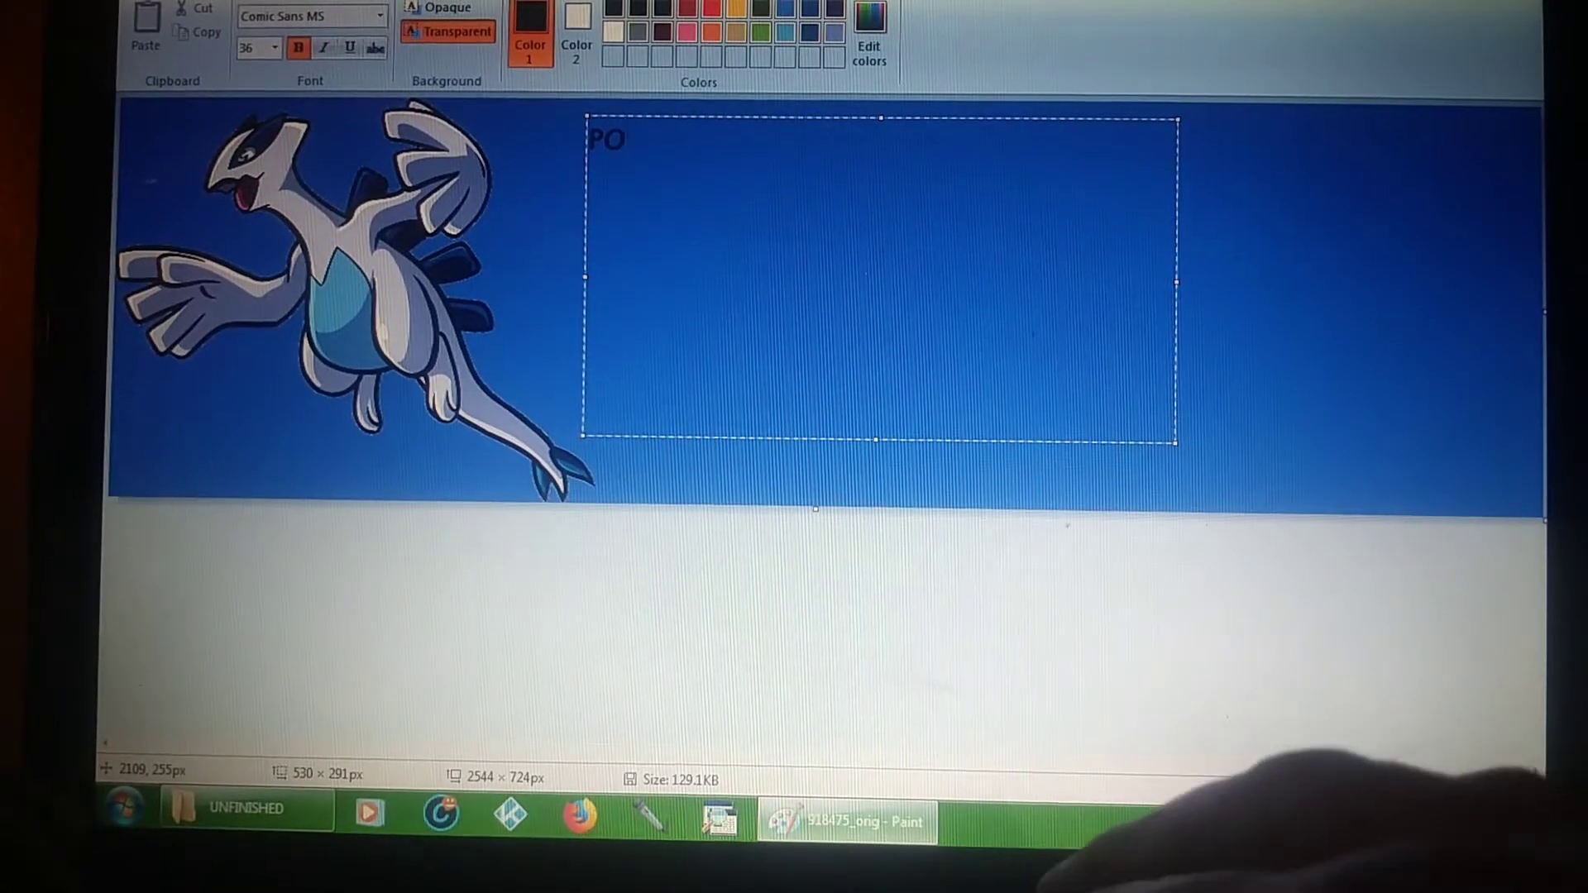
type("KEMON")
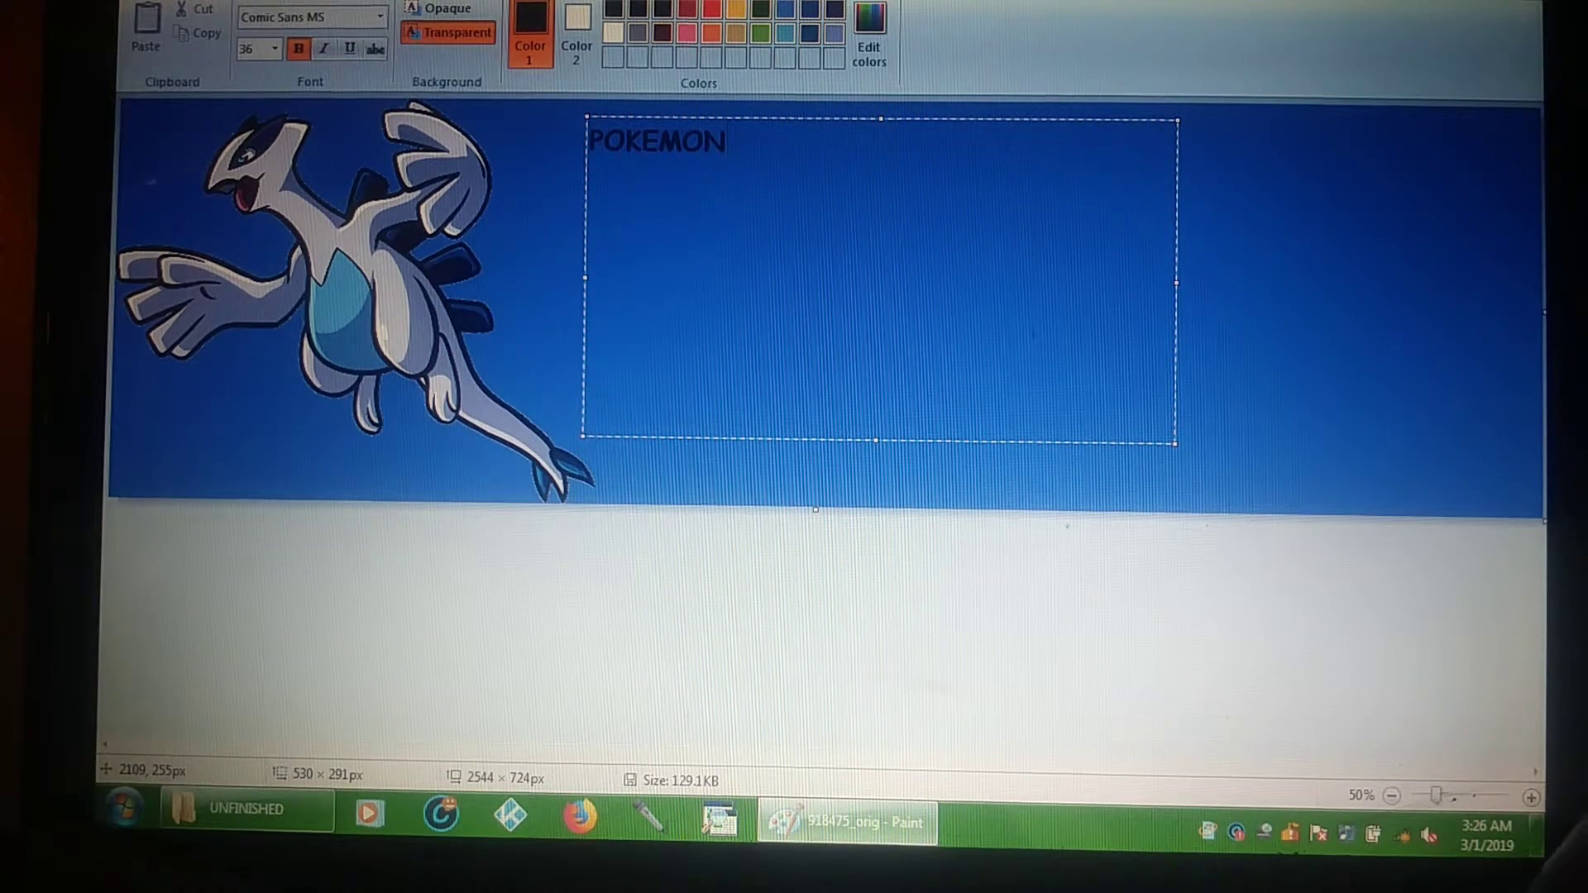
type("SIL")
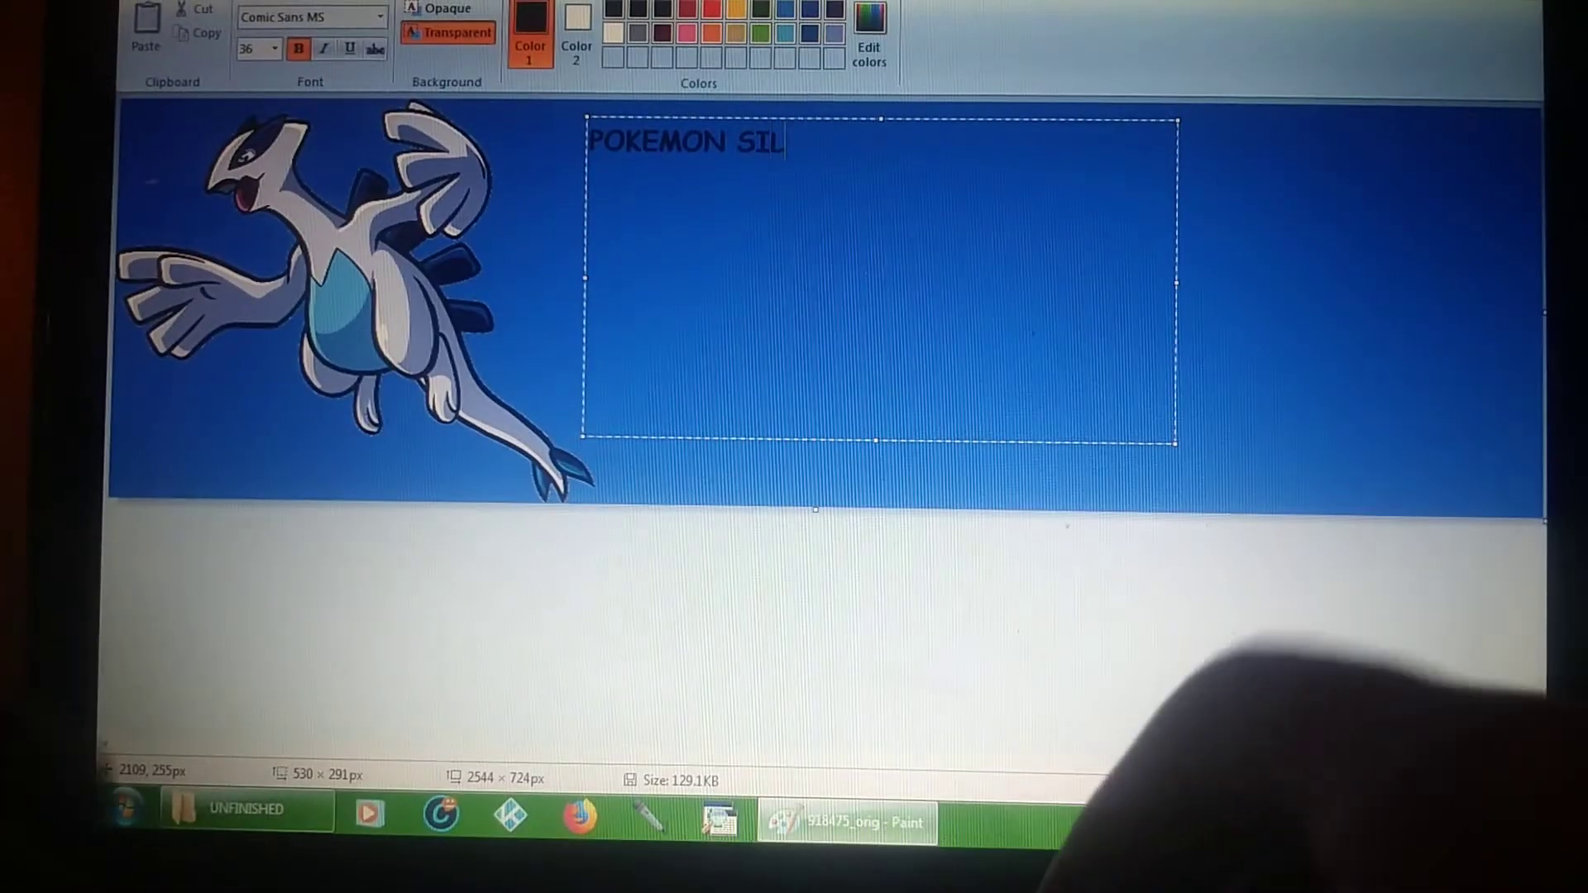
type("VER")
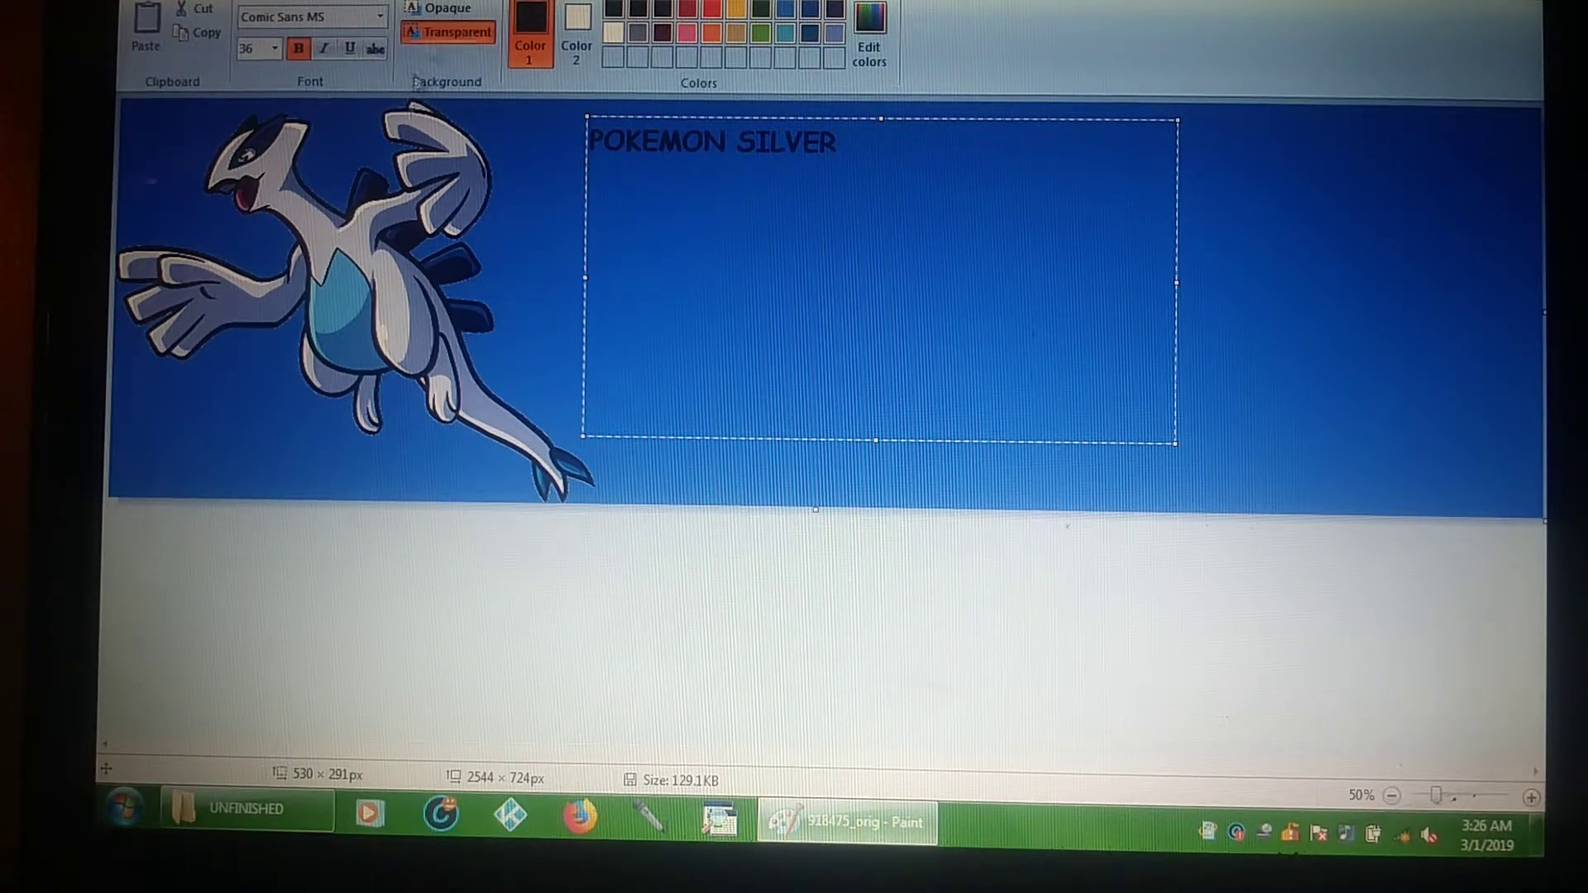
Step: Switch to 48 pt and type 'RANDOMIZED'
left_click(272, 49)
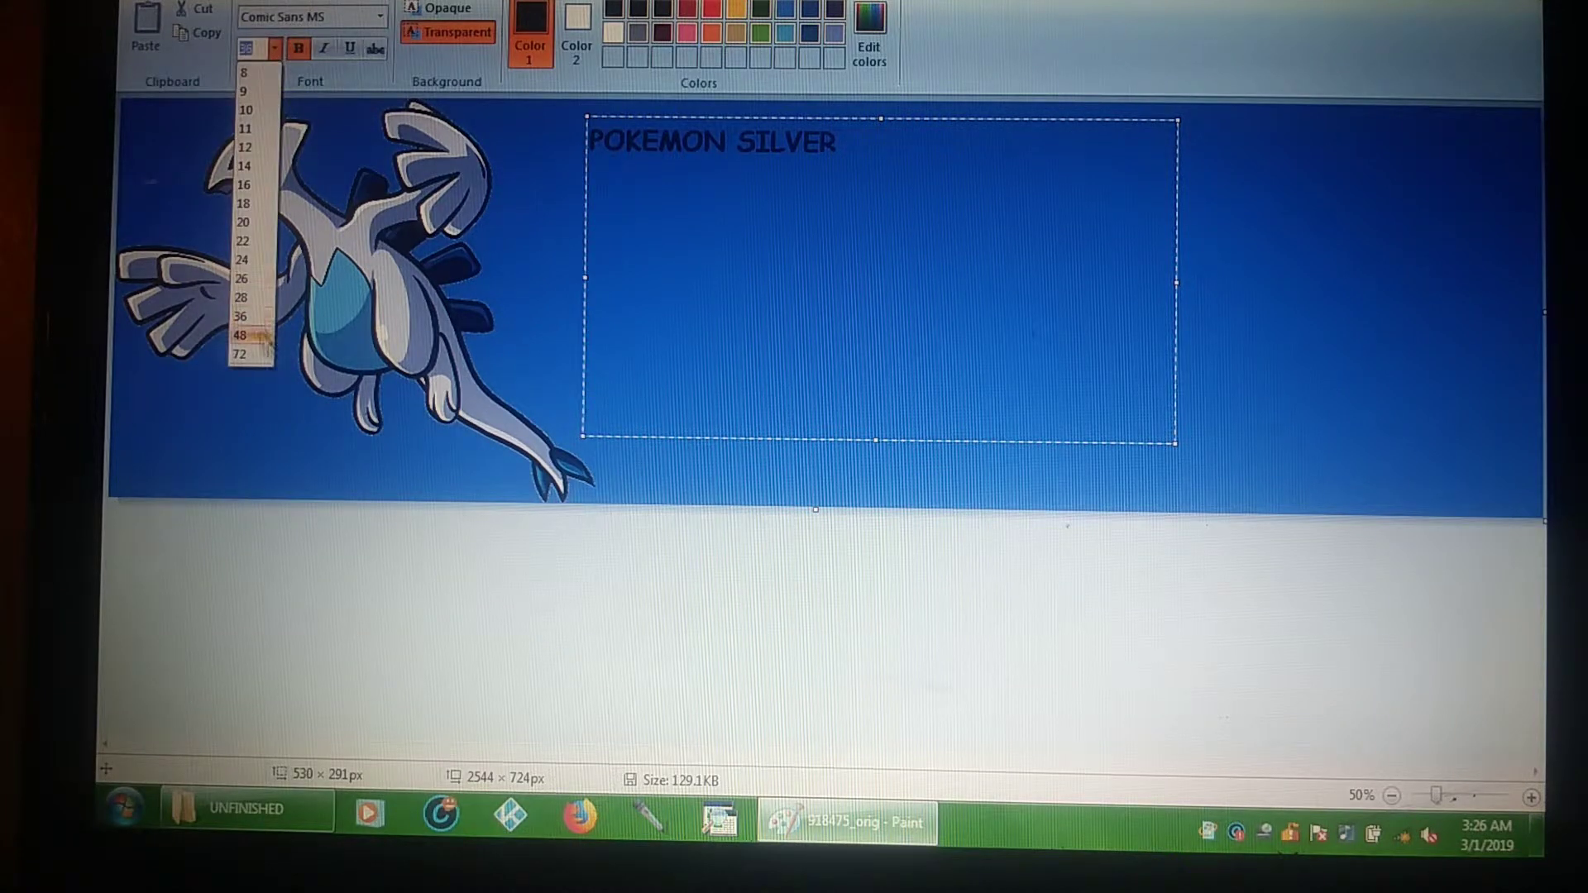
left_click(241, 335)
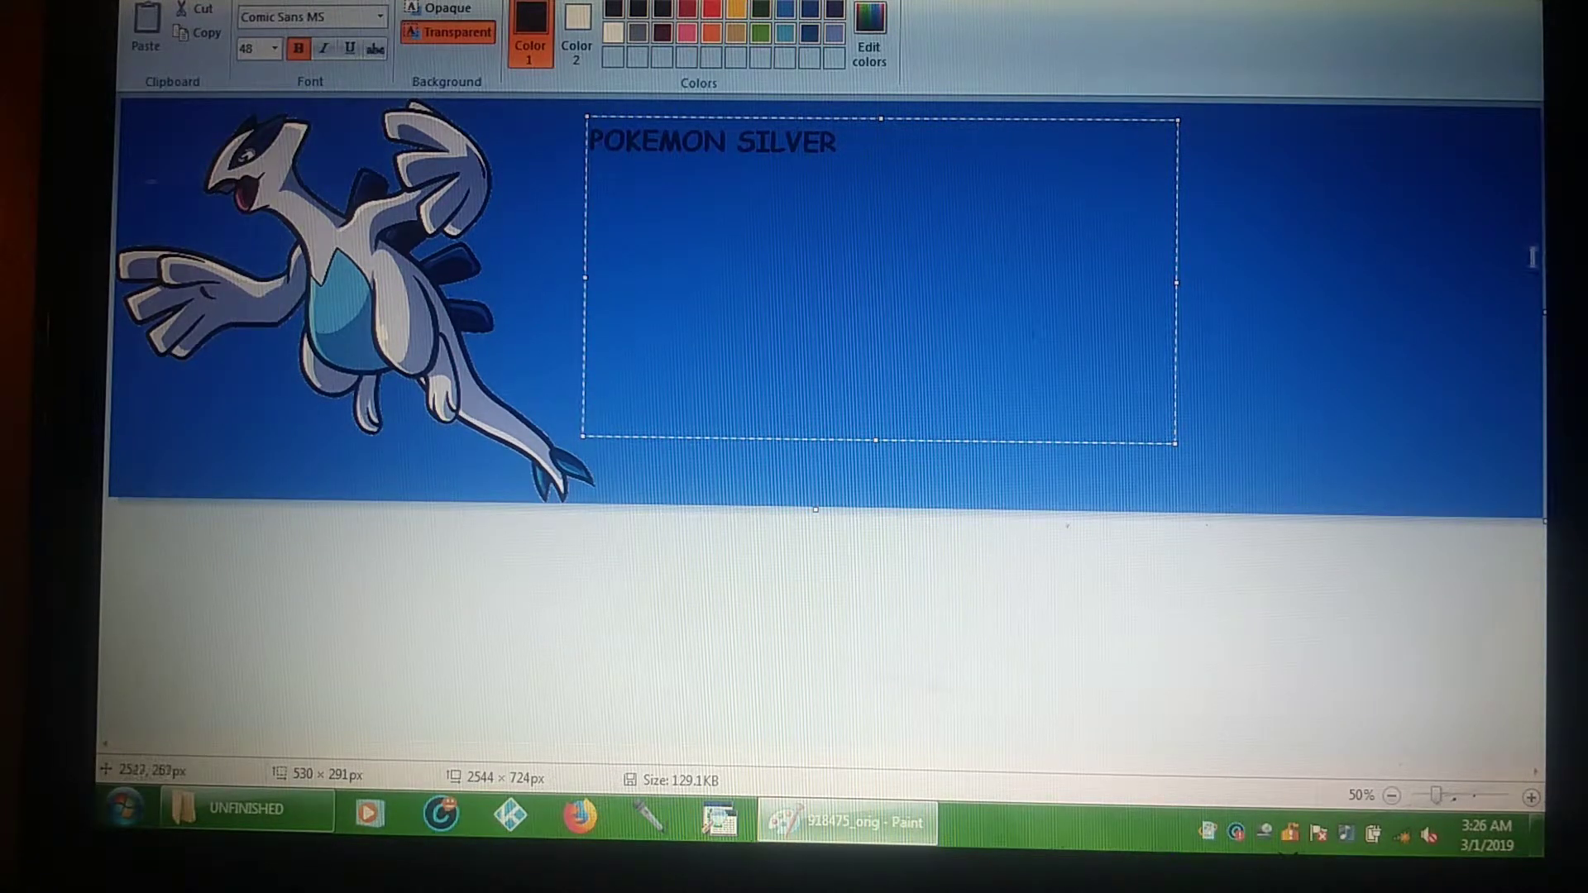
type("R")
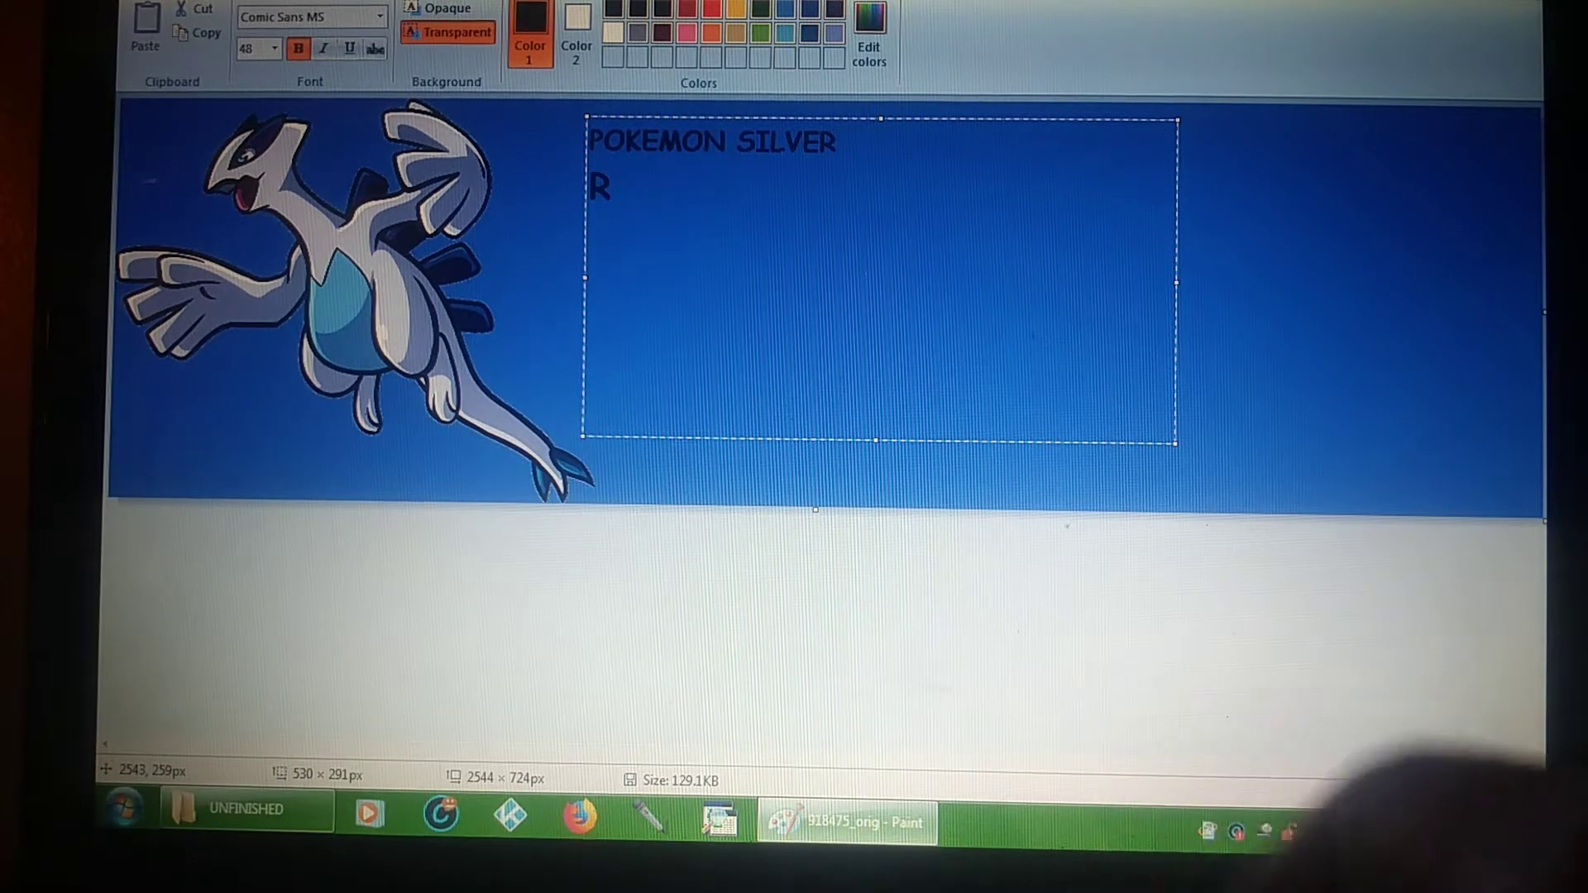
type("ANDOM")
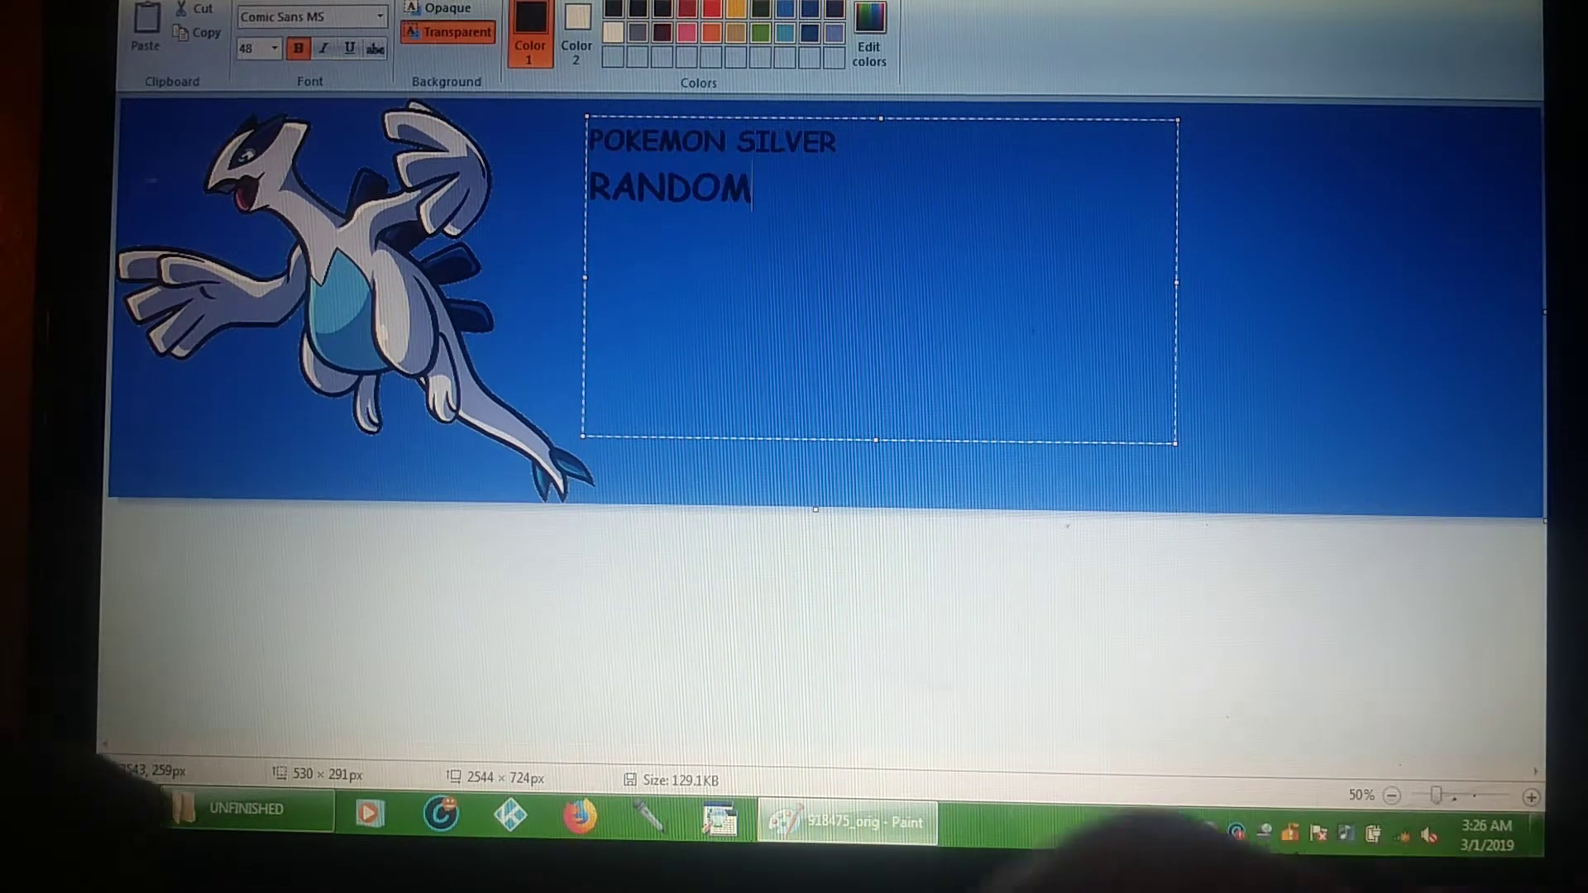
type("IZED")
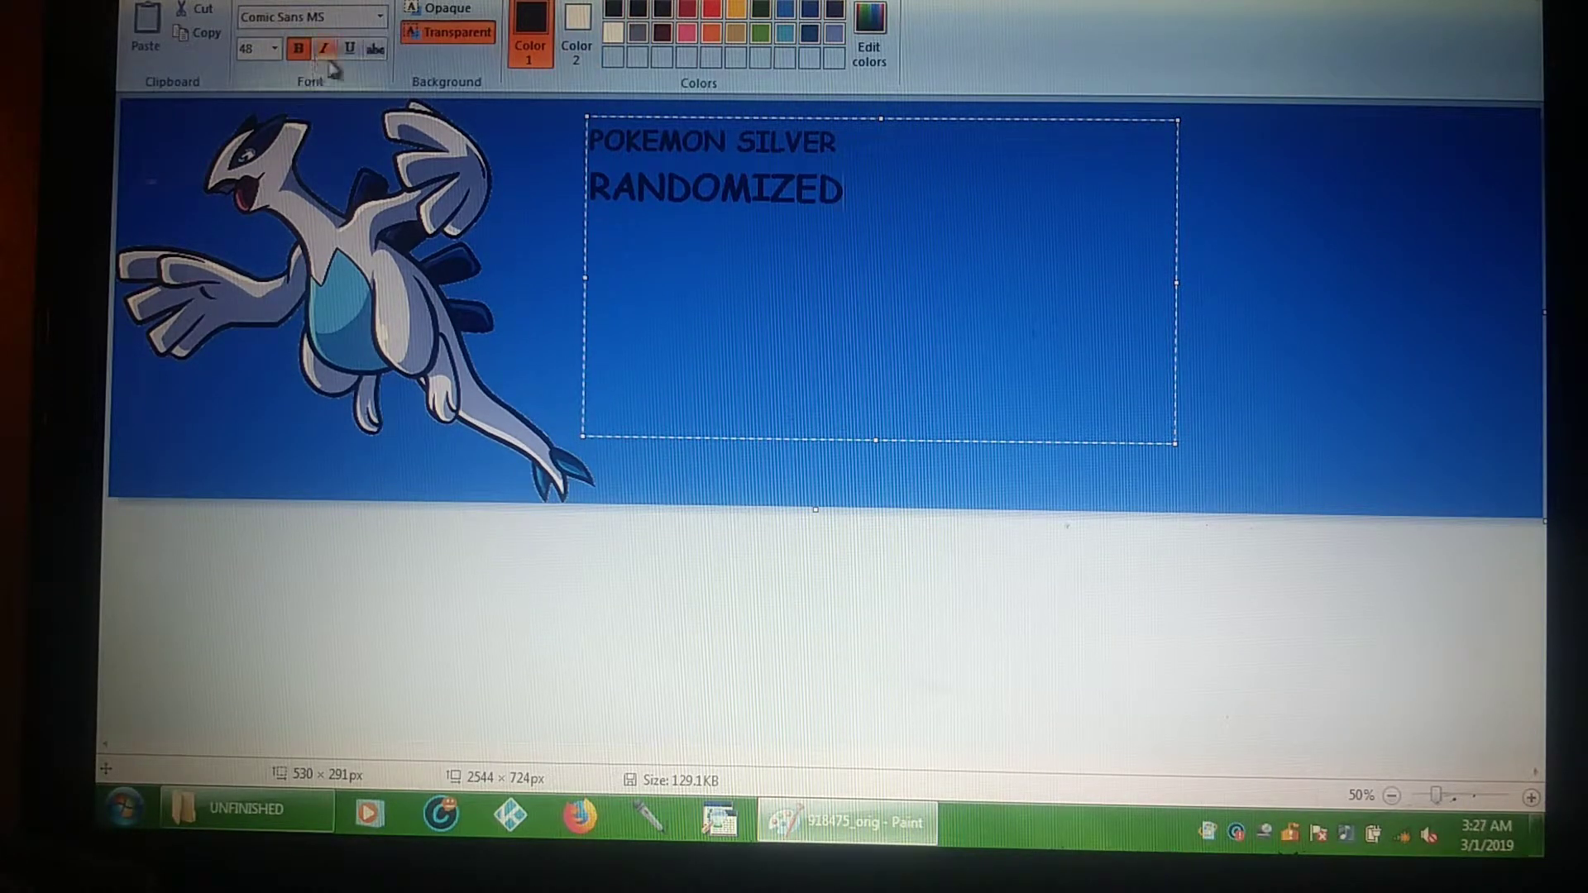
Step: Switch to 72 pt and type 'NUZLOCK' as the largest line
left_click(273, 49)
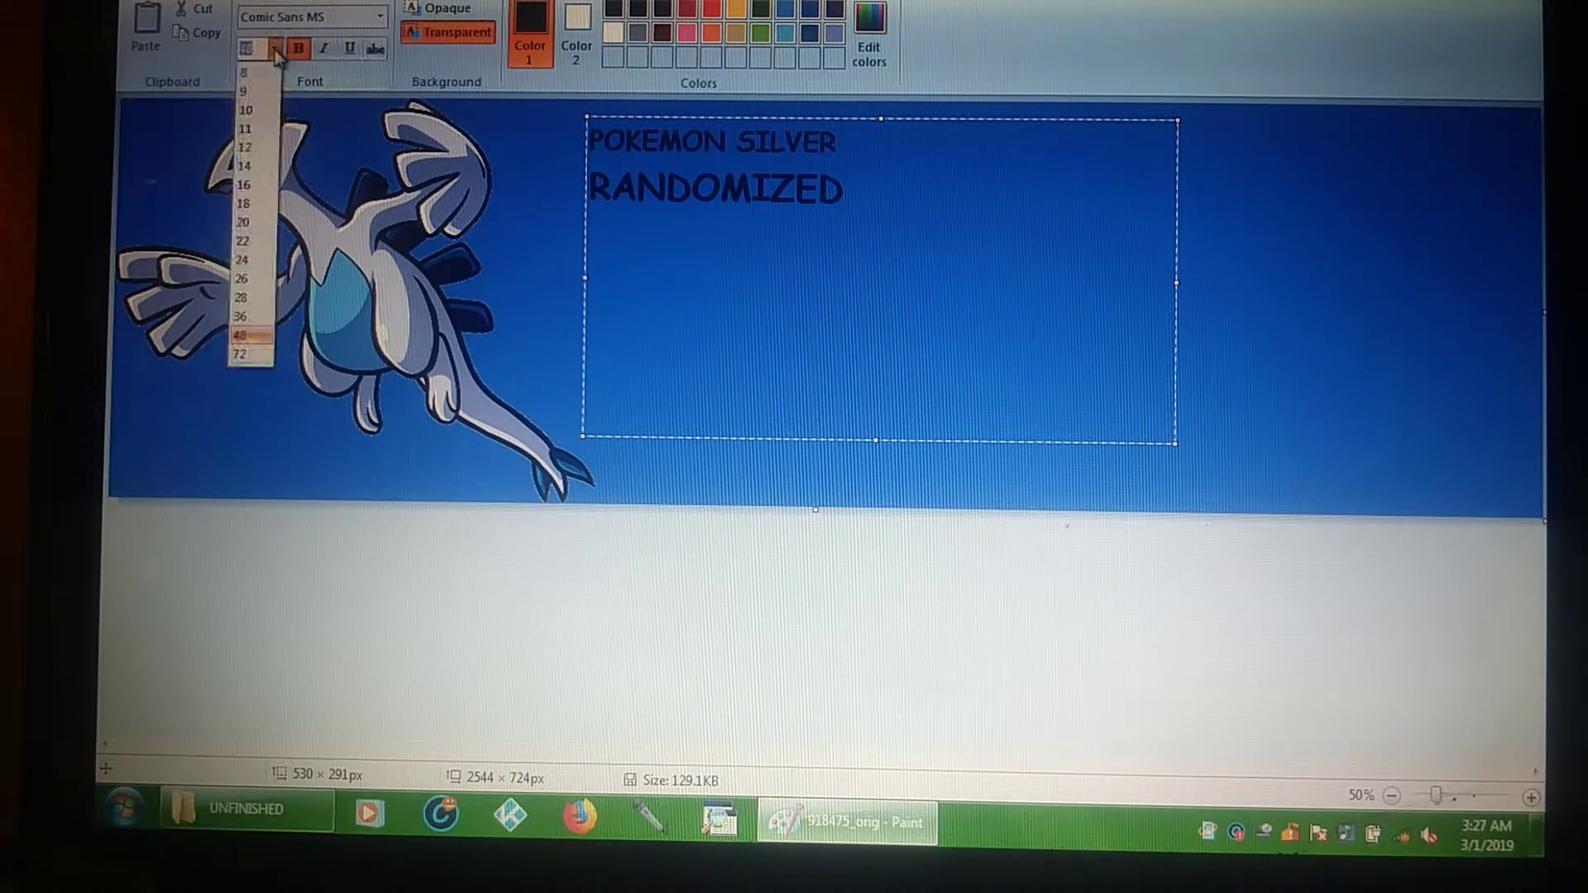
left_click(243, 334)
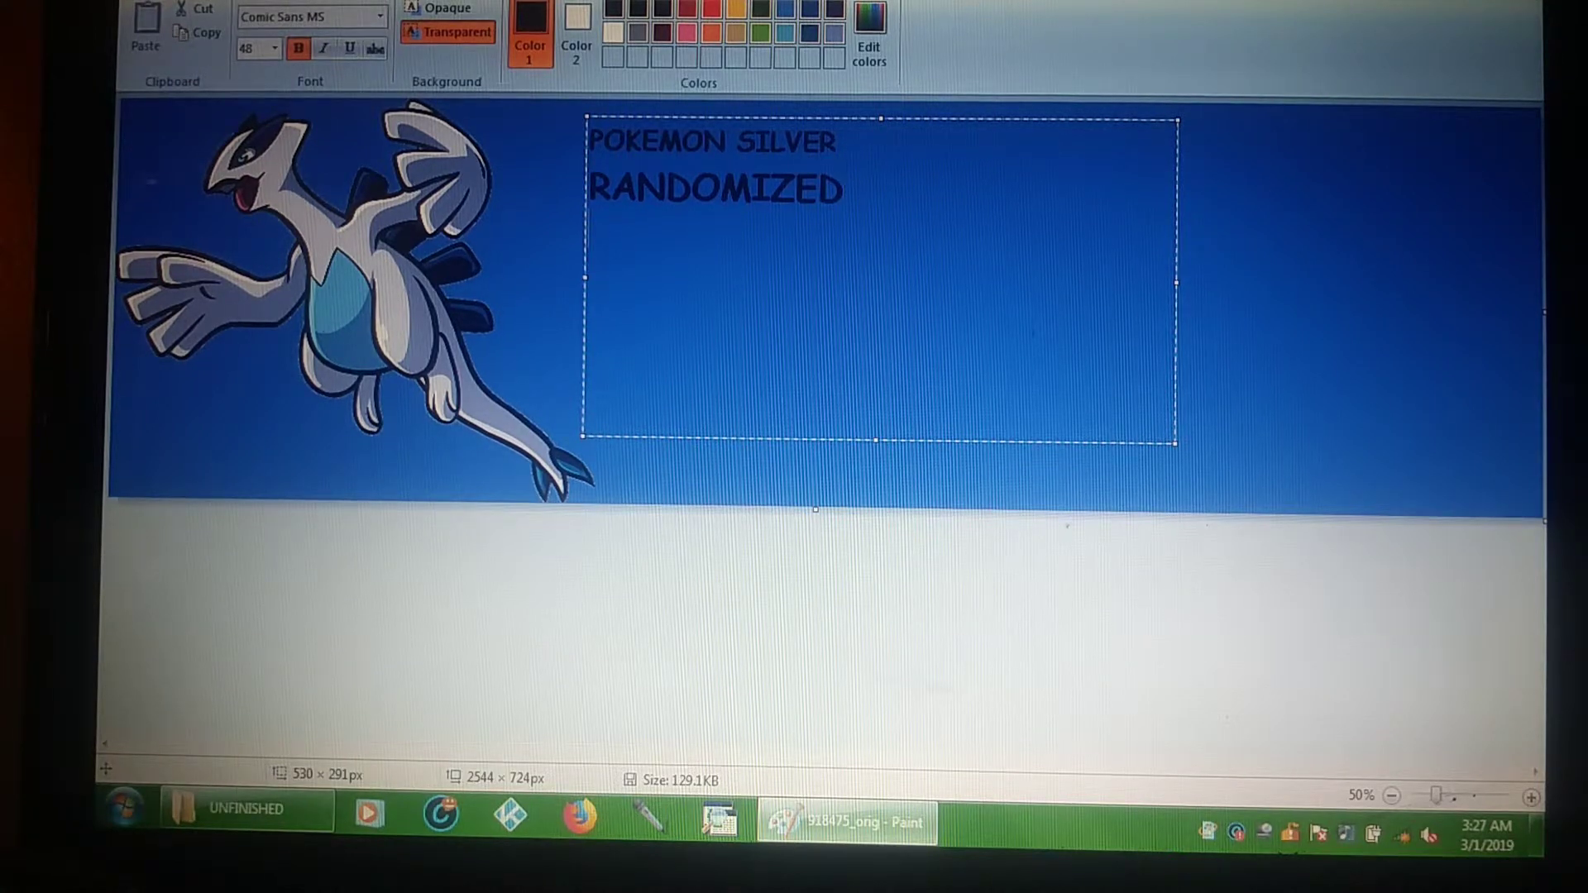
left_click(273, 49)
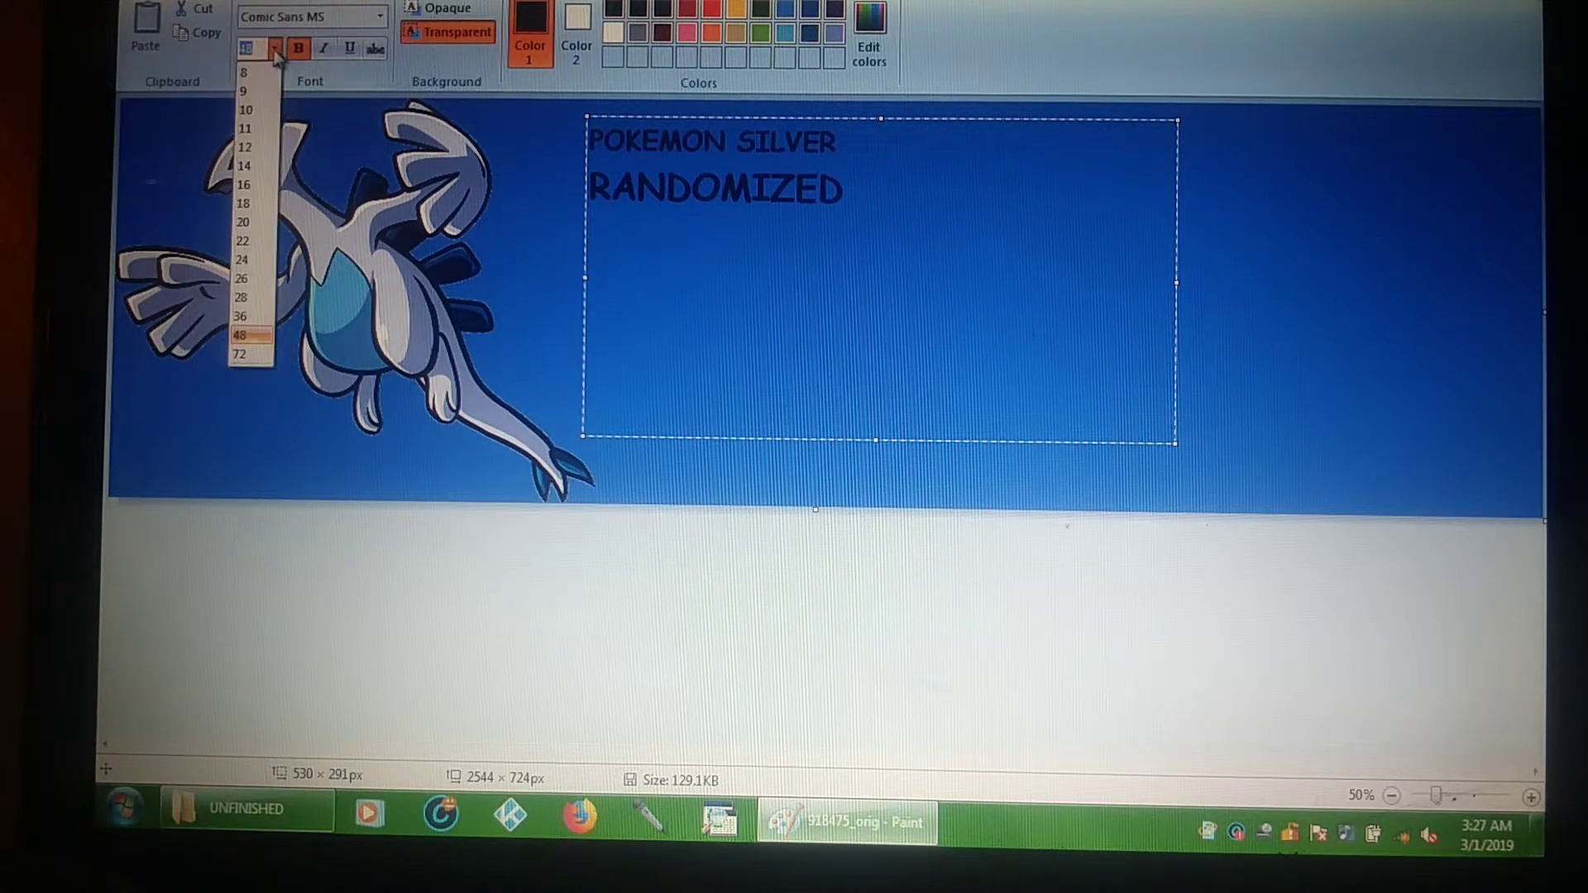
left_click(241, 353)
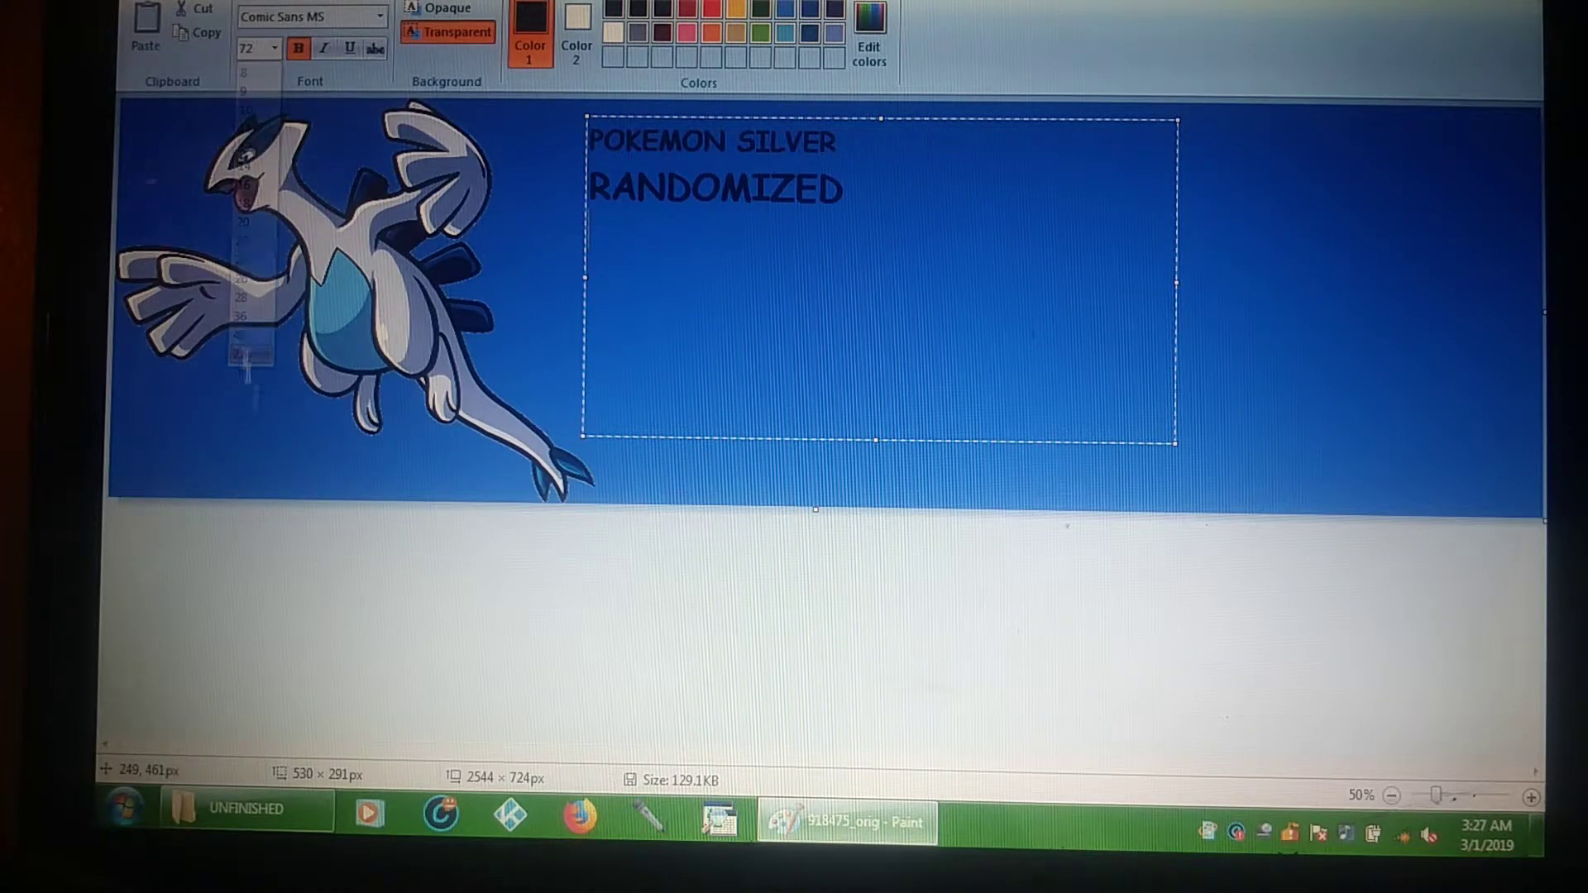
type("N")
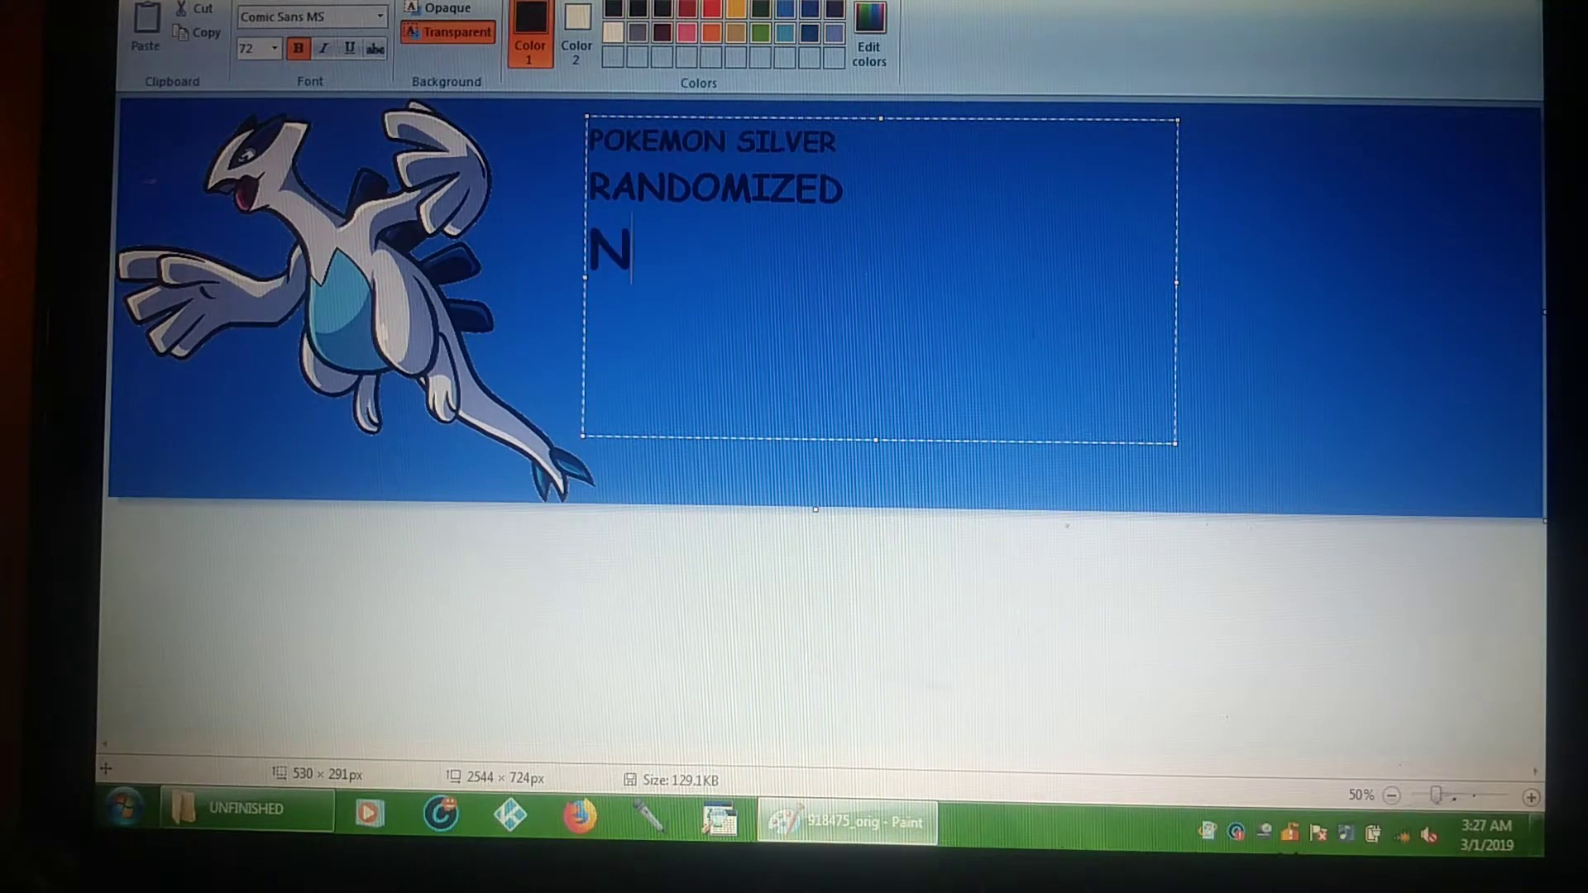
type("U")
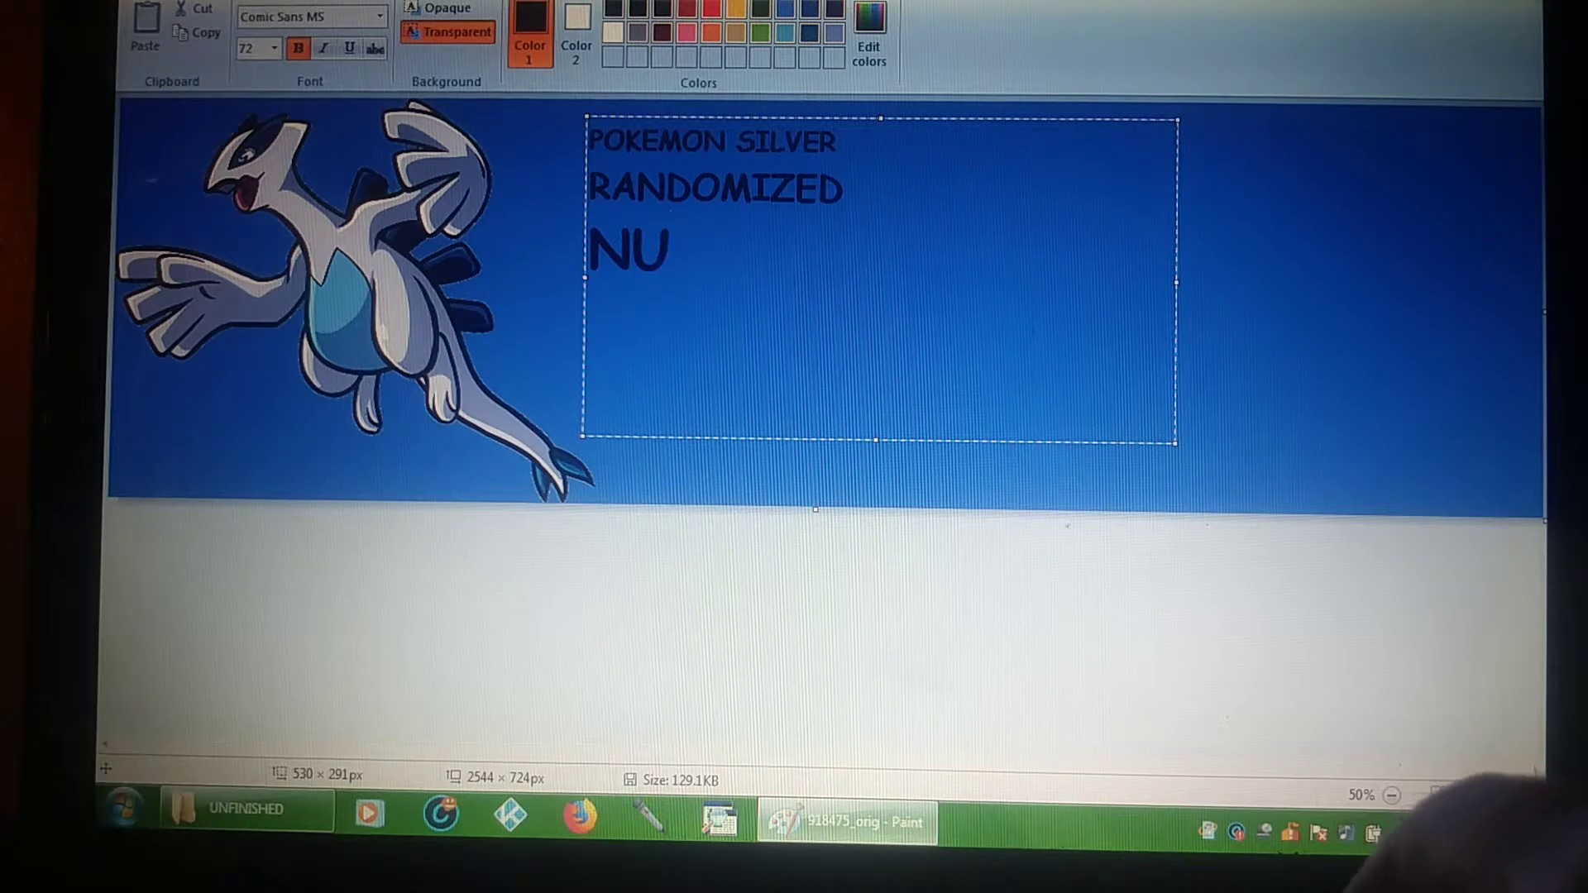
type("ZLO")
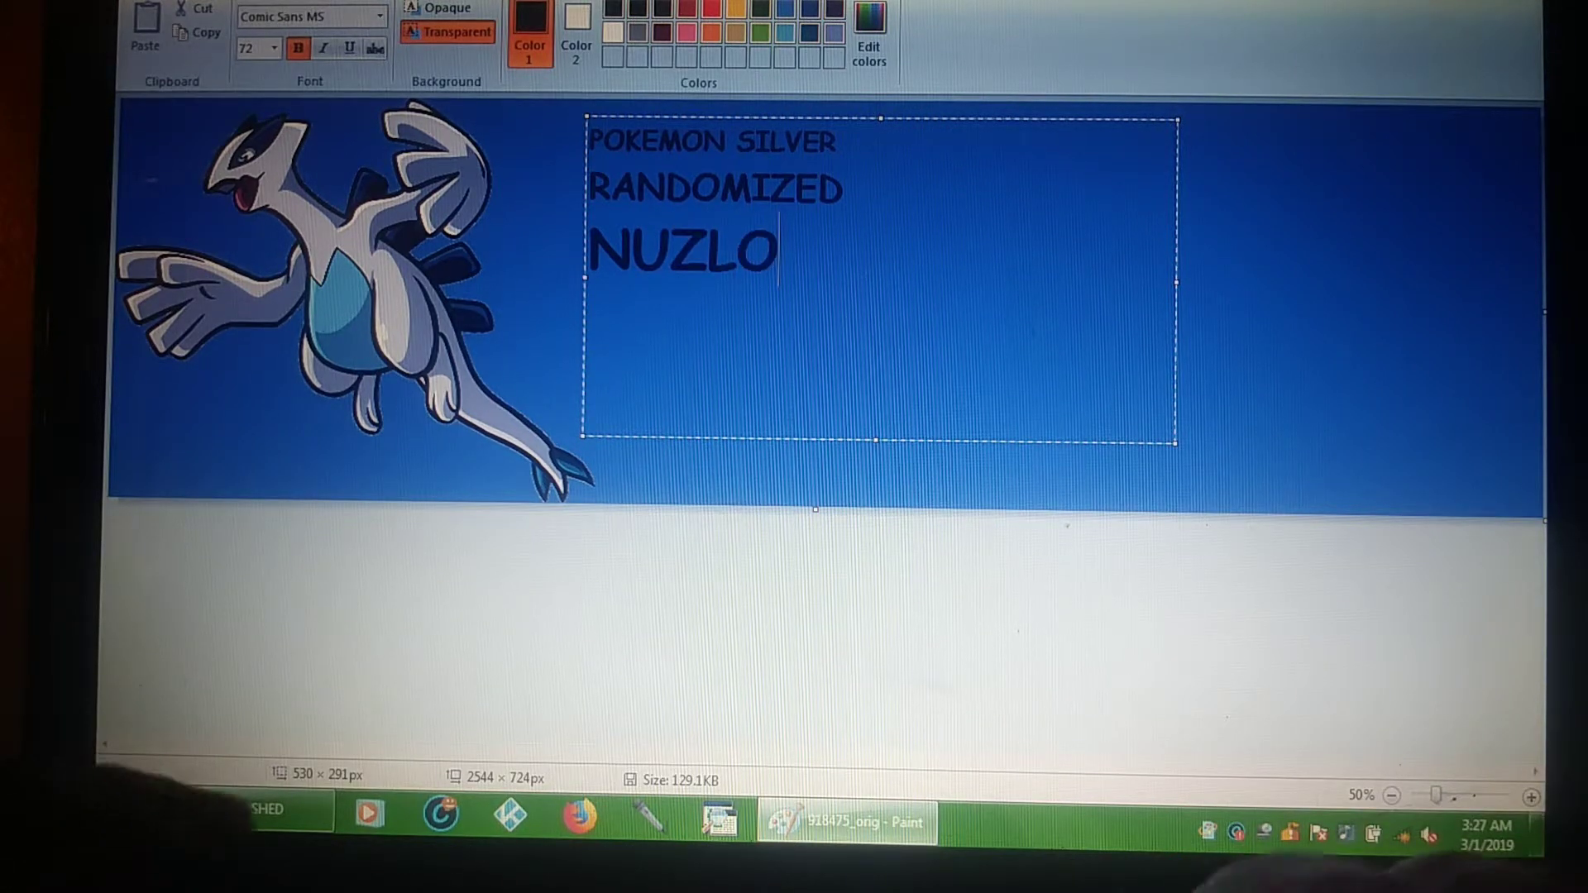
type("CK")
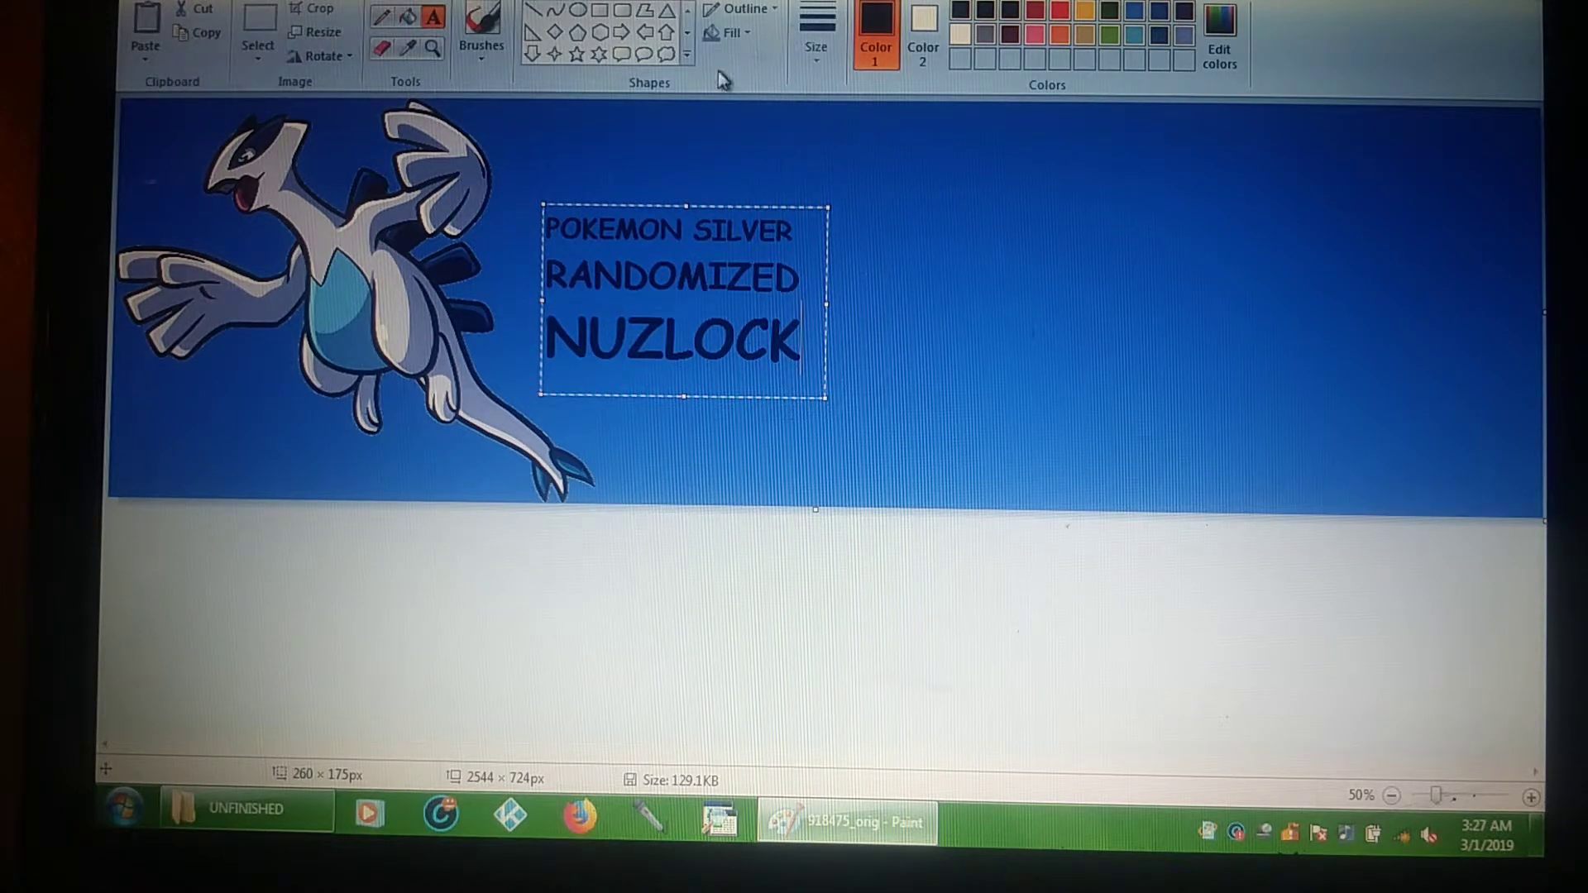
mouse_move(731, 200)
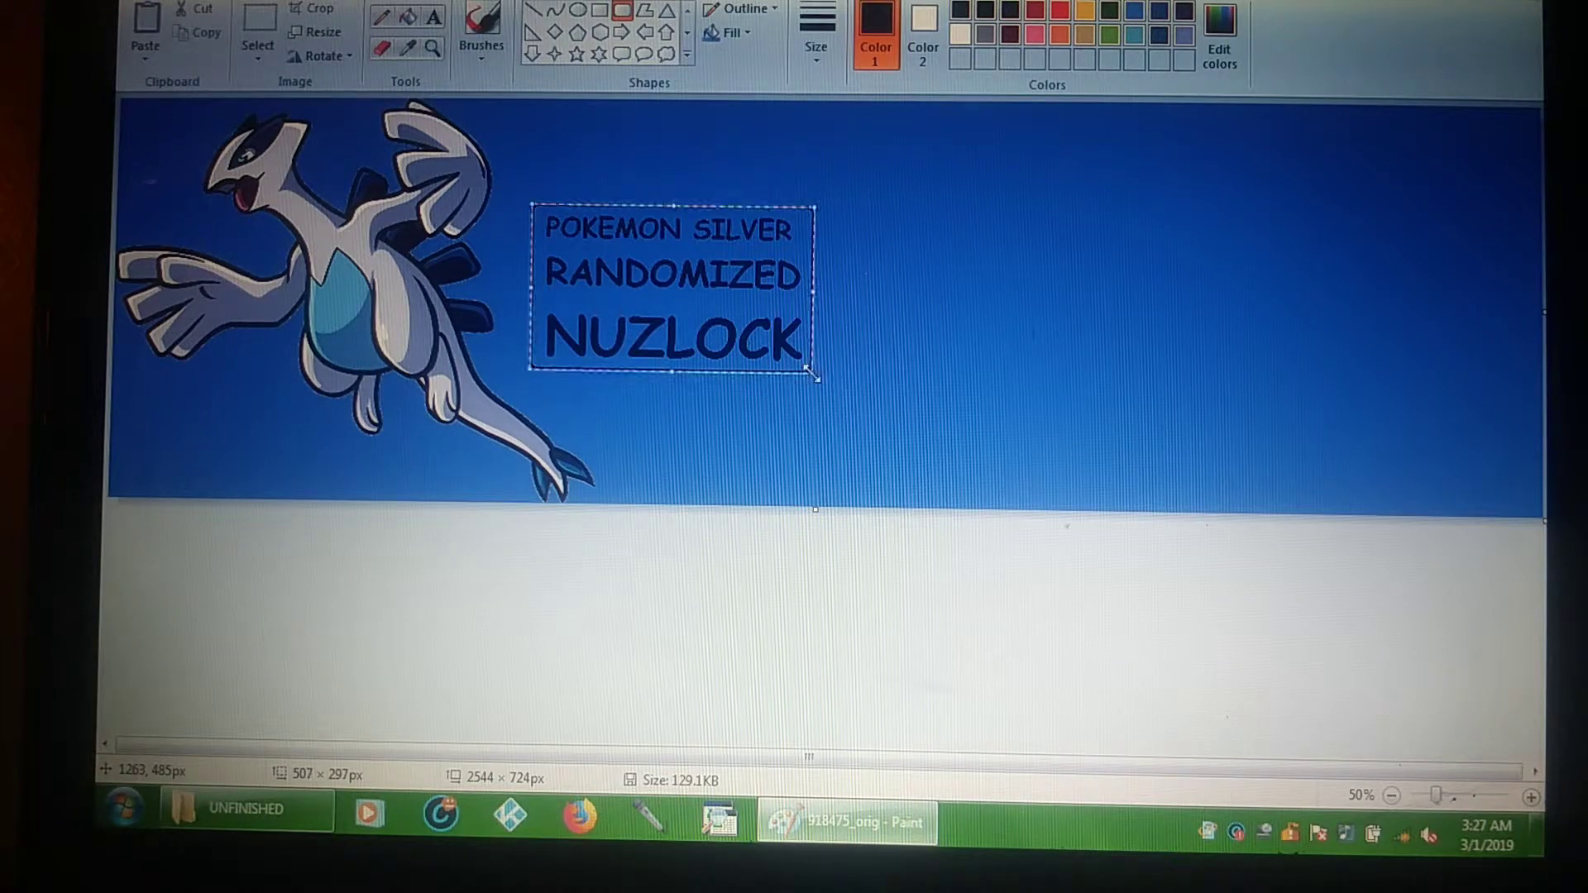
mouse_move(816, 41)
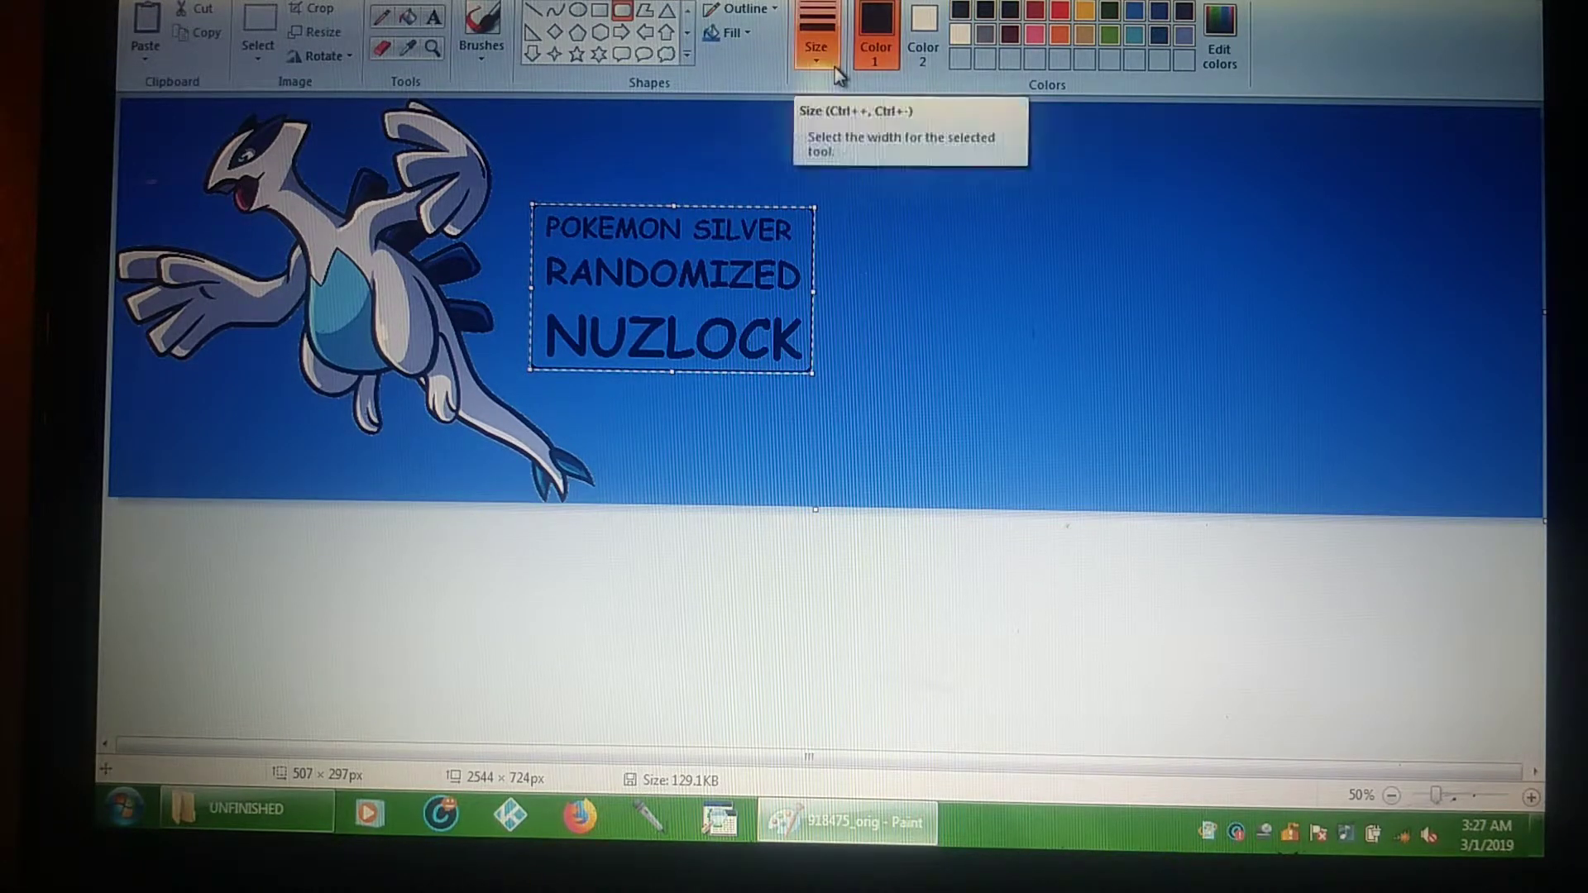
mouse_move(1124, 15)
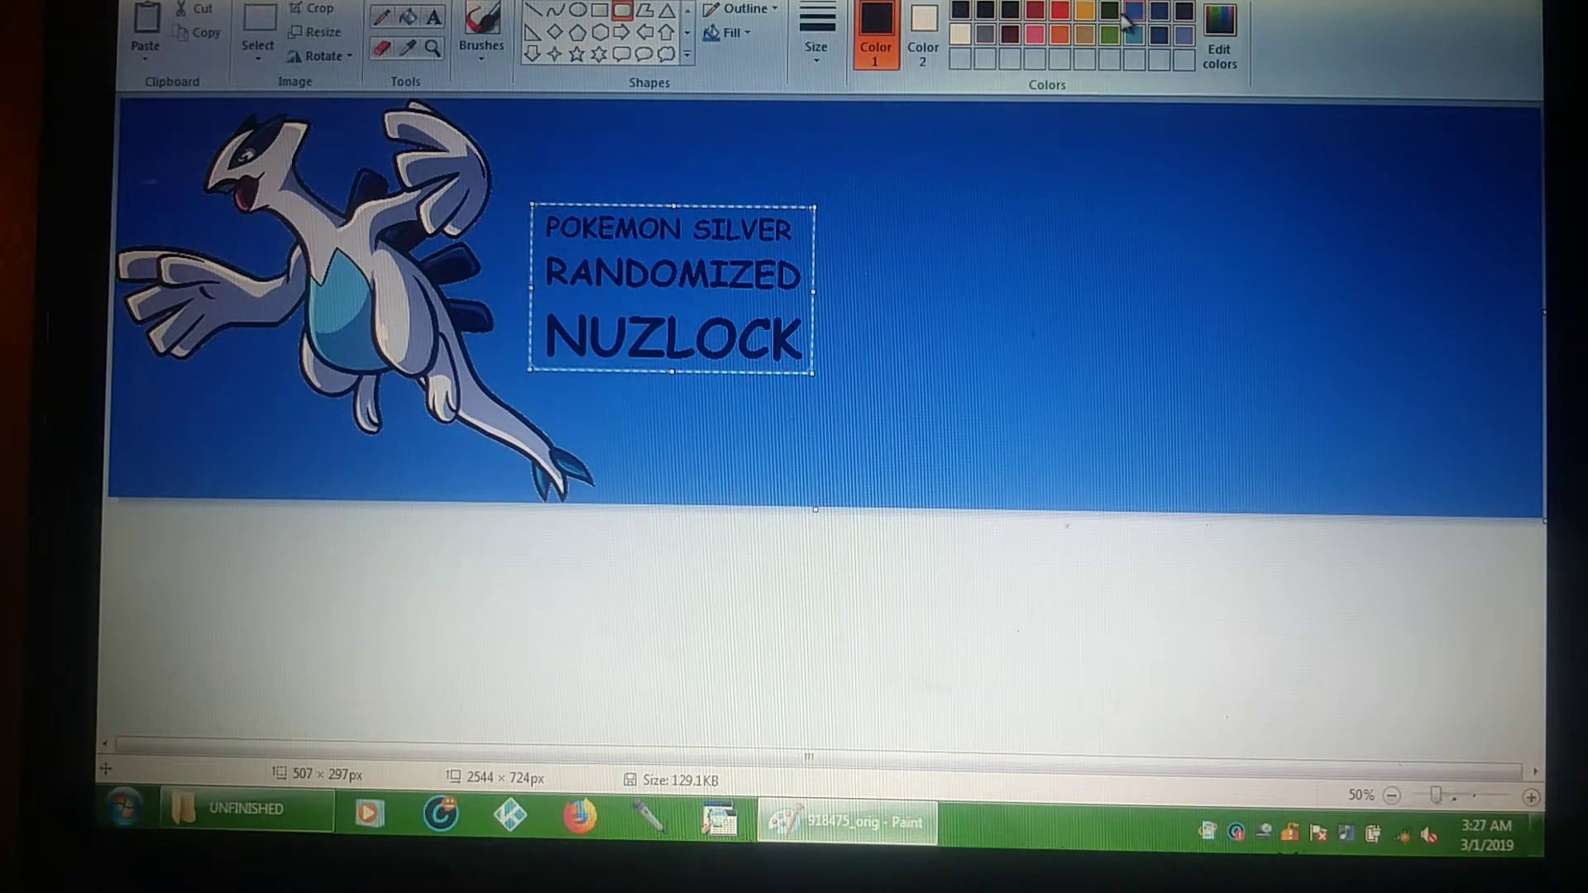
mouse_move(1112, 13)
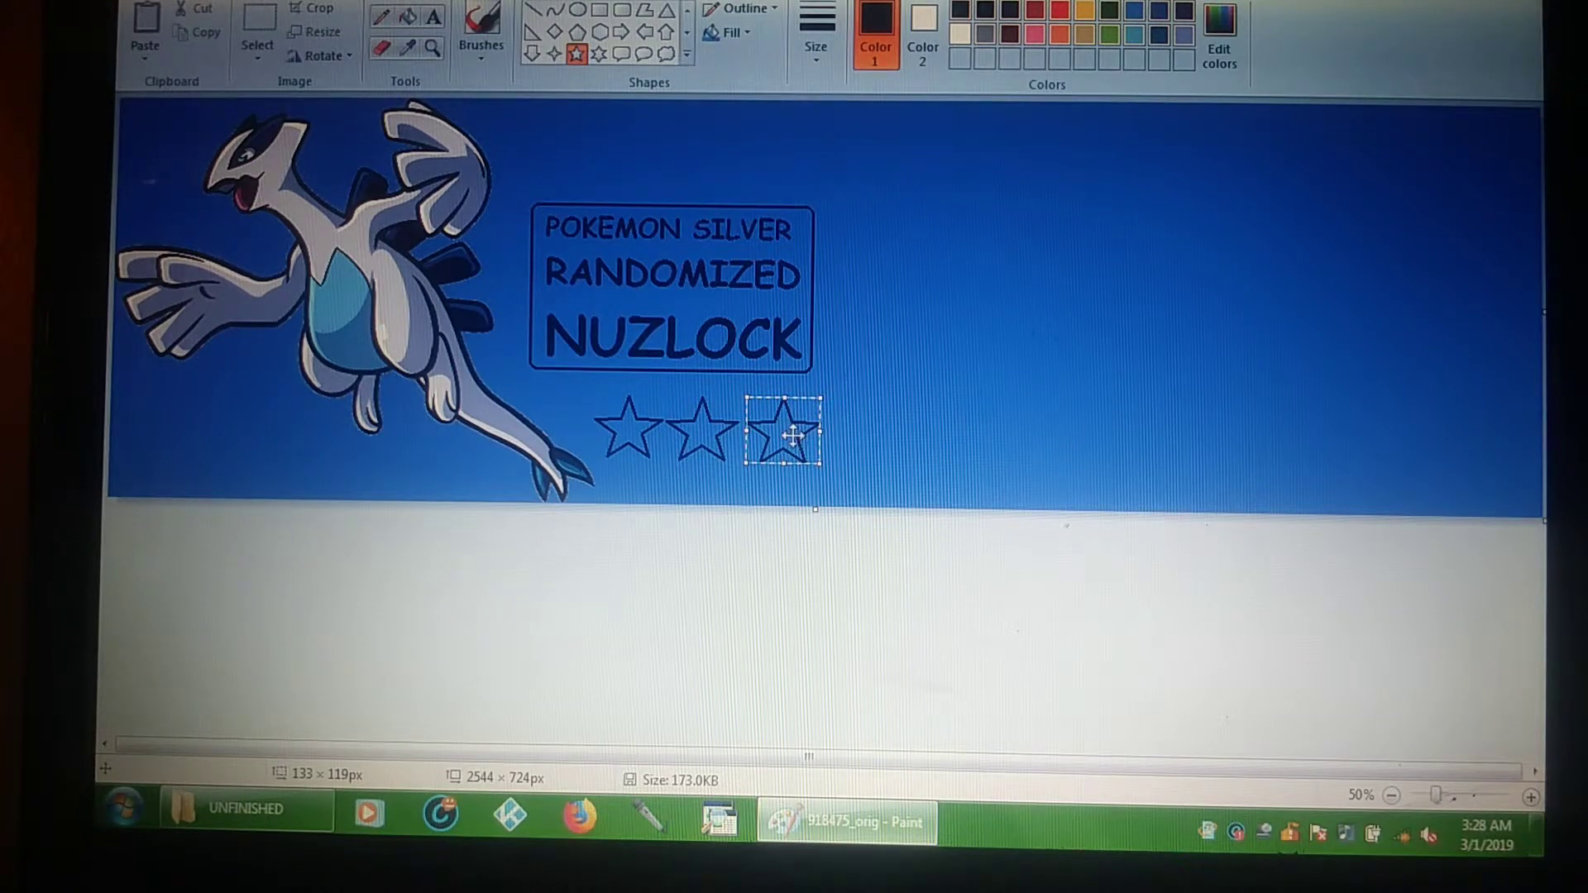
mouse_move(858, 415)
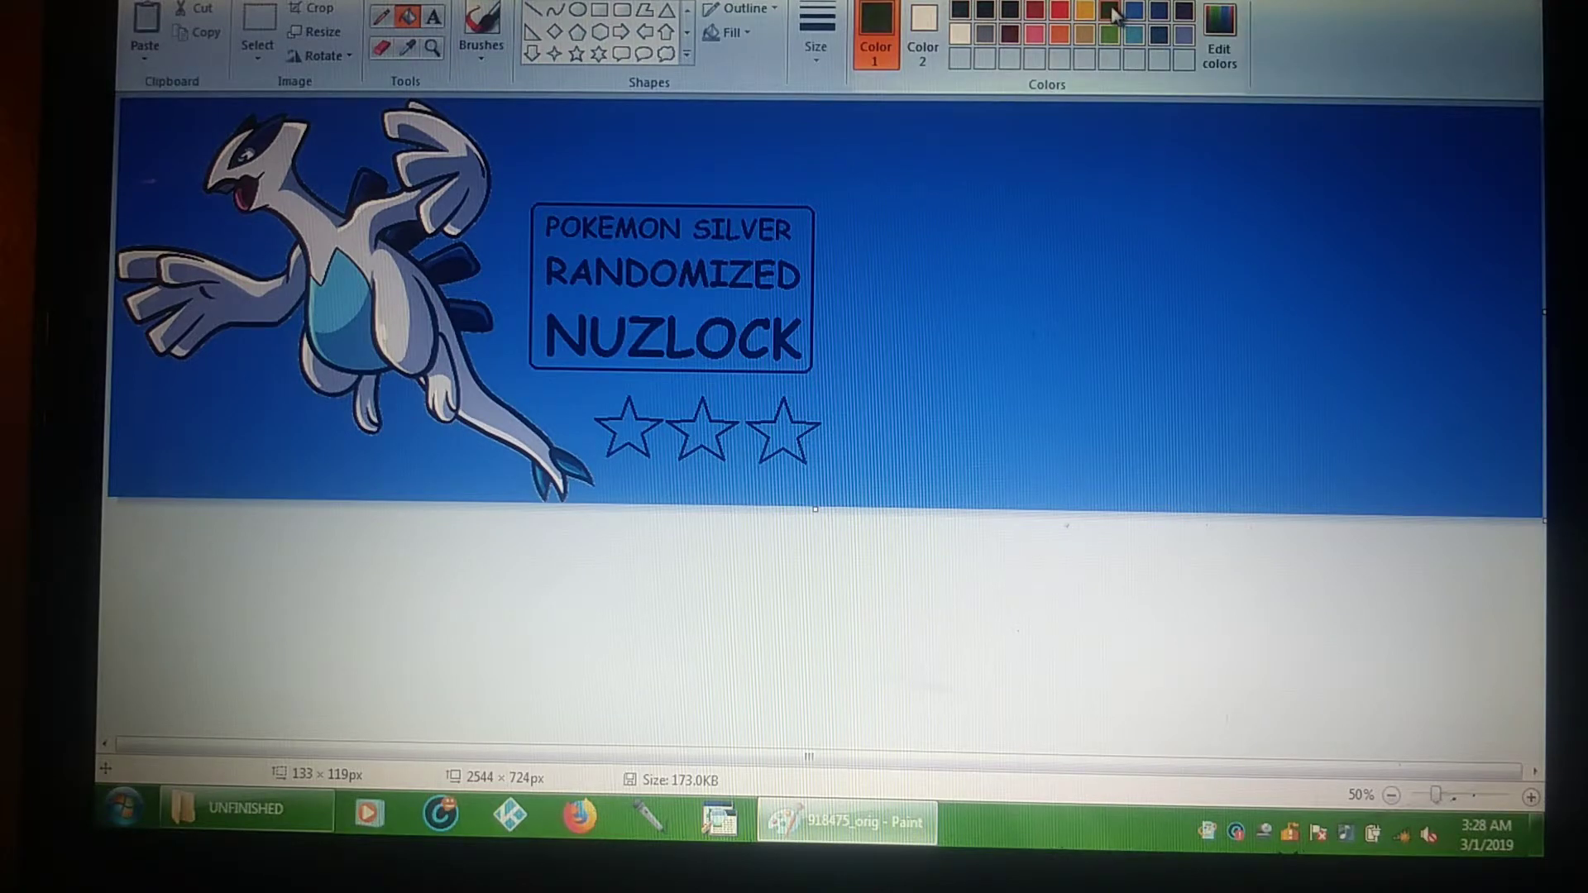
Step: Fill a star below the title with green
left_click(628, 425)
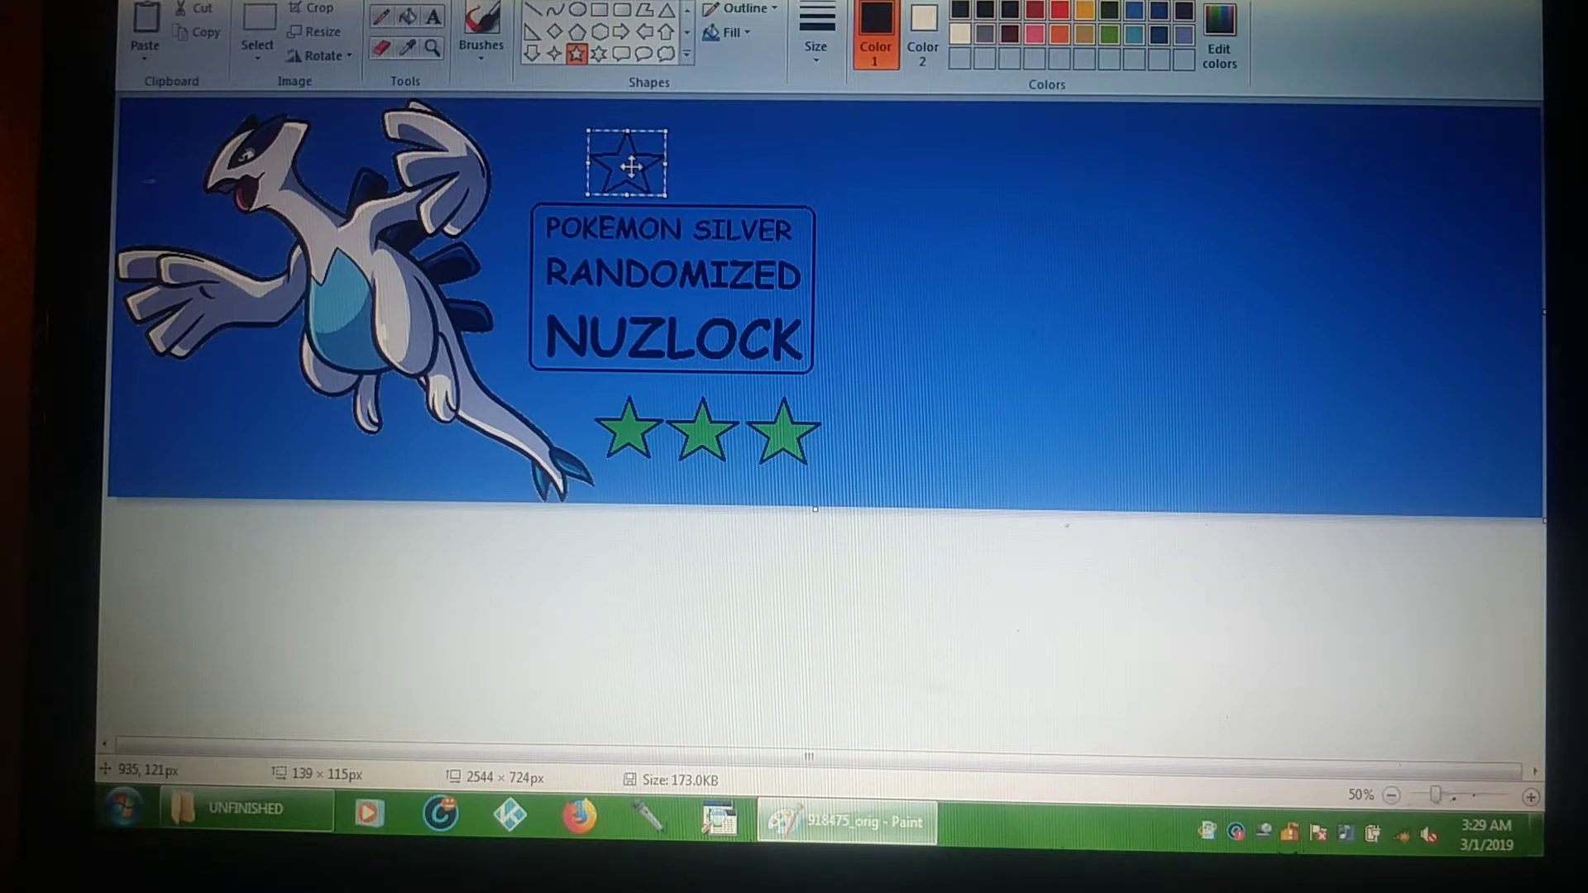
mouse_move(689, 134)
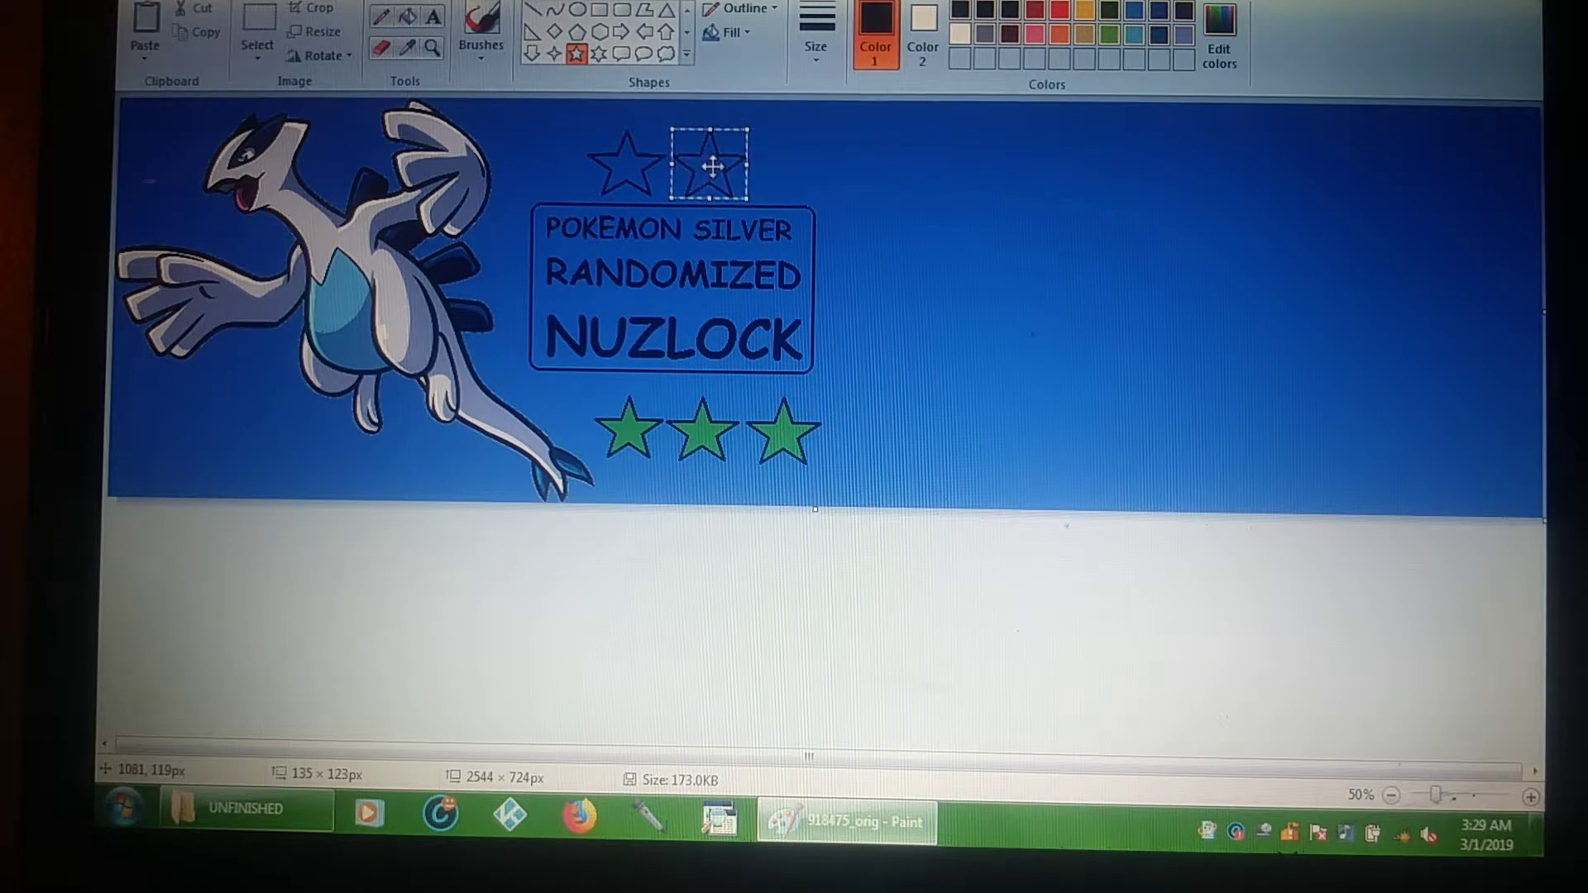
mouse_move(775, 149)
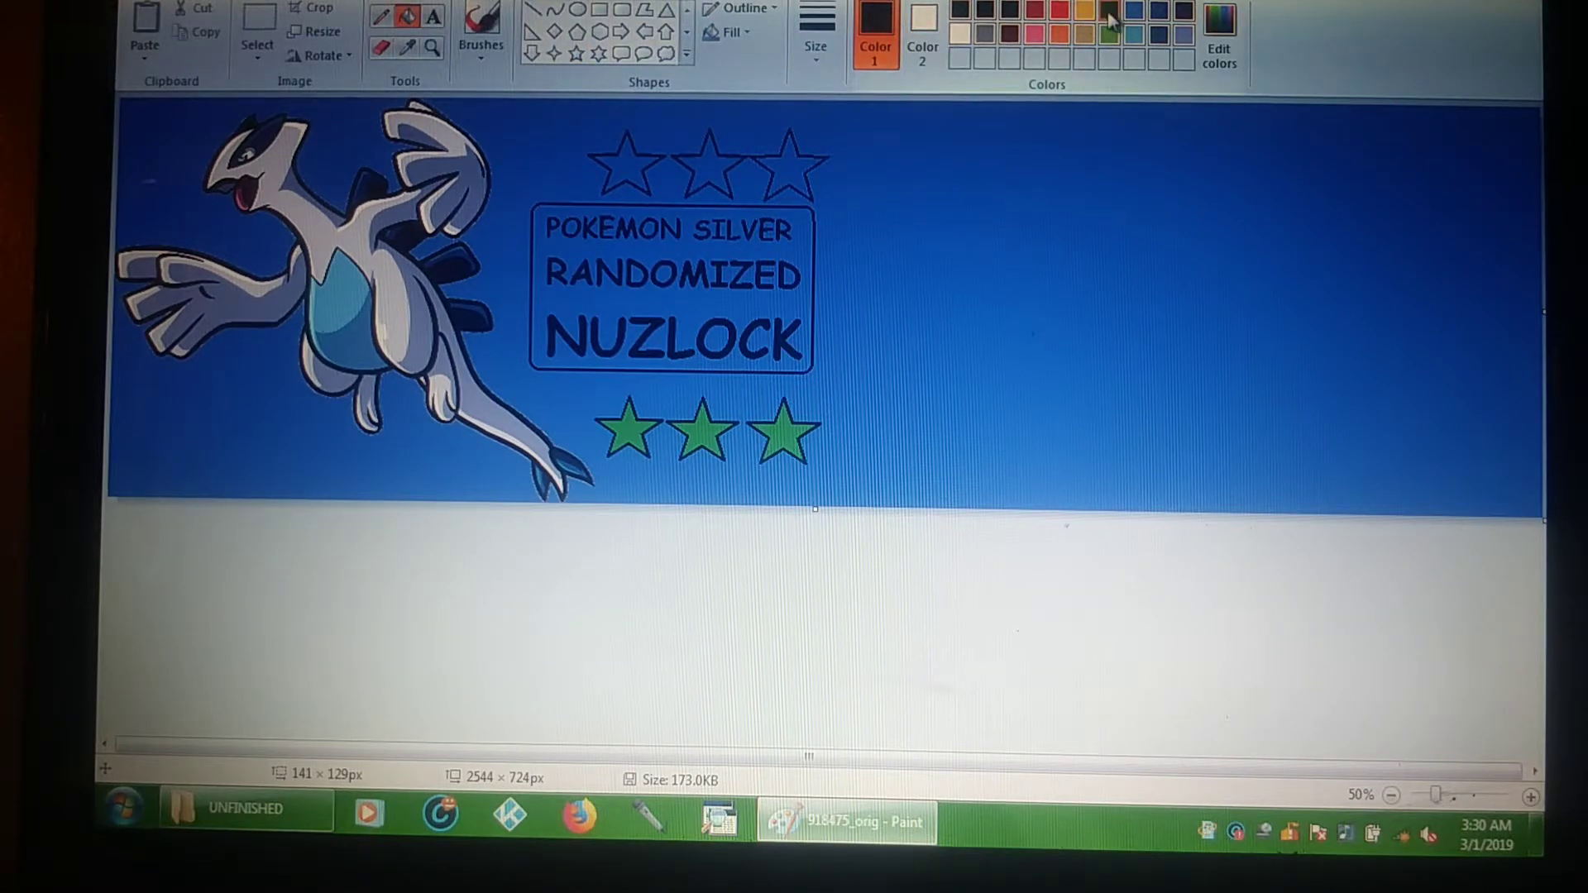
Step: Fill a star above the title with green
left_click(1106, 14)
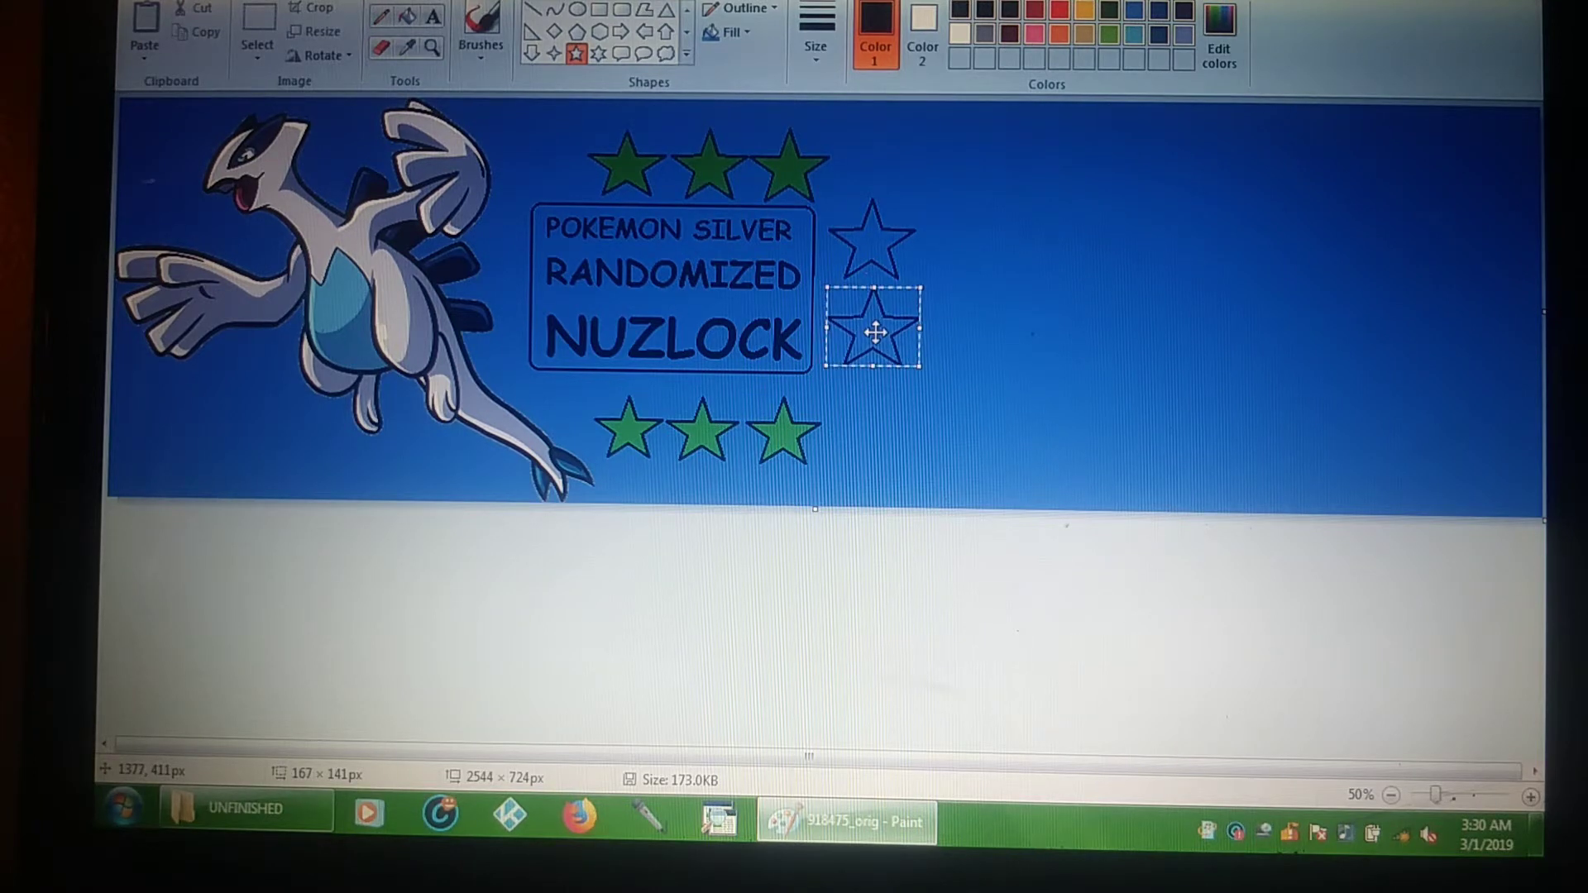
mouse_move(911, 337)
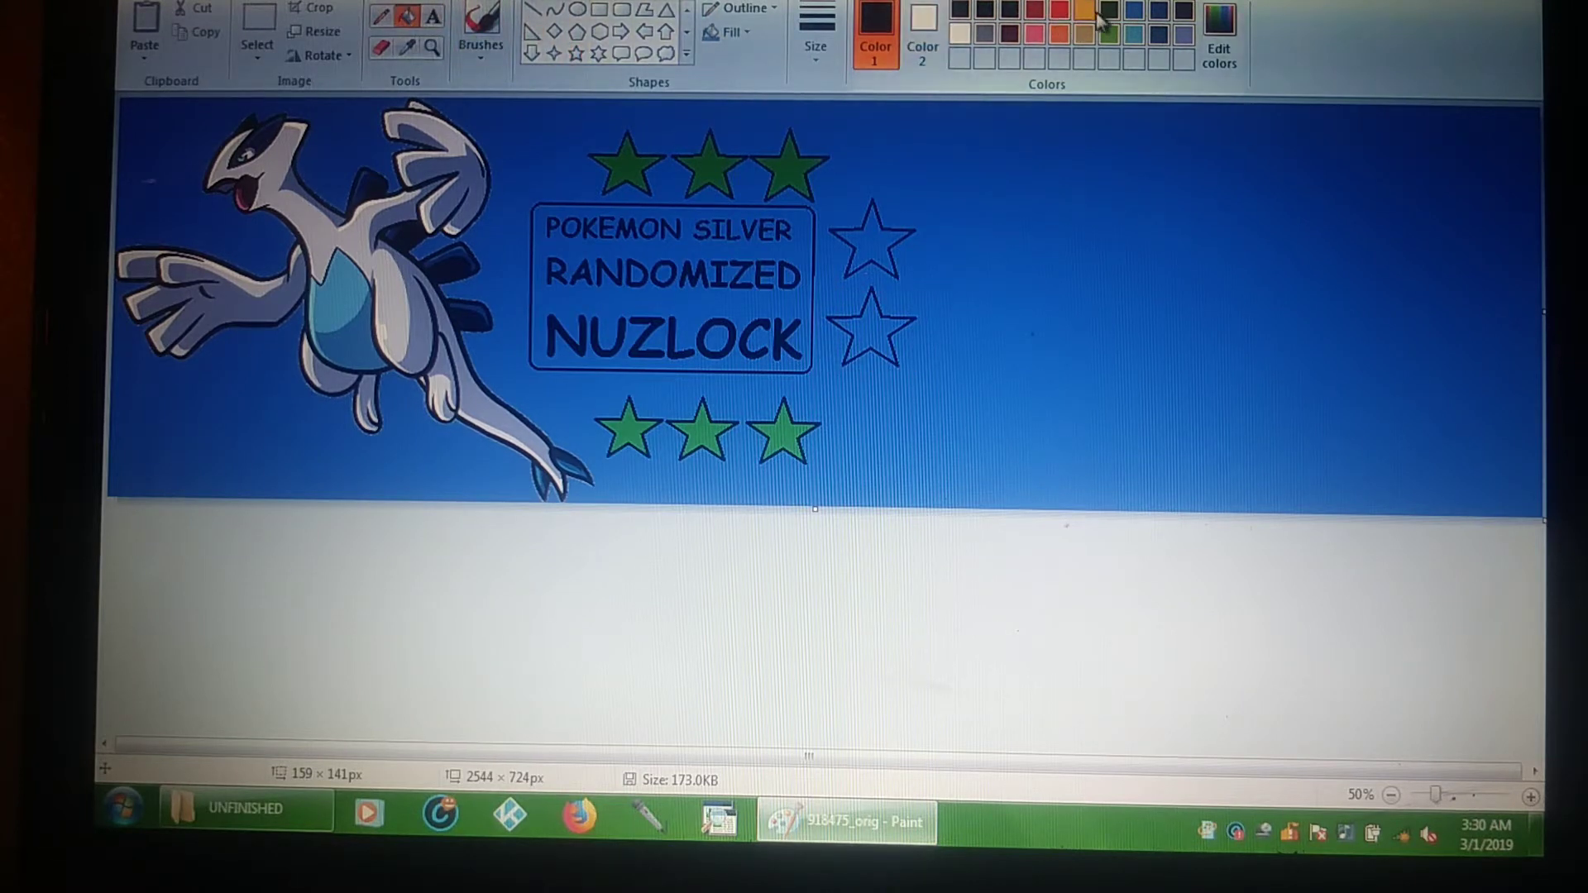
Step: Fill the upper and lower right-hand stars with green
left_click(873, 240)
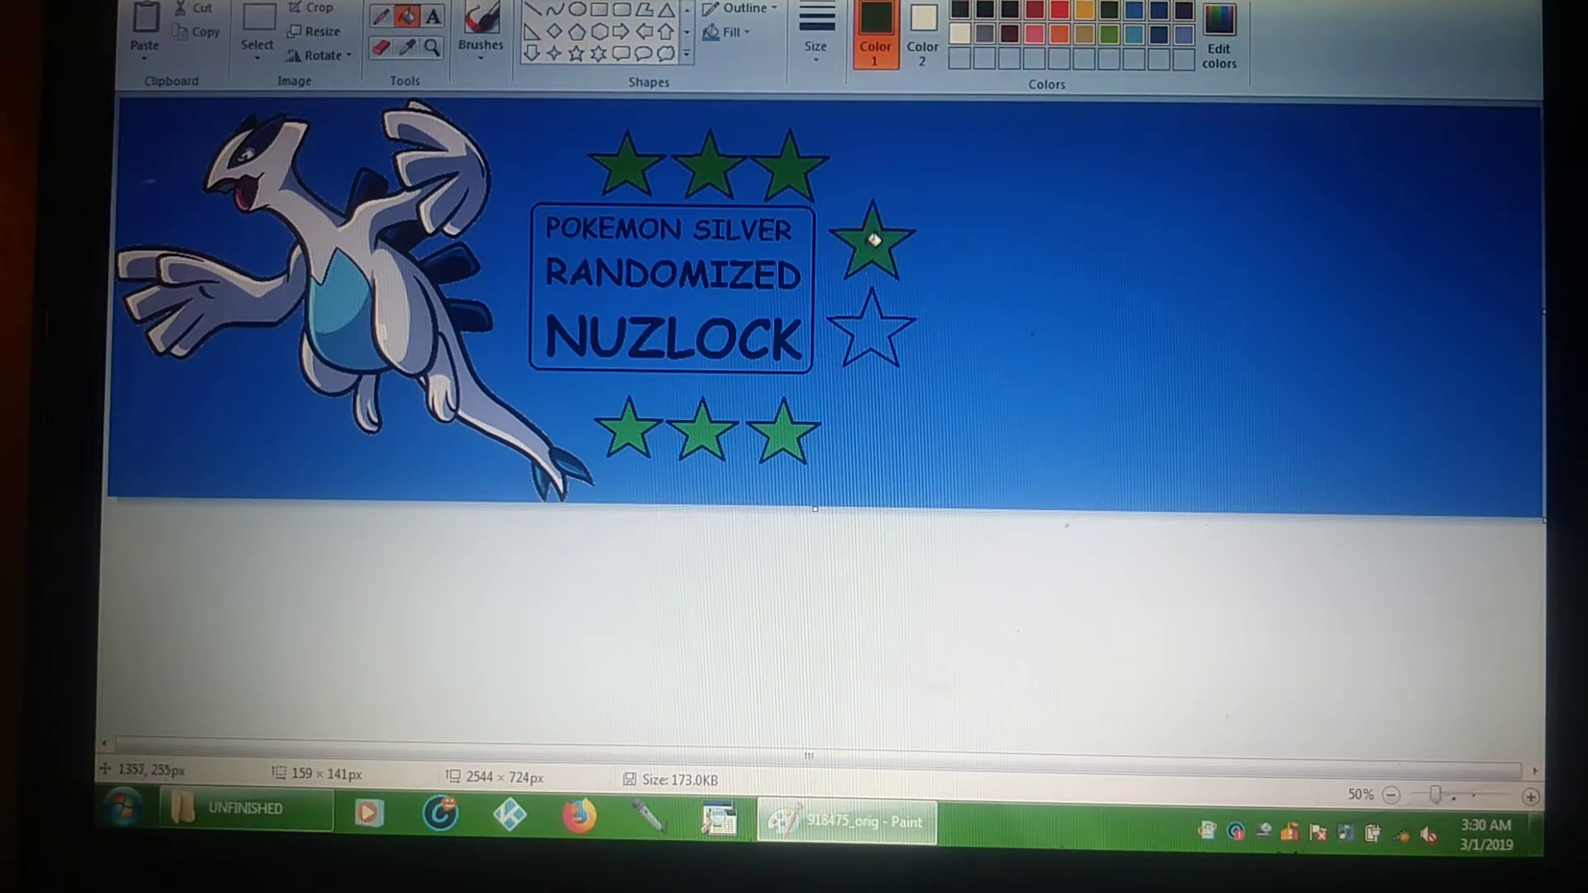
left_click(873, 326)
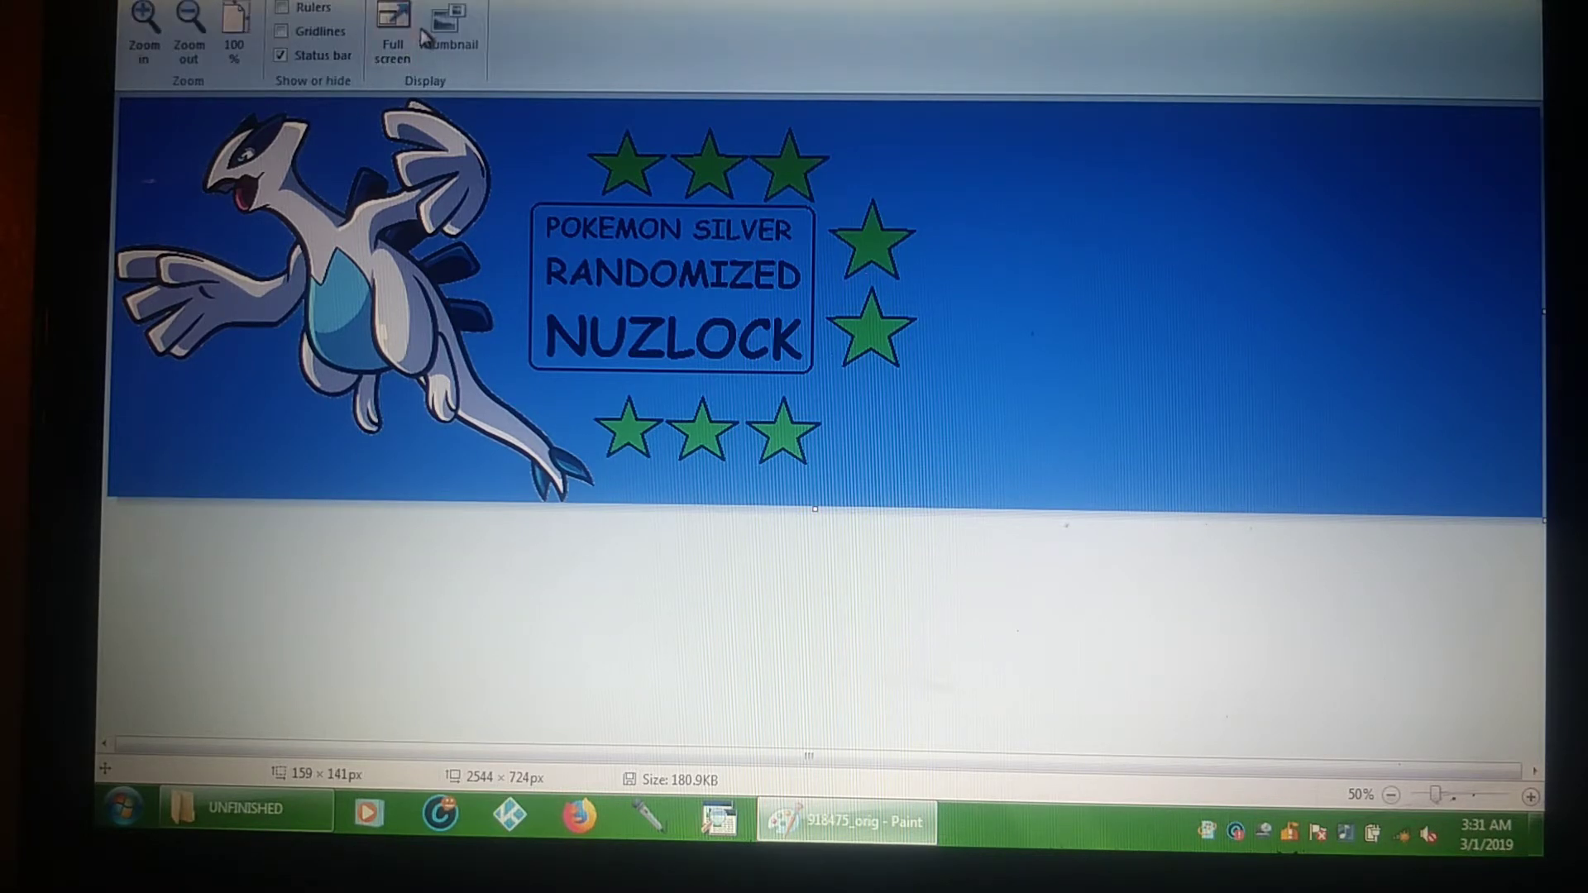
mouse_move(392, 26)
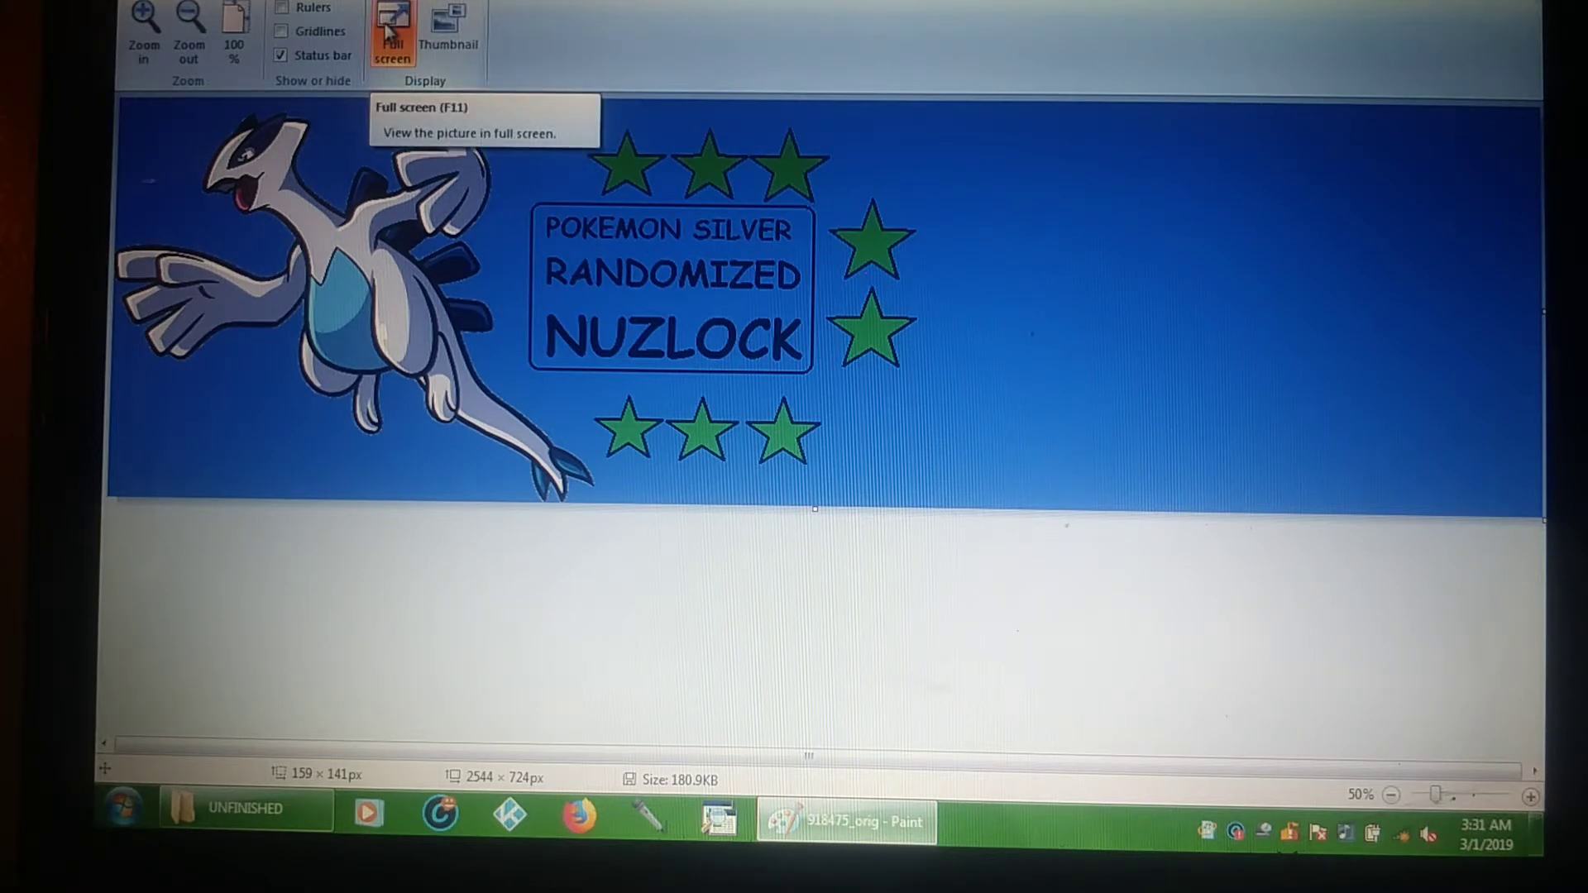
Step: Preview the finished Lugia banner in full-screen view
left_click(392, 31)
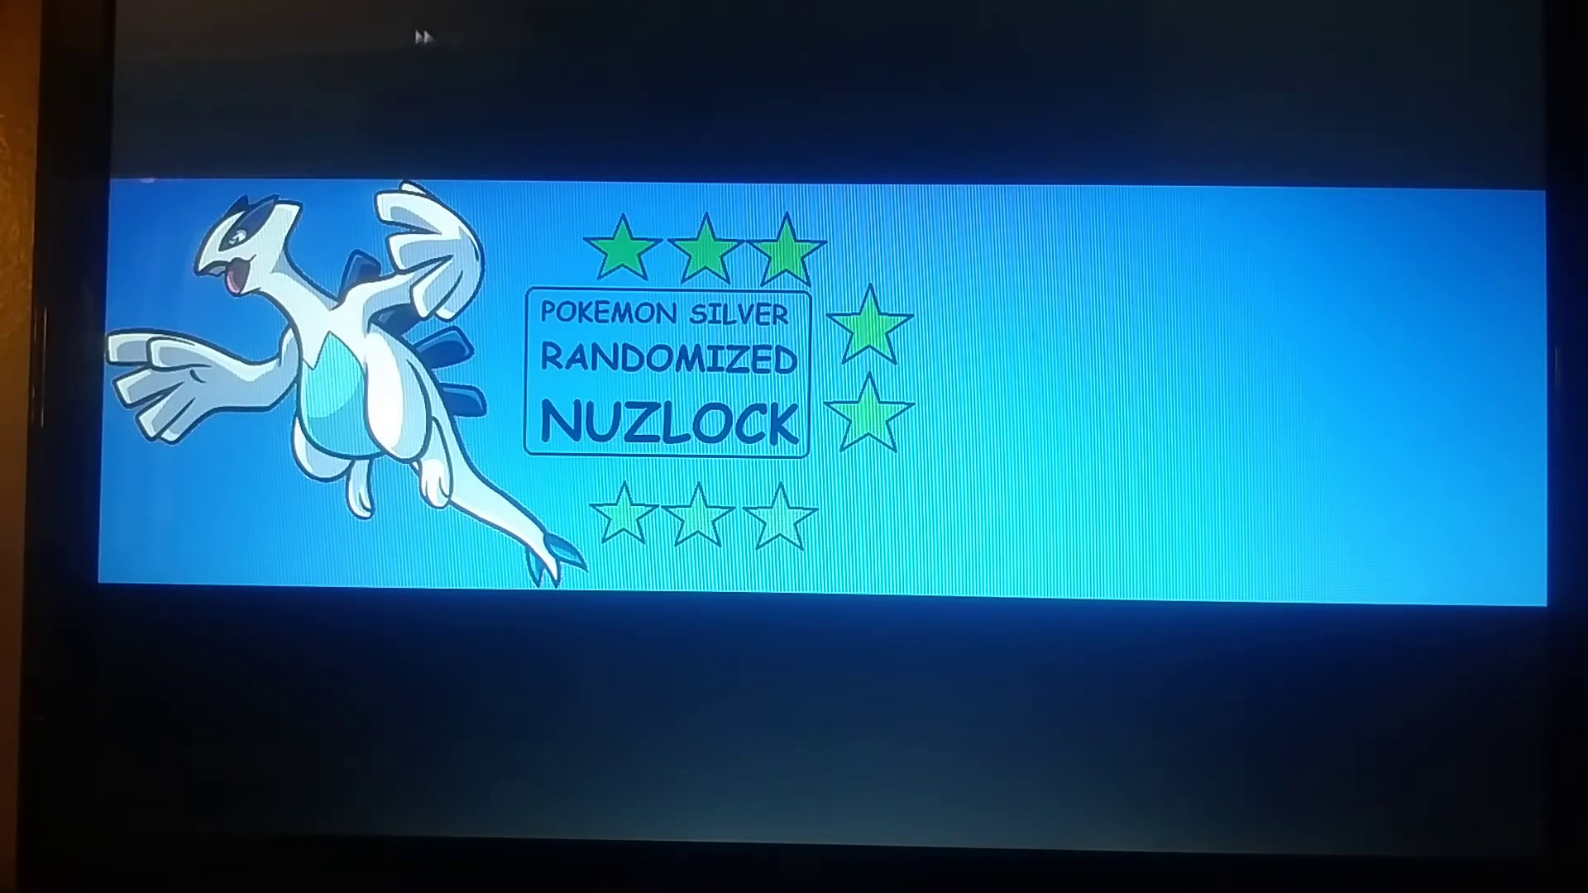
mouse_move(1457, 63)
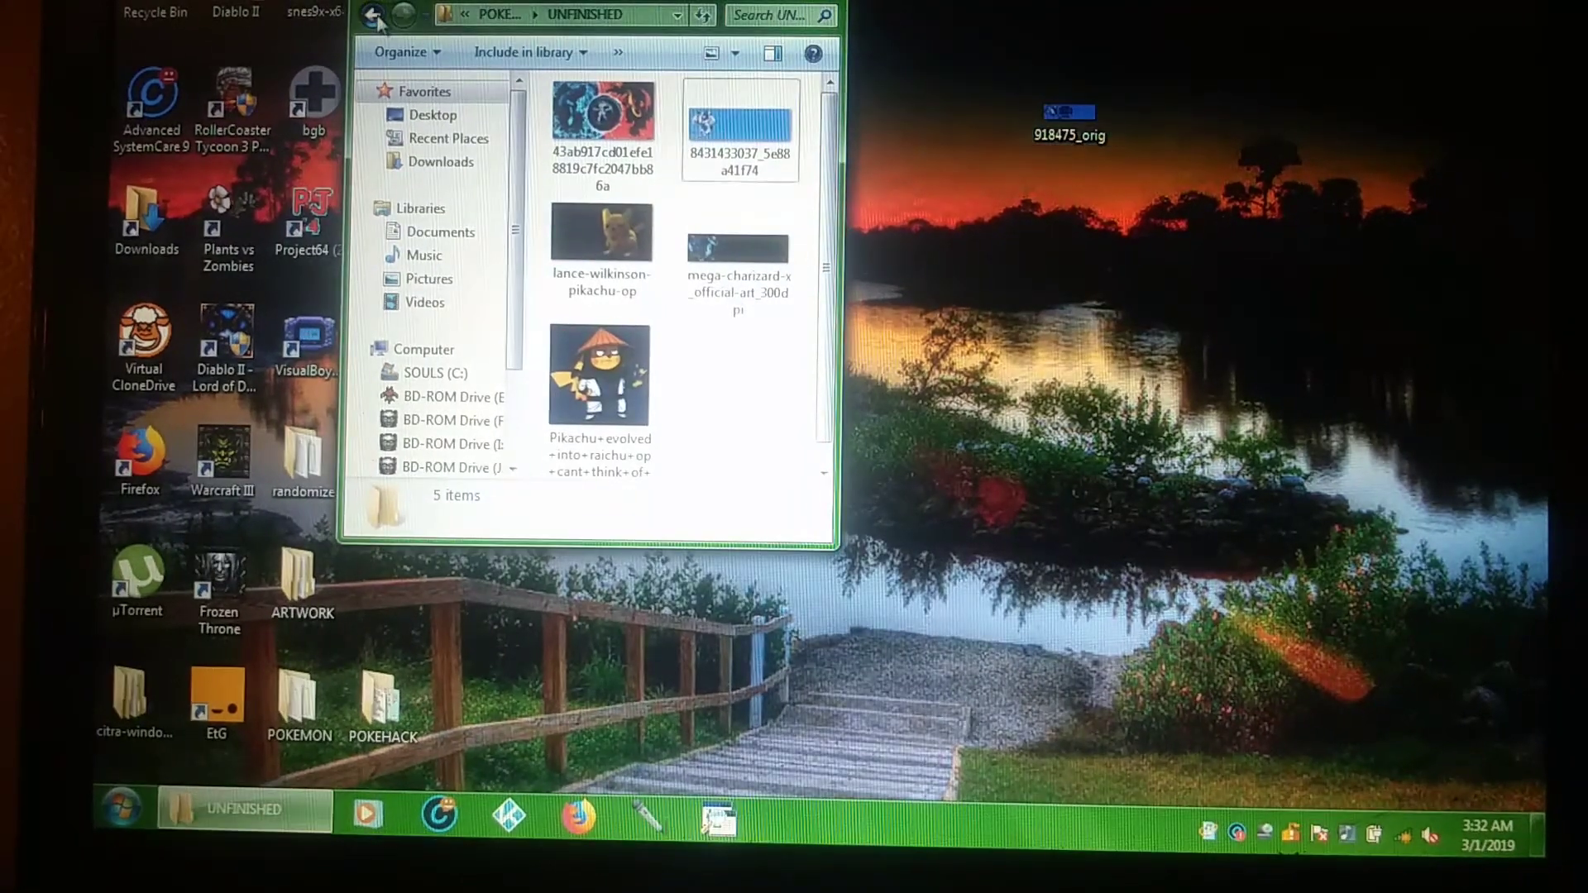
Step: Go to POKEMON > FINISHED and bring up the context menu for Lugia_2018
left_click(373, 15)
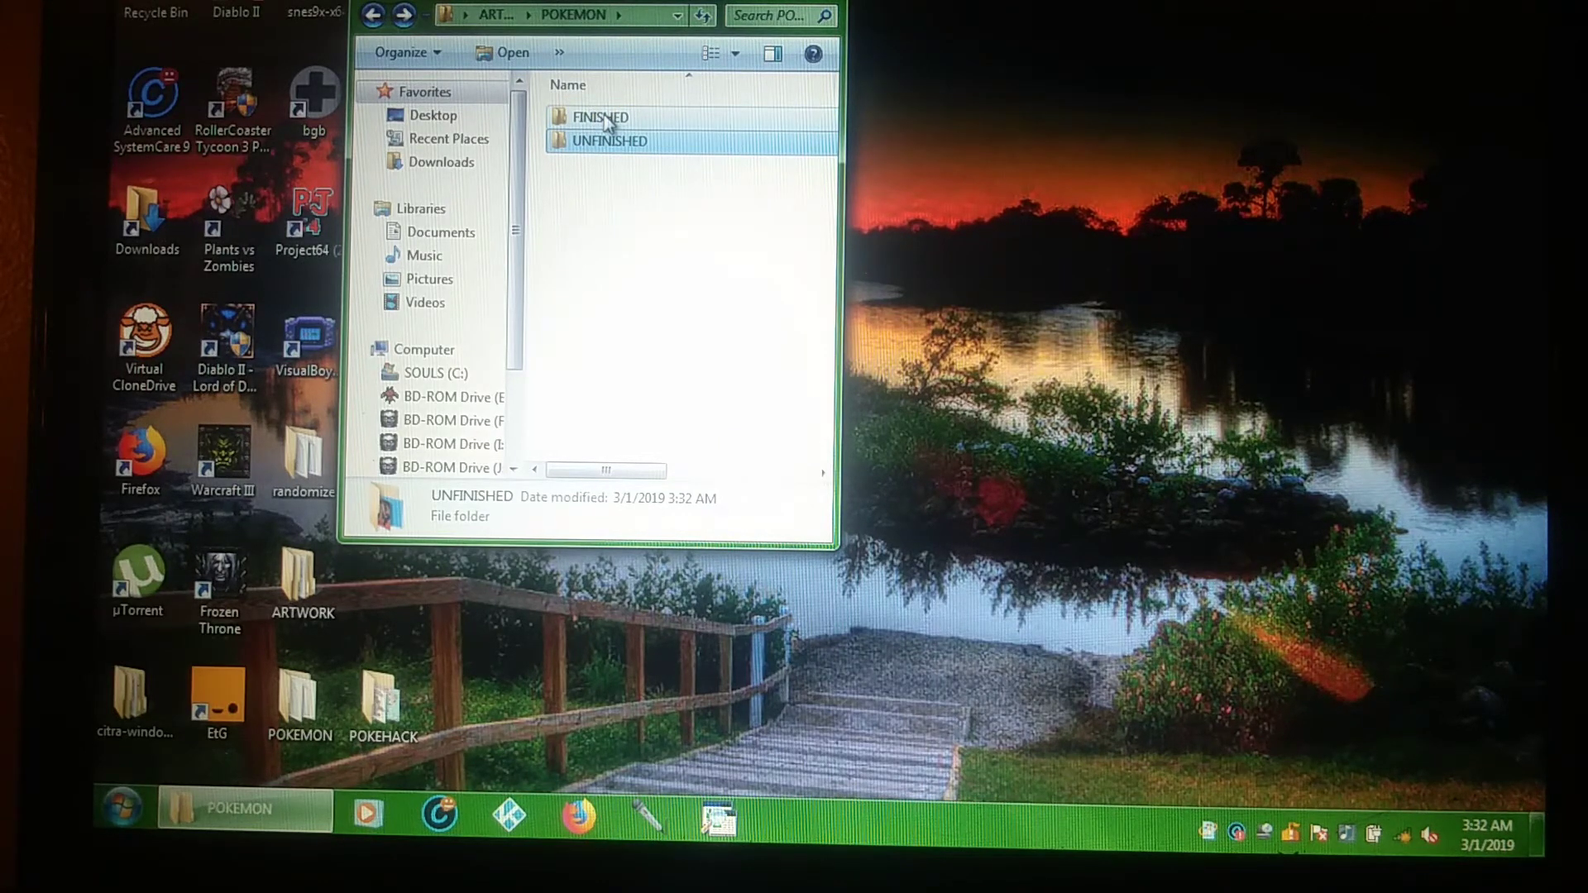
double_click(600, 116)
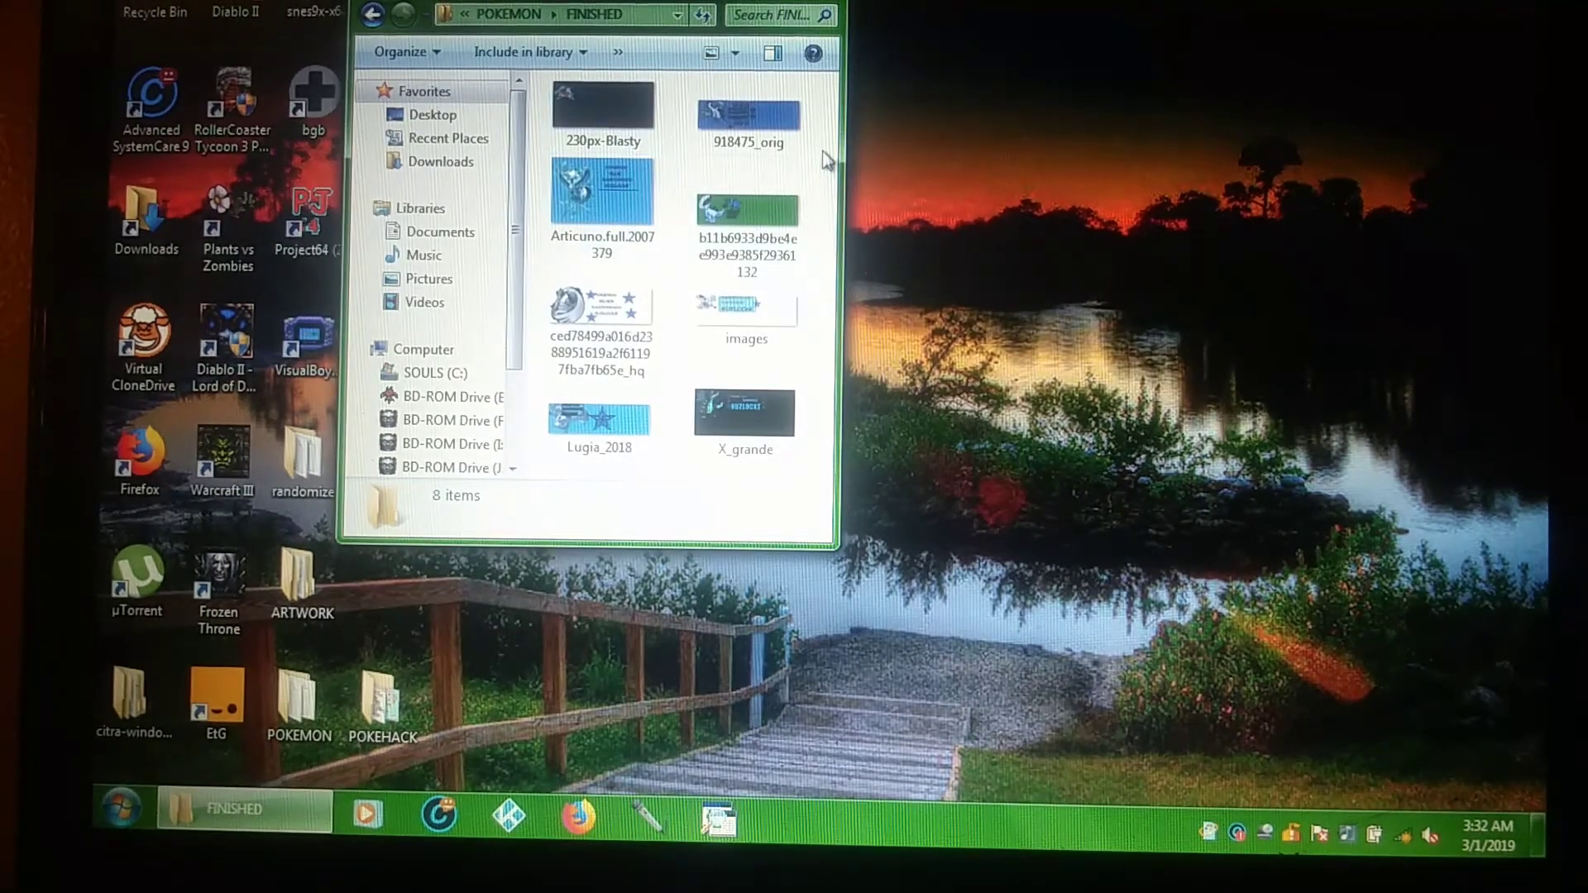
mouse_move(740, 433)
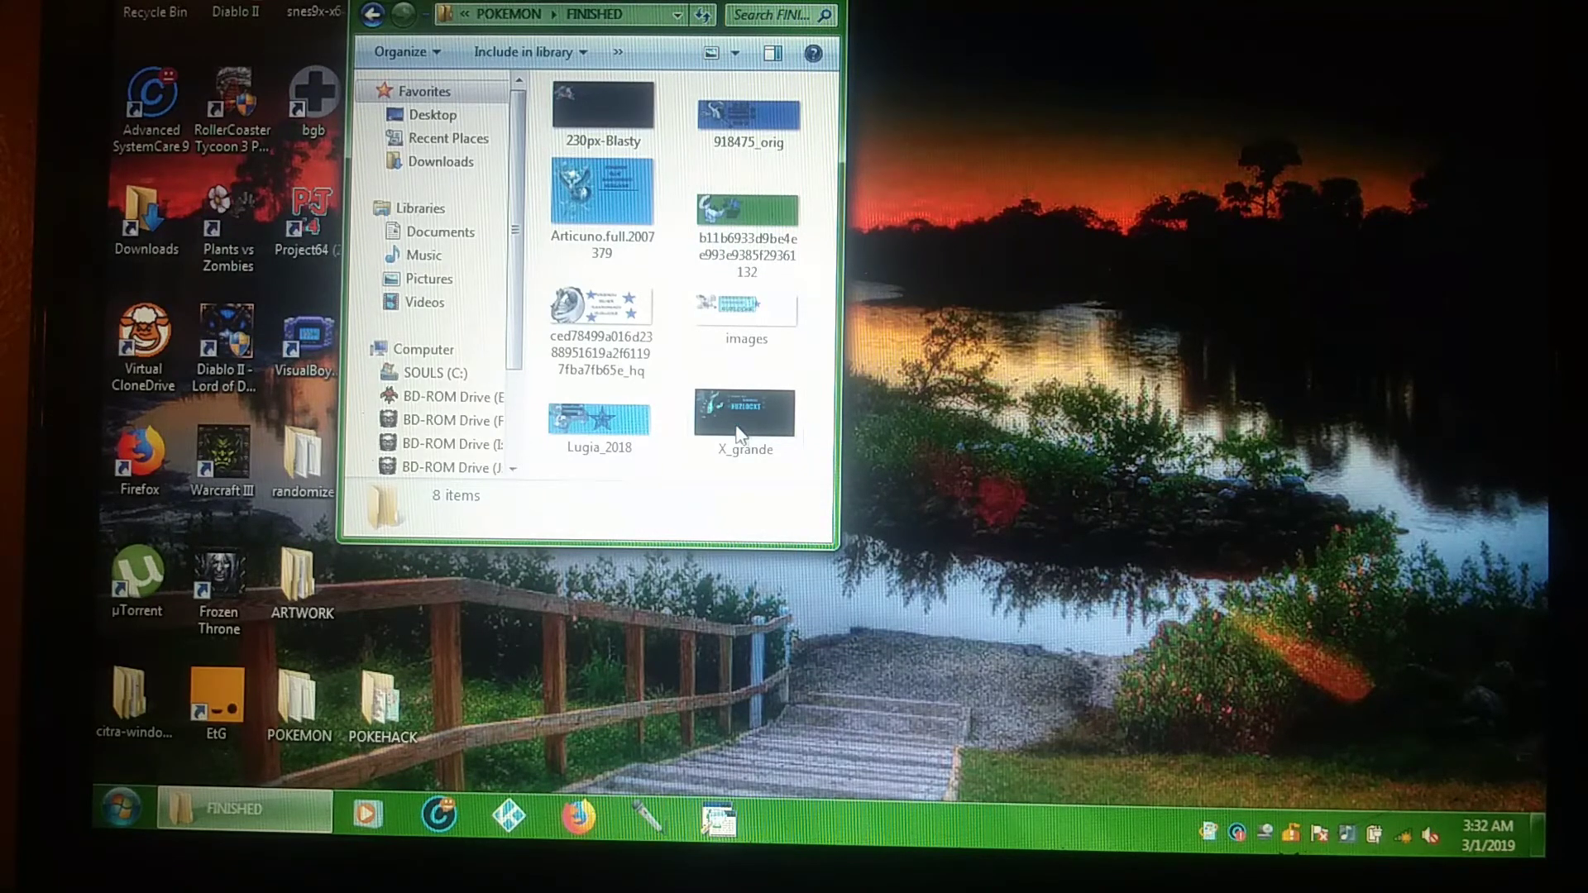
mouse_move(603, 417)
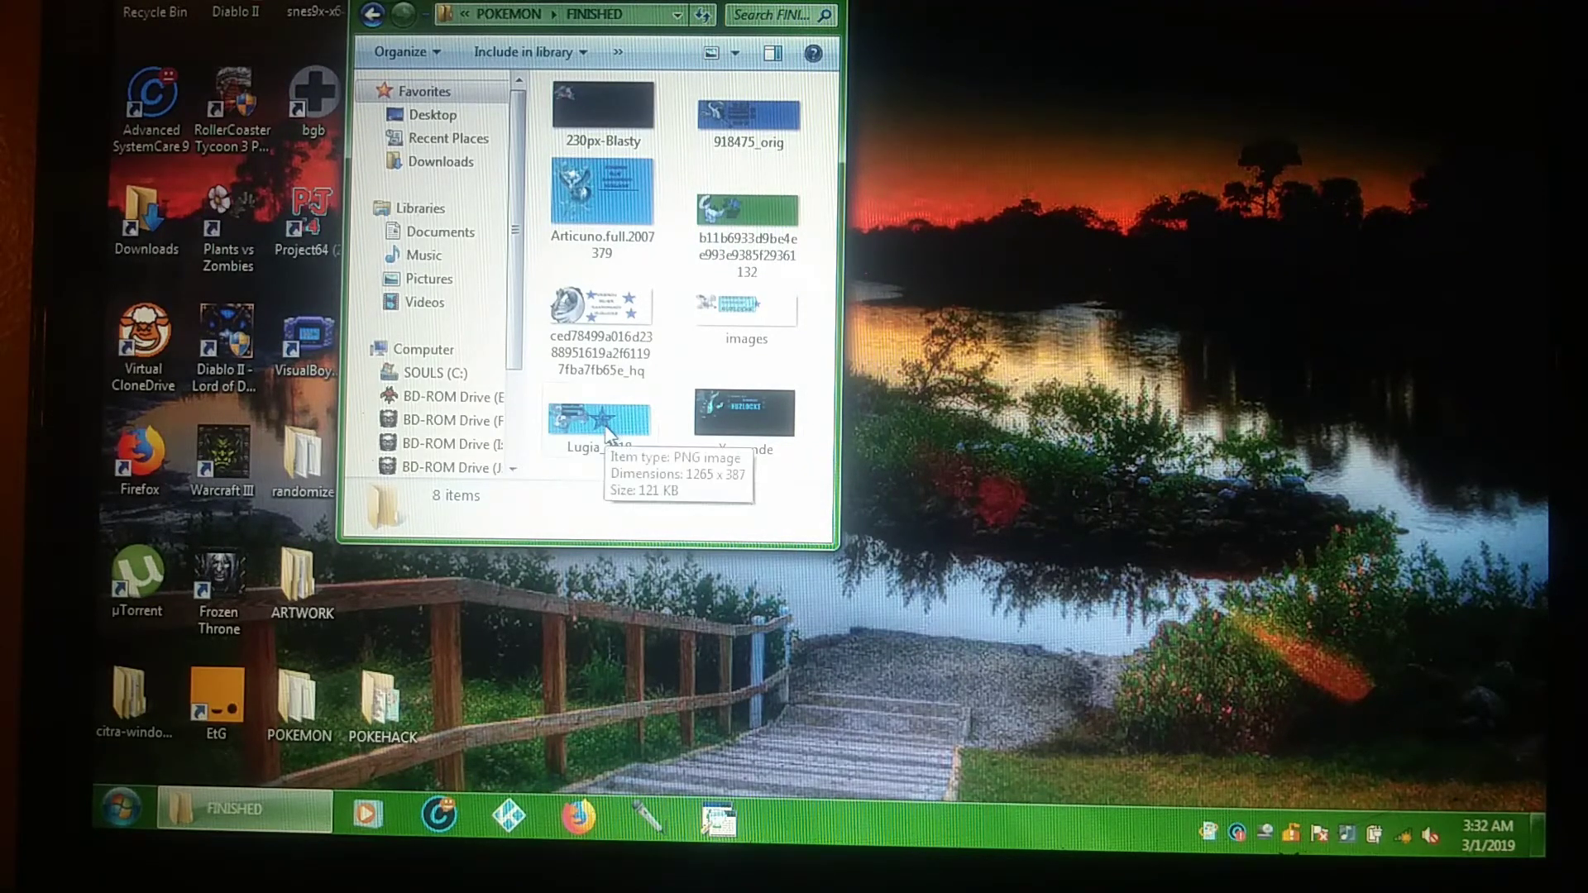
left_click(599, 419)
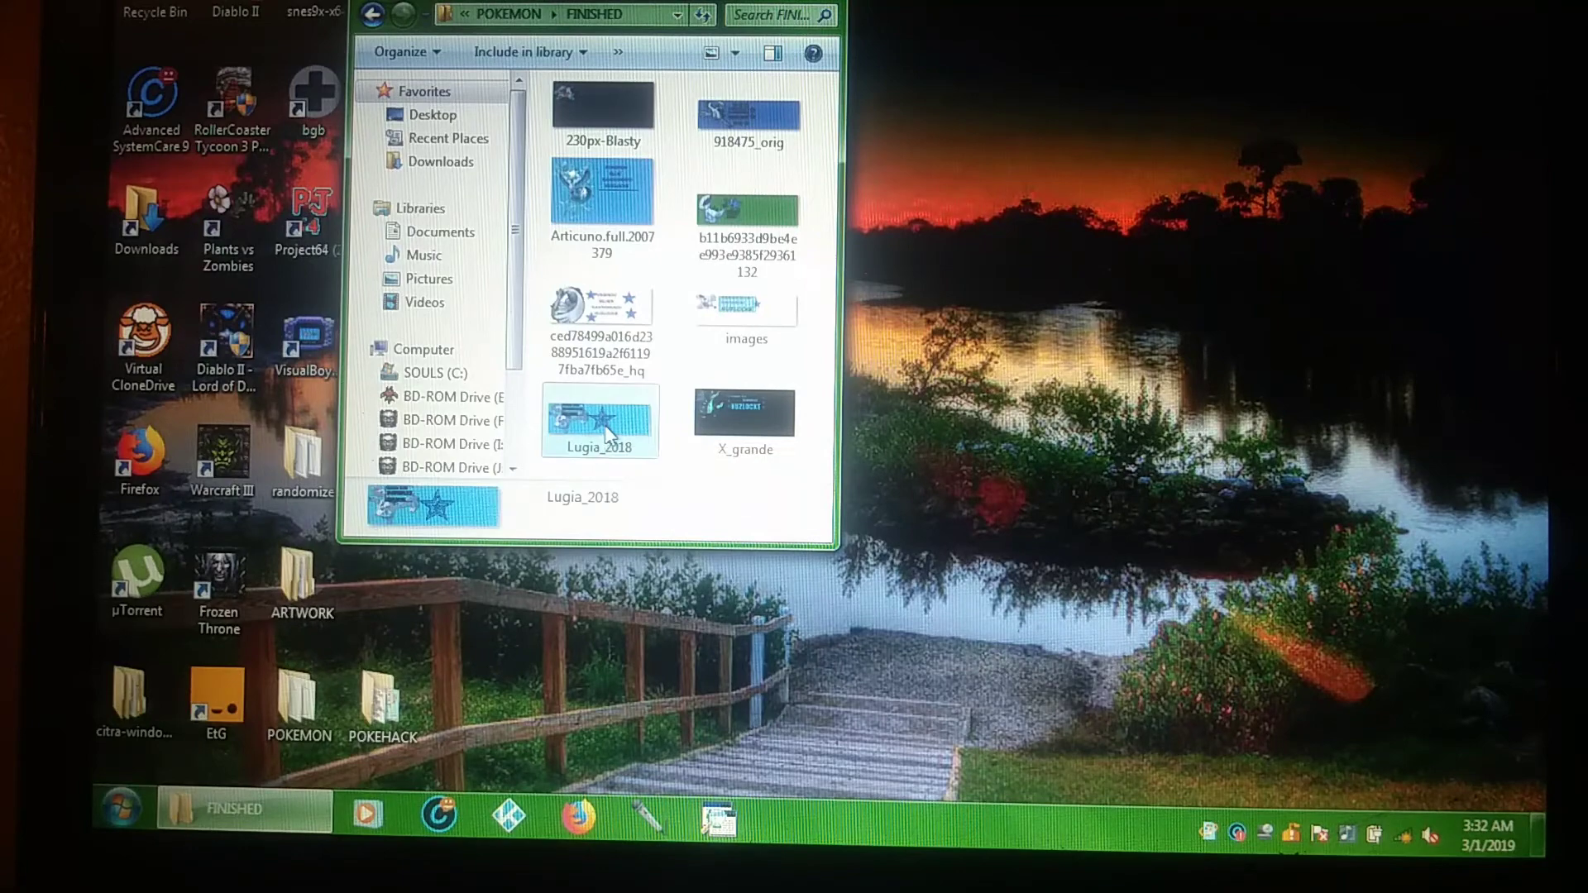
right_click(601, 418)
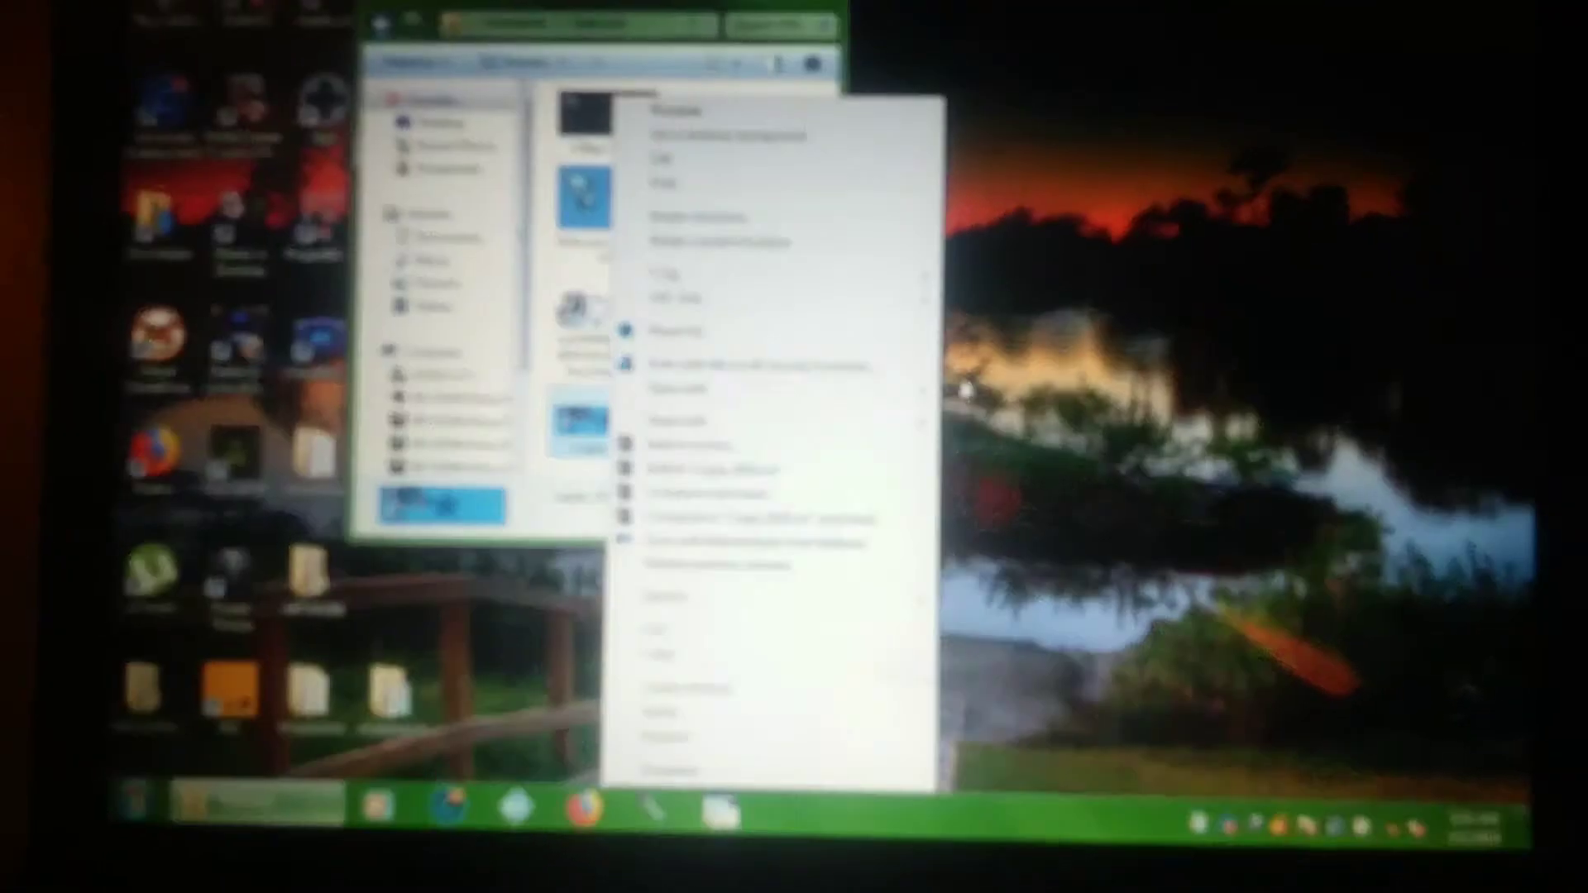